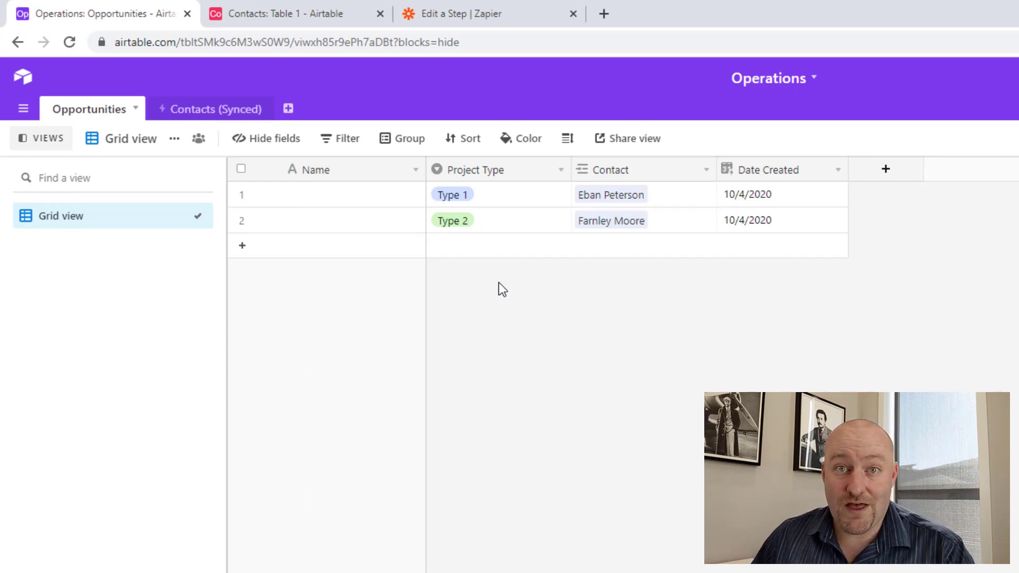
{"action": "mouse_move", "coordinate": [280, 14]}
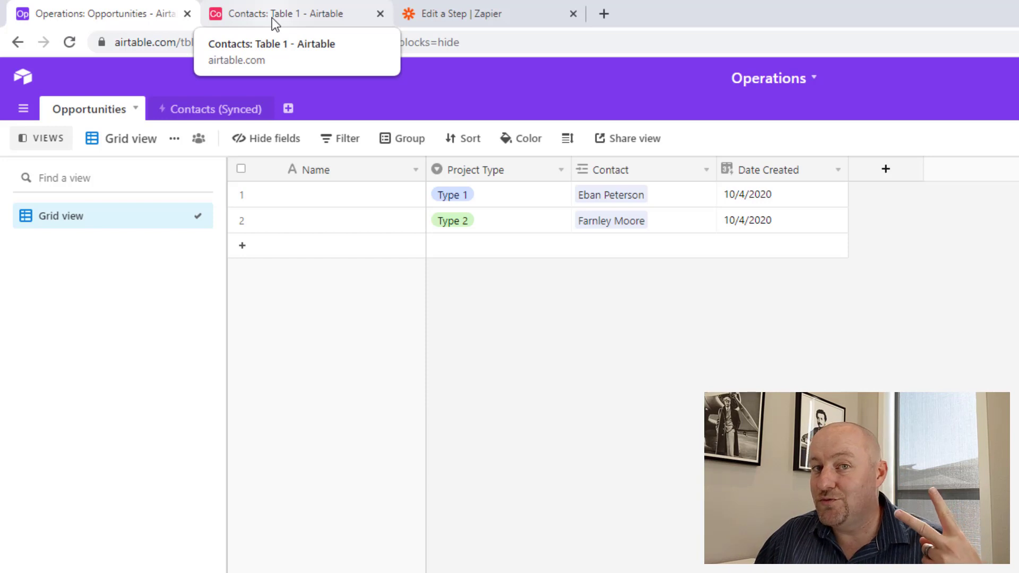
Look over the Contacts base and the synced contacts table, then go back to Opportunities.
{"action": "left_click", "coordinate": [296, 14]}
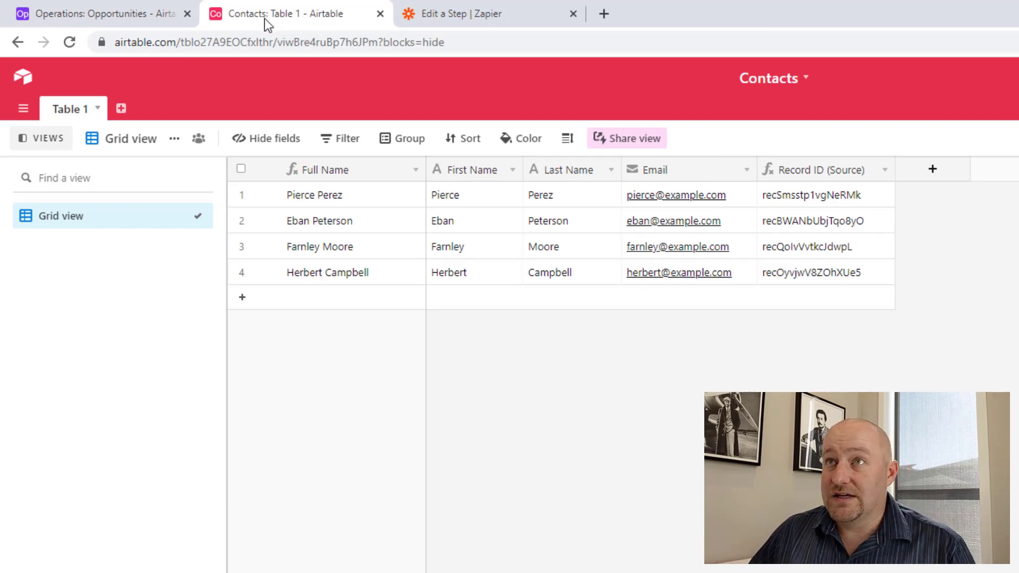
{"action": "left_click", "coordinate": [98, 13]}
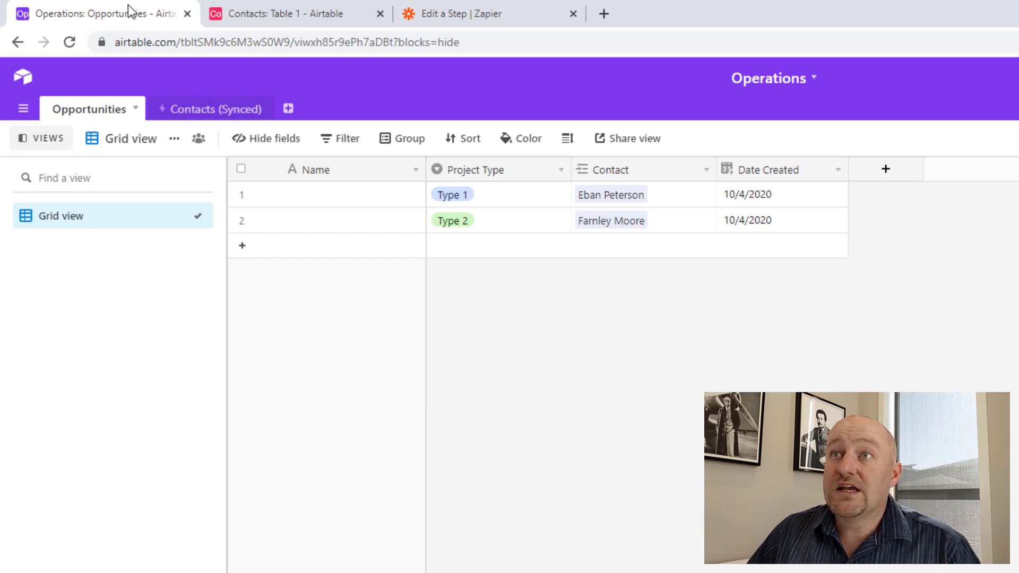
{"action": "left_click", "coordinate": [209, 109]}
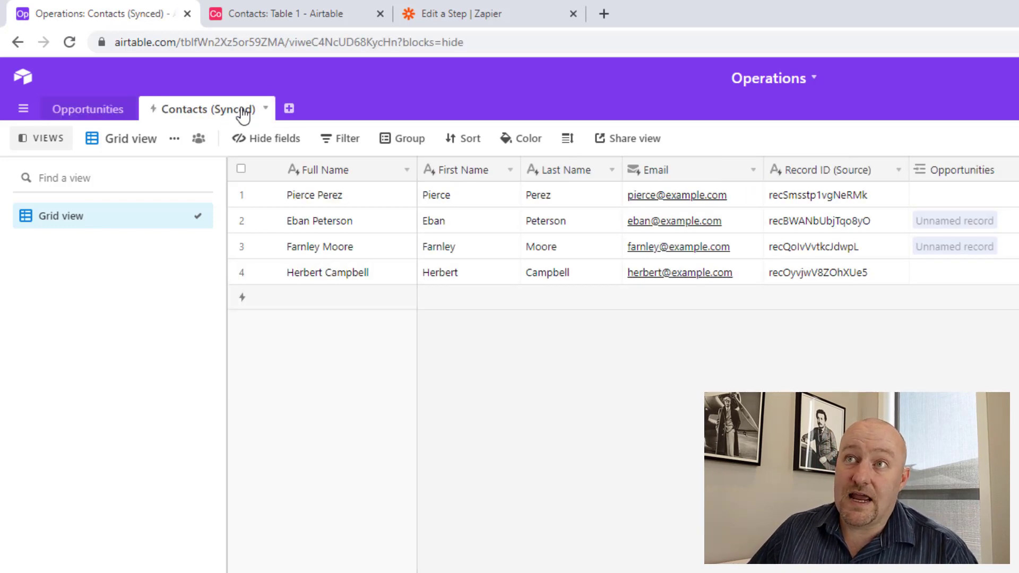
{"action": "mouse_move", "coordinate": [266, 119]}
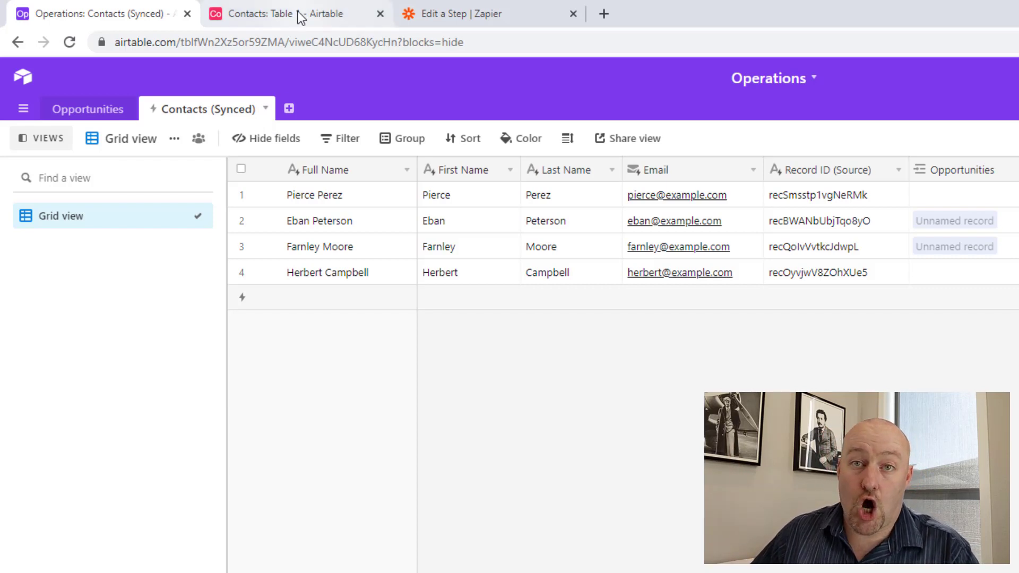
{"action": "mouse_move", "coordinate": [280, 13]}
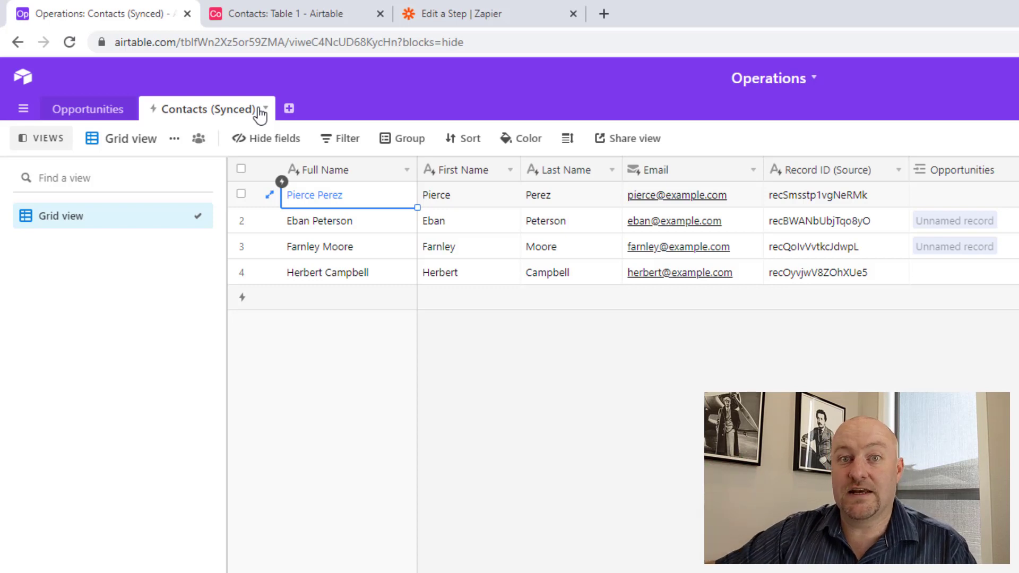
{"action": "mouse_move", "coordinate": [639, 231]}
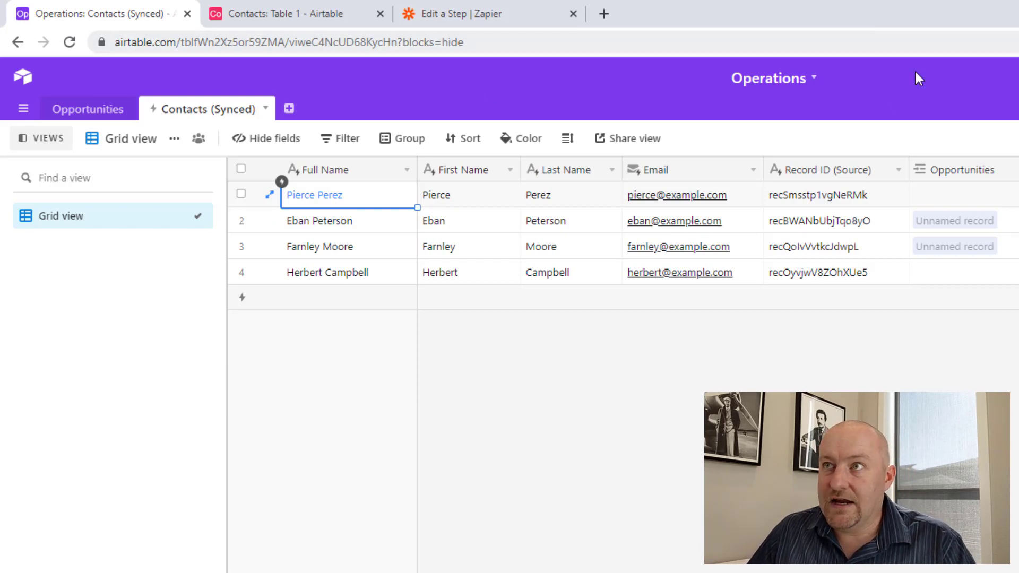
{"action": "mouse_move", "coordinate": [626, 139]}
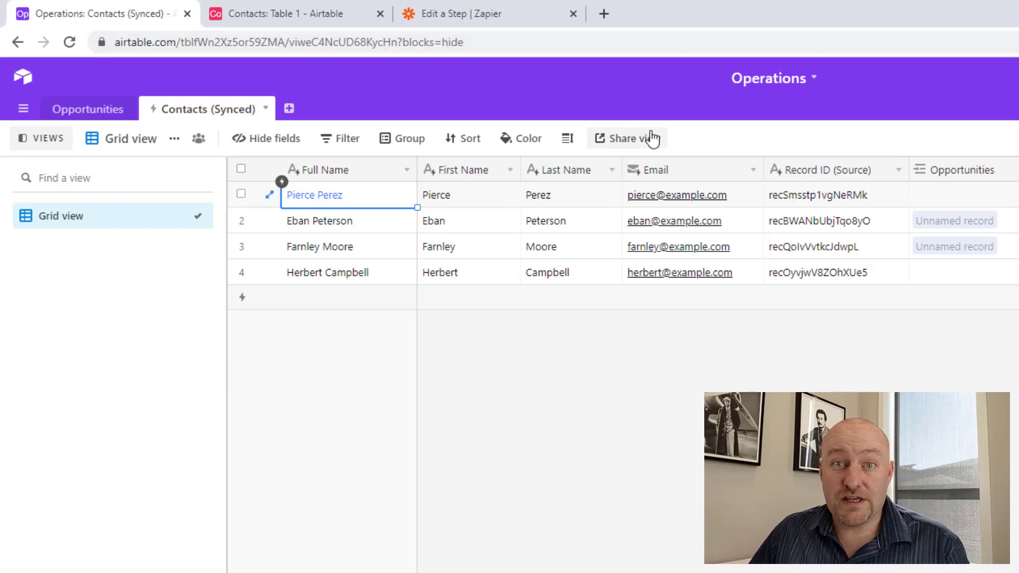
{"action": "mouse_move", "coordinate": [306, 191]}
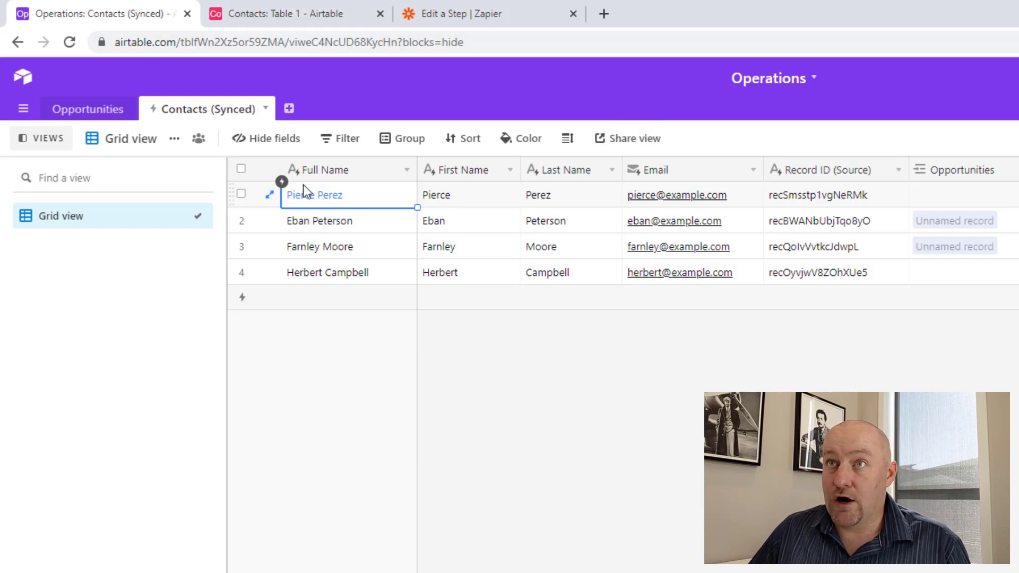
{"action": "left_click", "coordinate": [89, 108]}
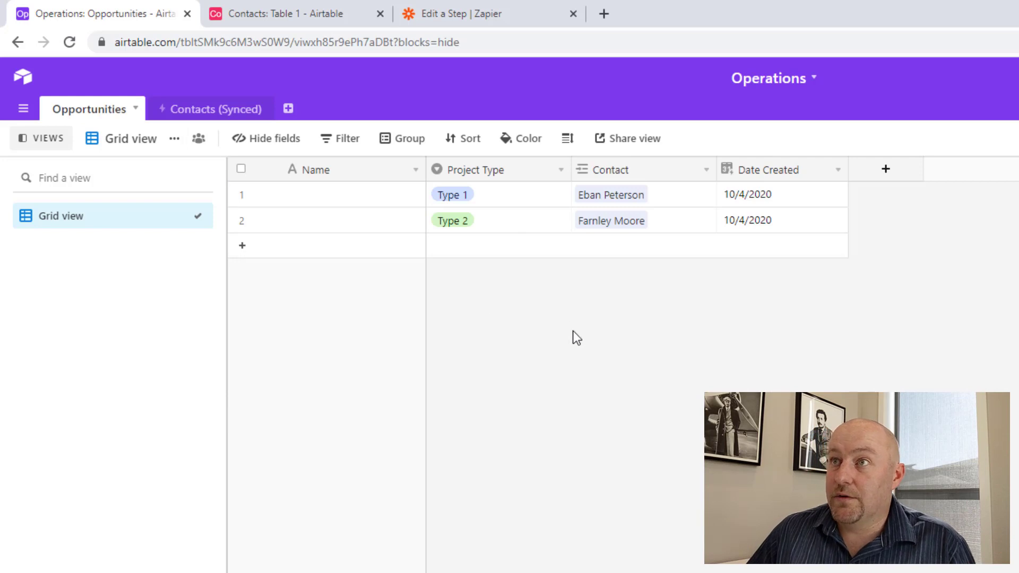
{"action": "left_click", "coordinate": [242, 245]}
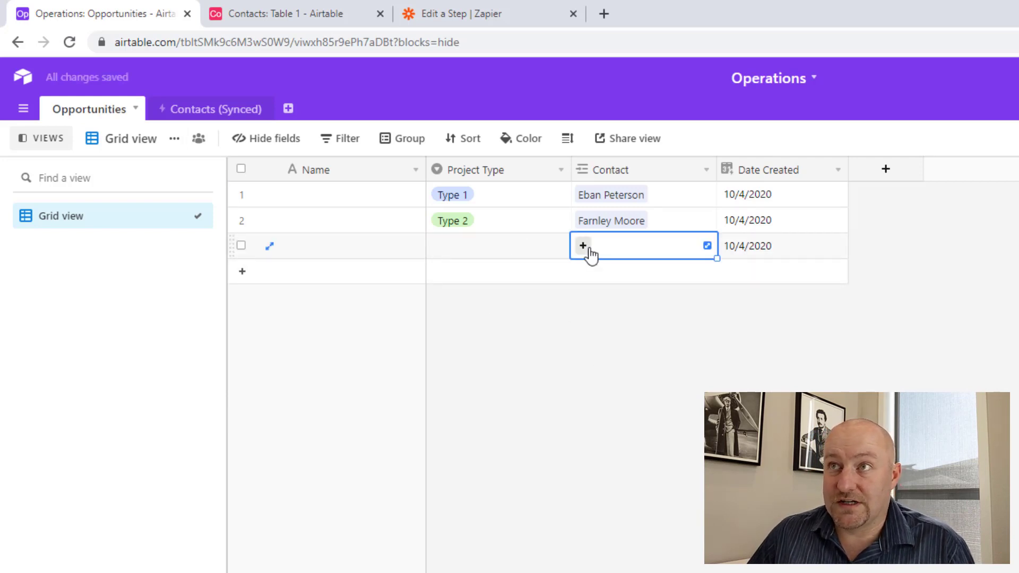
{"action": "left_click", "coordinate": [582, 246]}
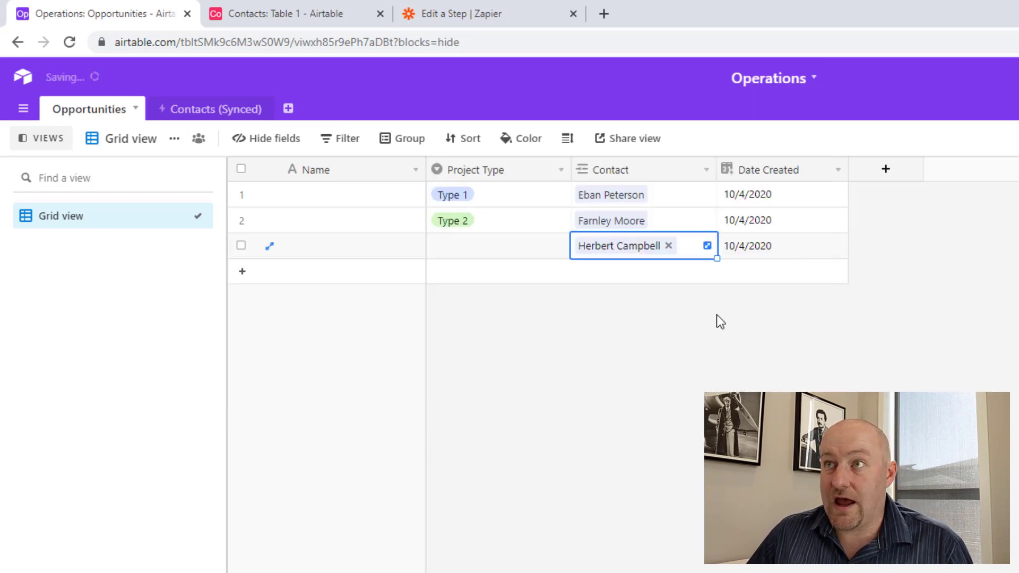
{"action": "left_click", "coordinate": [497, 245]}
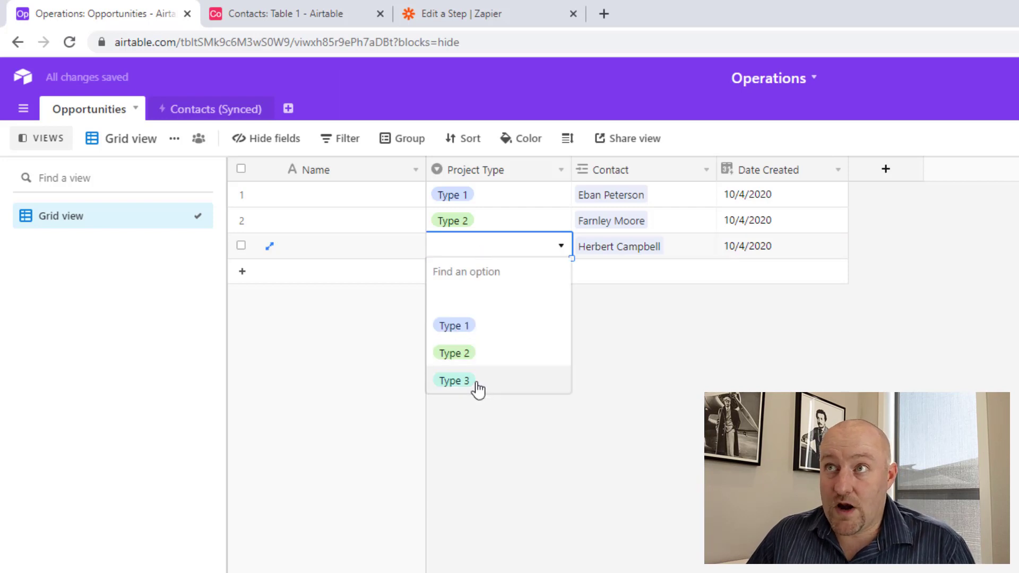
{"action": "left_click", "coordinate": [453, 380]}
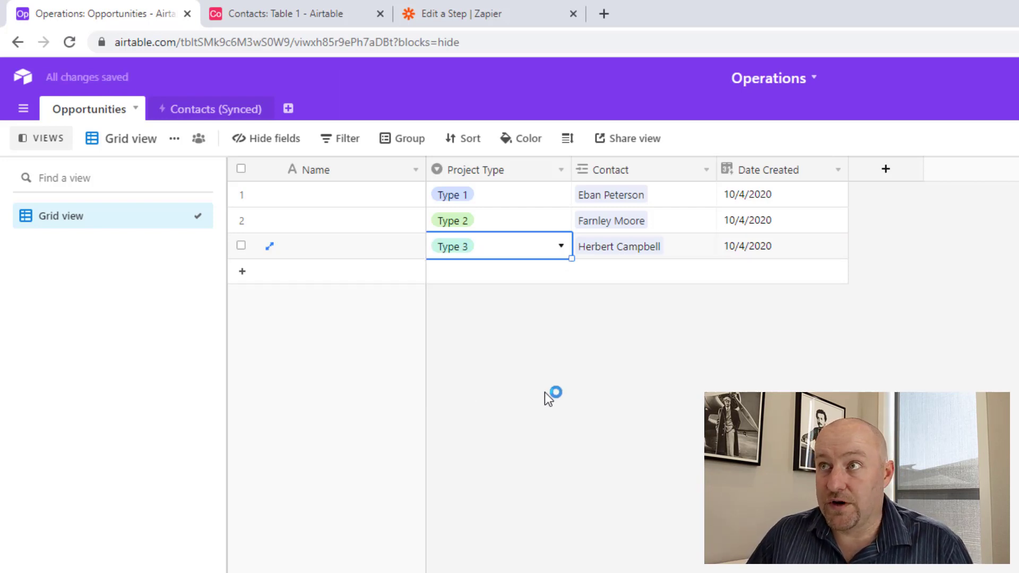
{"action": "left_click", "coordinate": [550, 394]}
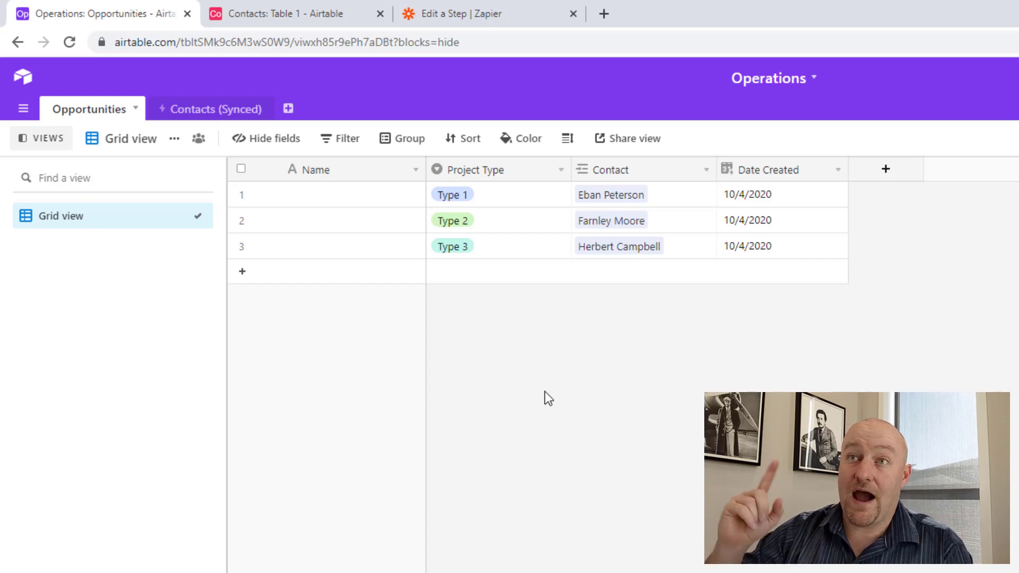
{"action": "mouse_move", "coordinate": [379, 154]}
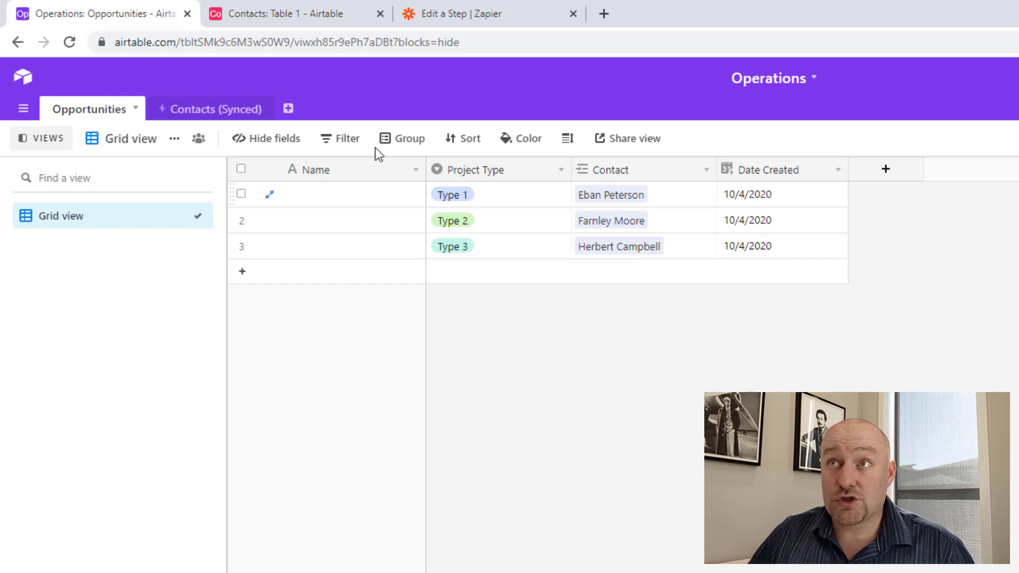
{"action": "left_click", "coordinate": [287, 12]}
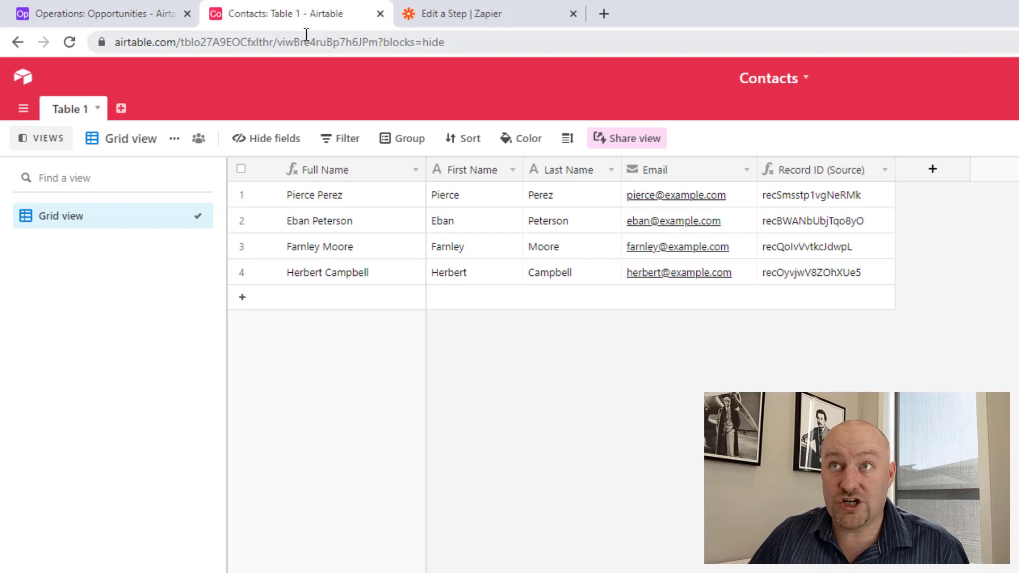
{"action": "left_click", "coordinate": [97, 13]}
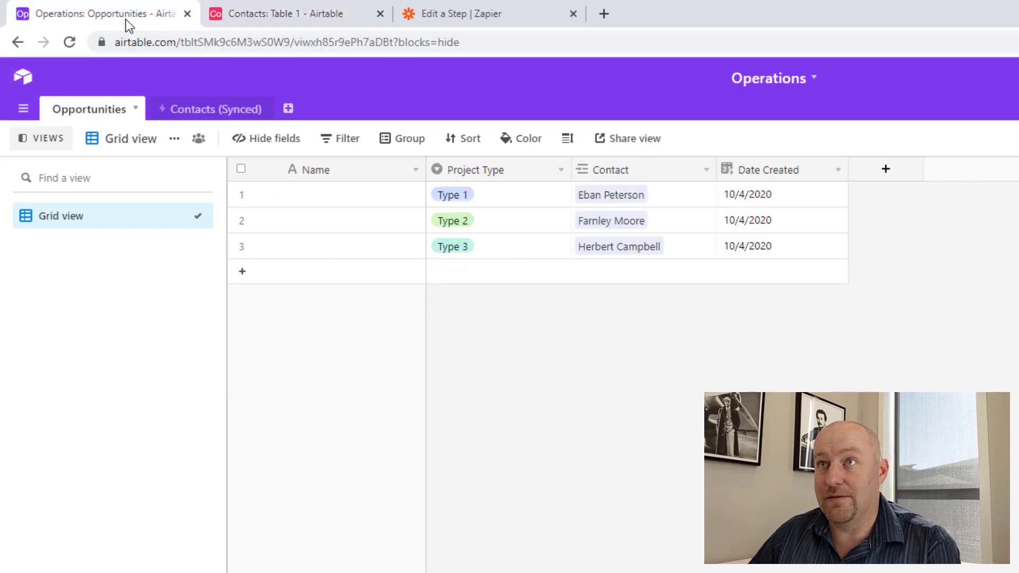
{"action": "mouse_move", "coordinate": [319, 10]}
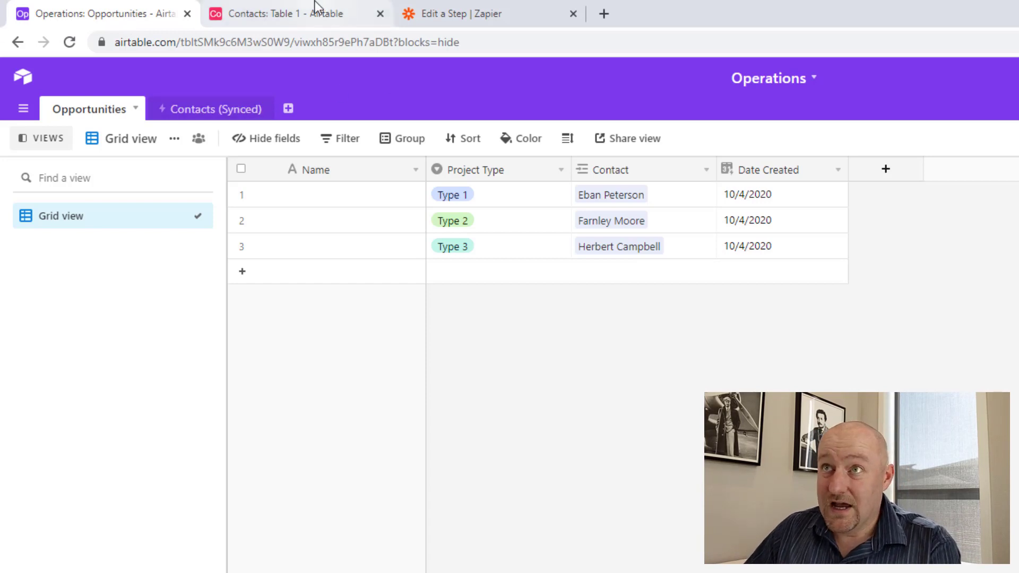
{"action": "left_click", "coordinate": [209, 108]}
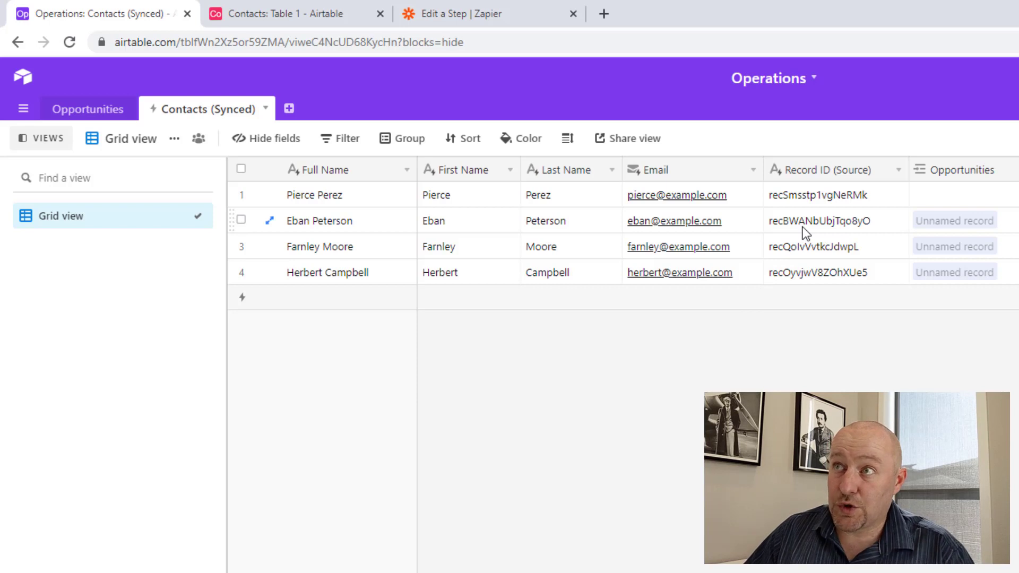
{"action": "mouse_move", "coordinate": [808, 213]}
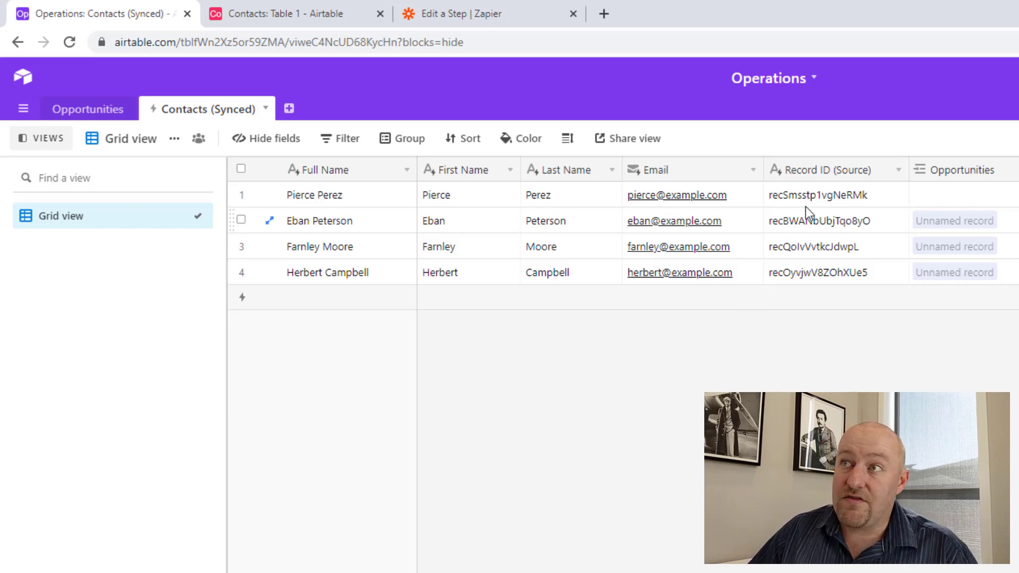
{"action": "left_click", "coordinate": [835, 195]}
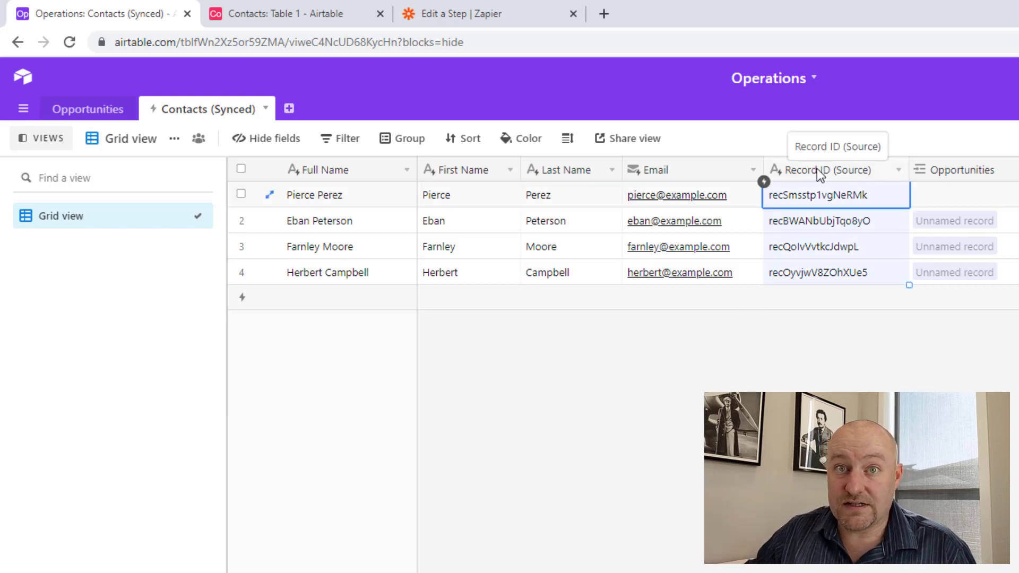
{"action": "mouse_move", "coordinate": [299, 14]}
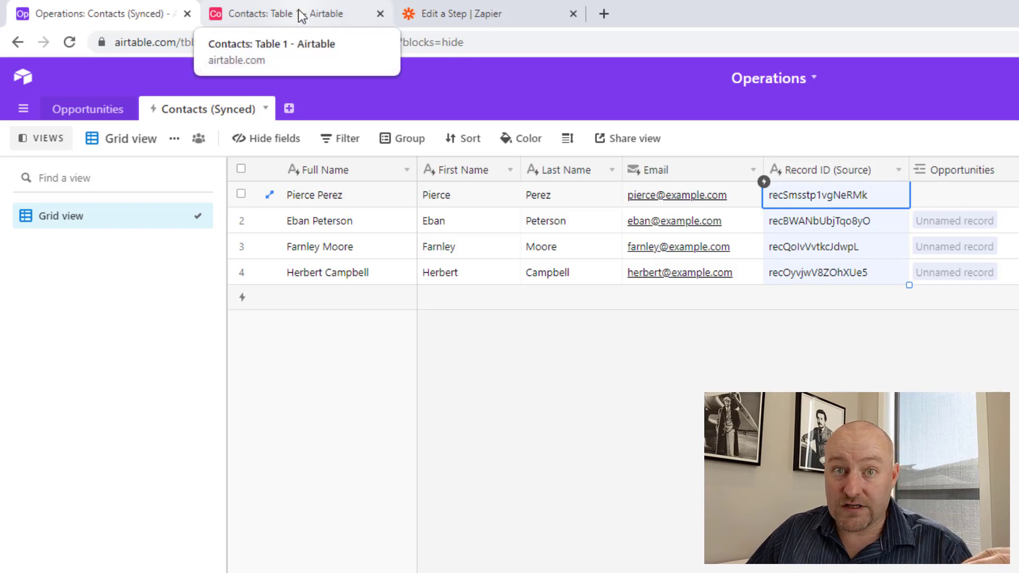
In the Contacts base, inspect the Record ID (Source) field's RECORD_ID() formula.
{"action": "left_click", "coordinate": [296, 13]}
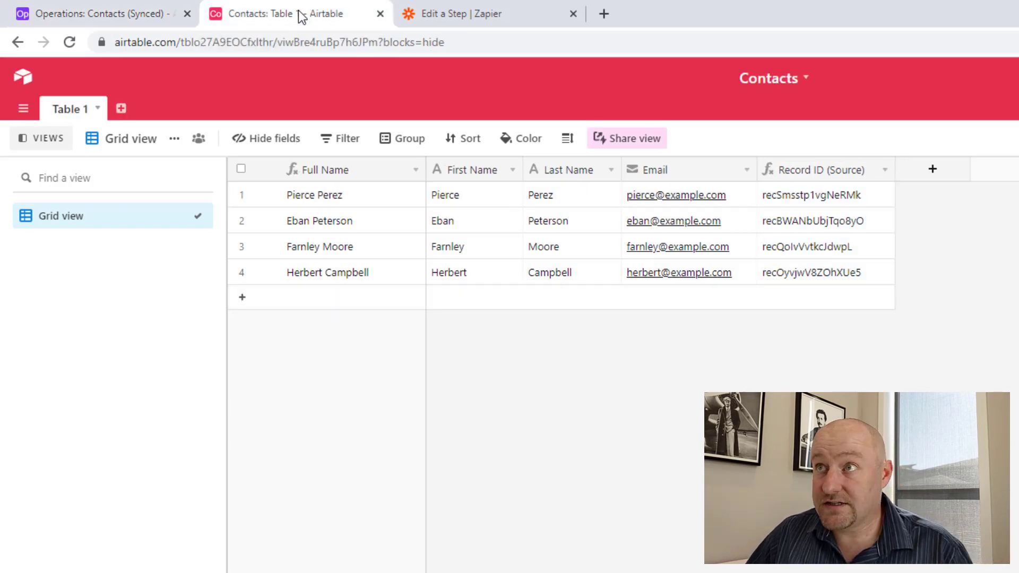
{"action": "left_click", "coordinate": [820, 170]}
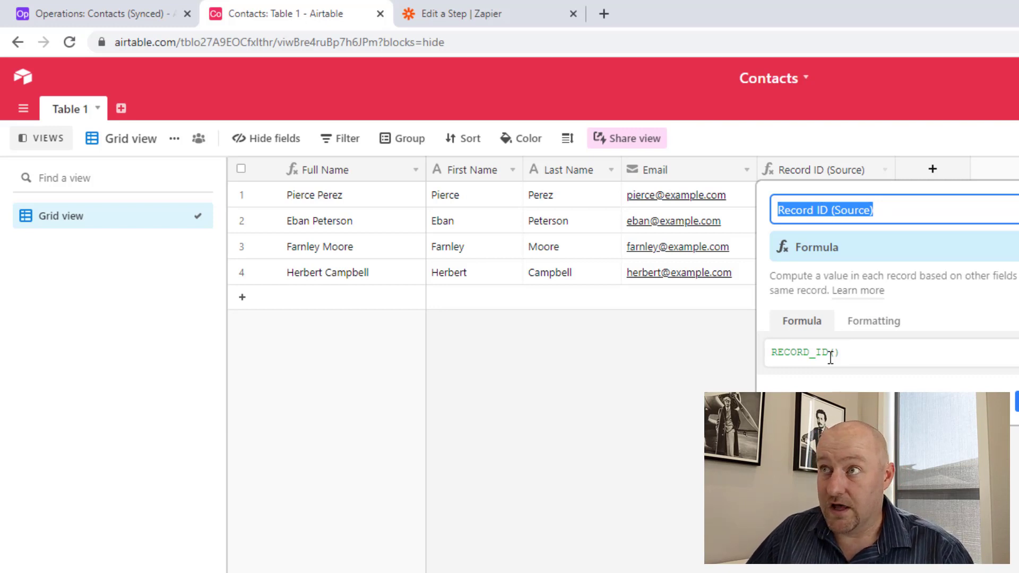
{"action": "mouse_move", "coordinate": [614, 247]}
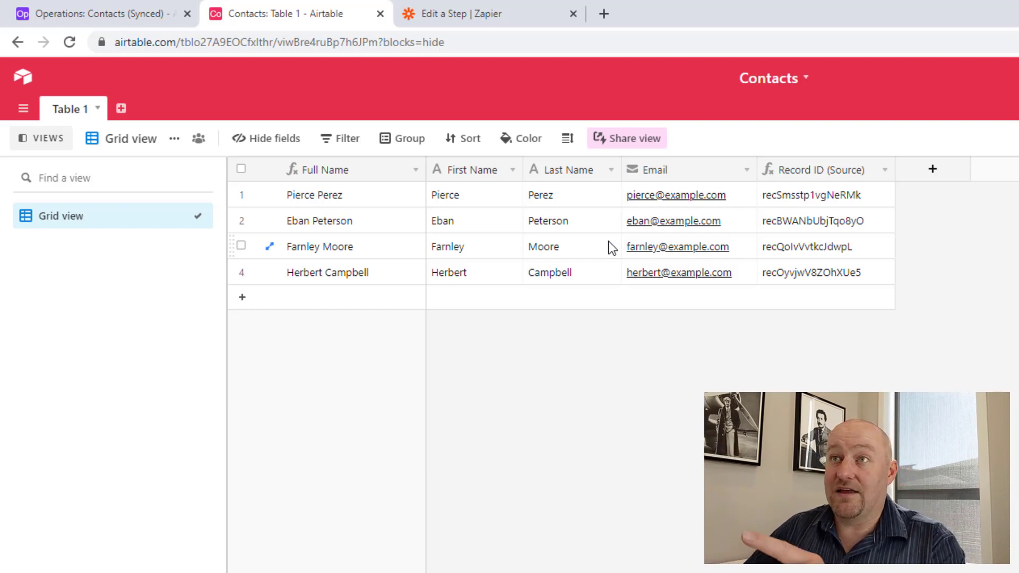
{"action": "left_click", "coordinate": [809, 195]}
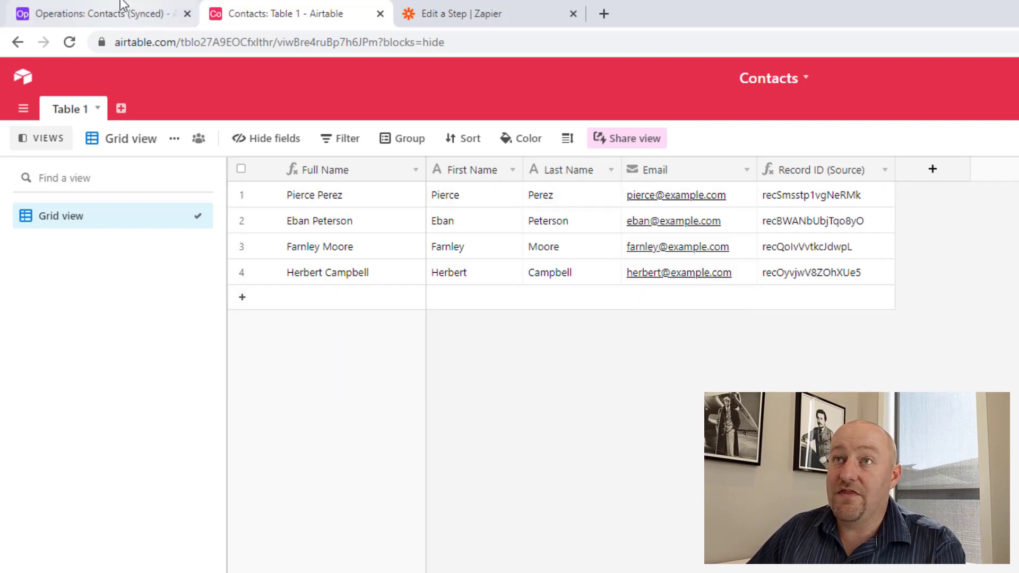
{"action": "left_click", "coordinate": [98, 14]}
{"action": "type", "text": "fo"}
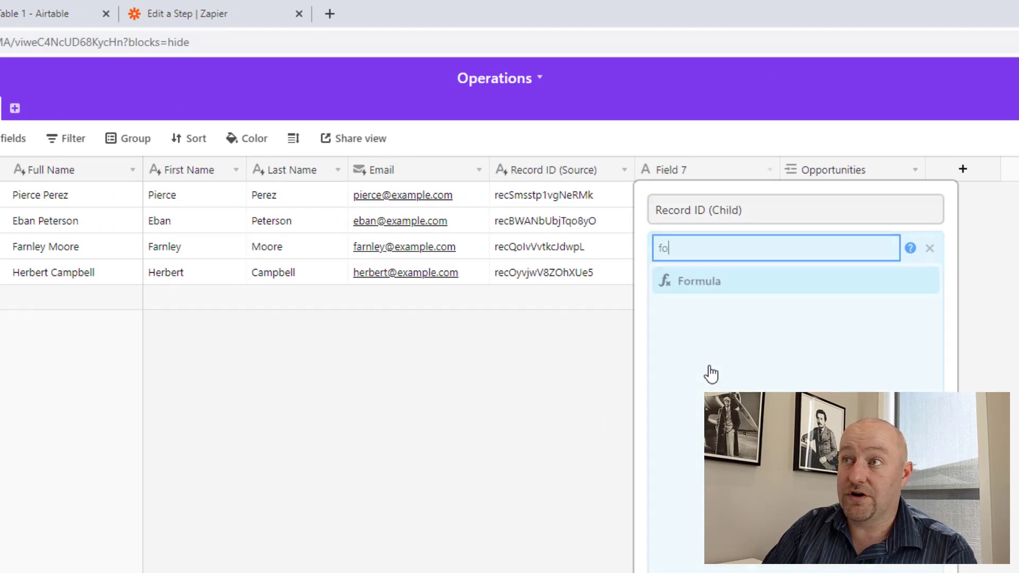
{"action": "left_click", "coordinate": [698, 281]}
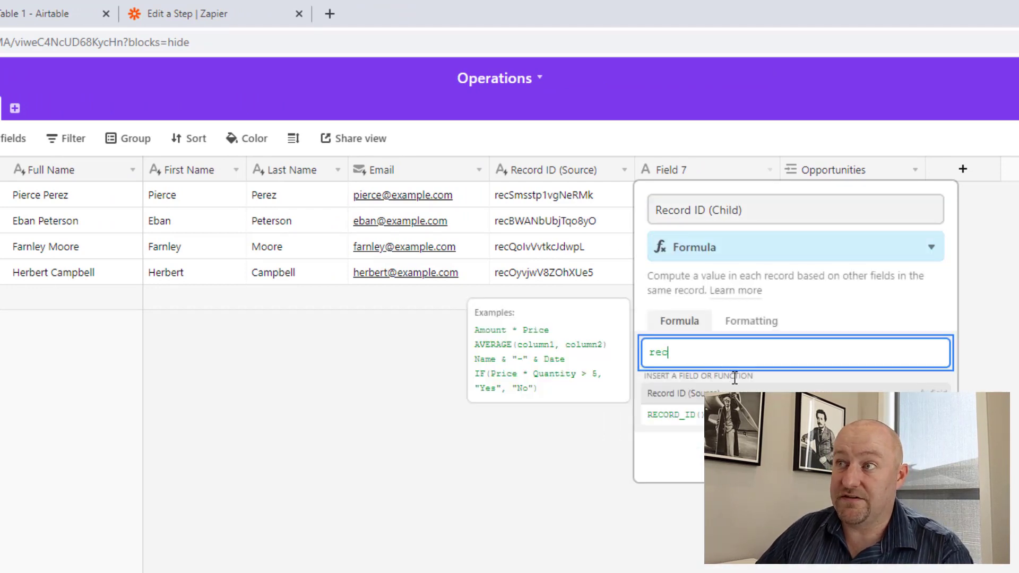
{"action": "left_click", "coordinate": [674, 415]}
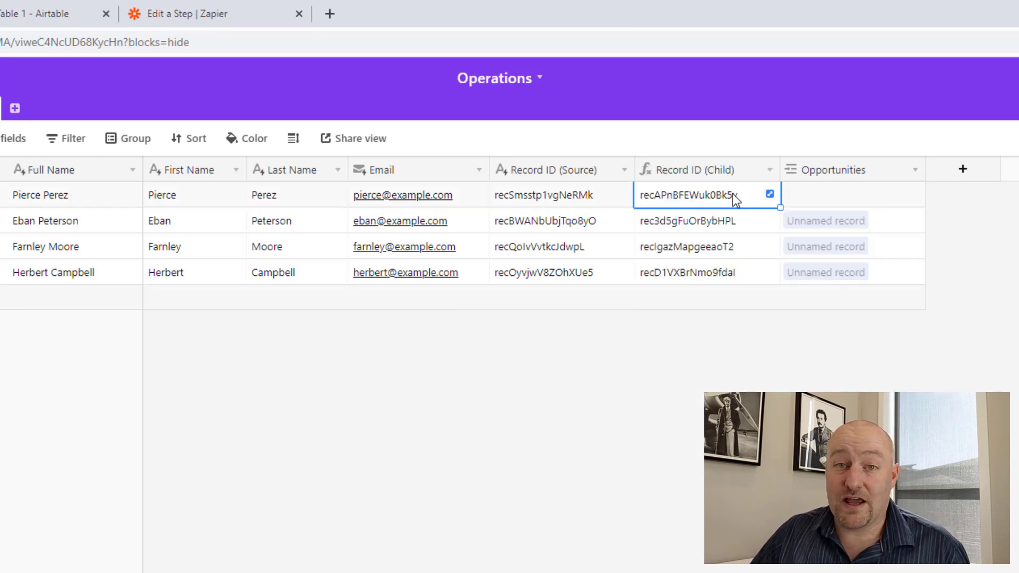
{"action": "mouse_move", "coordinate": [706, 214]}
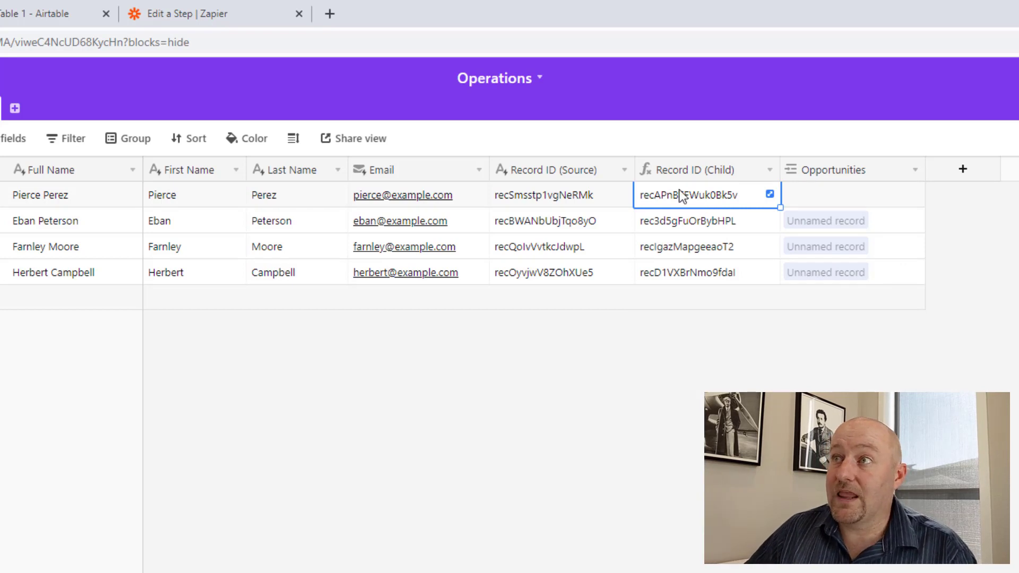
{"action": "left_click", "coordinate": [40, 195]}
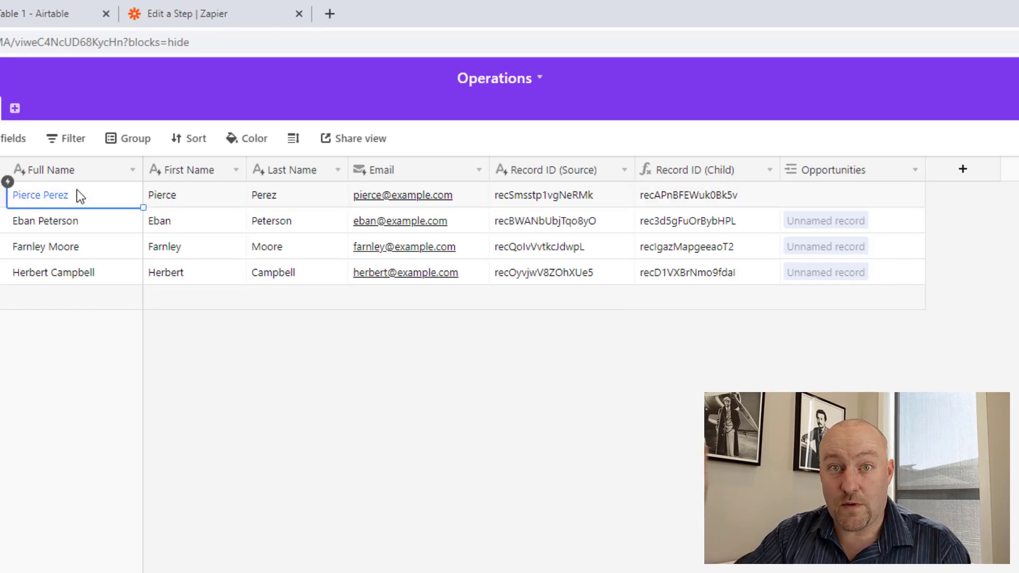
{"action": "left_click", "coordinate": [560, 194]}
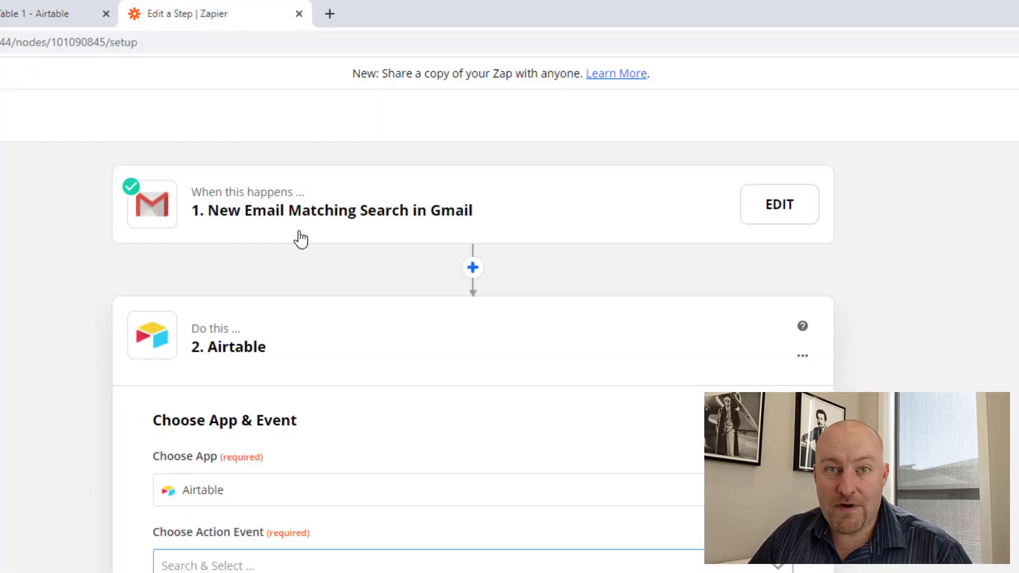
{"action": "mouse_move", "coordinate": [631, 406]}
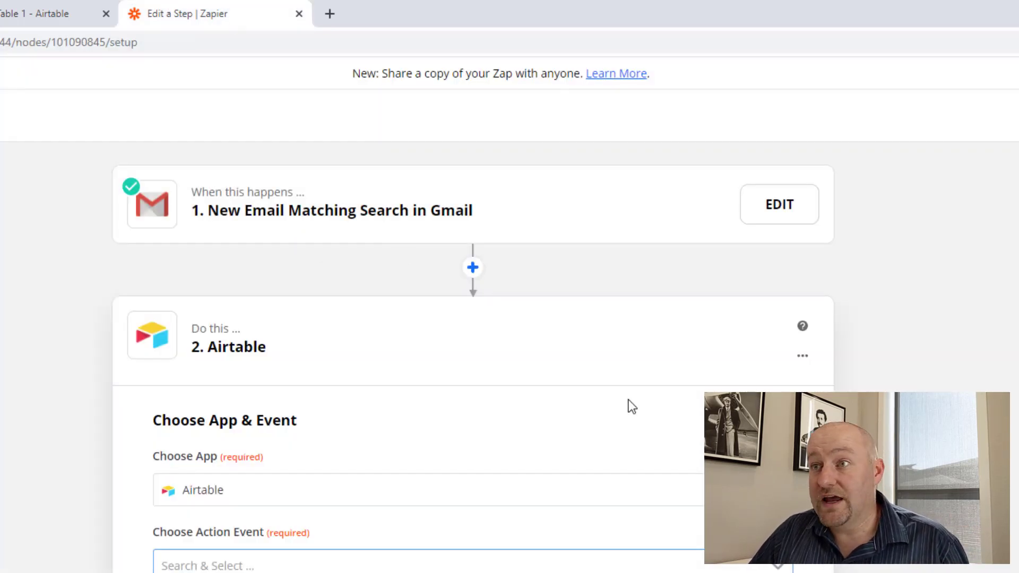
Return to the Zapier Edit a Step tab showing step 2's Choose Action Event field.
{"action": "left_click", "coordinate": [385, 563]}
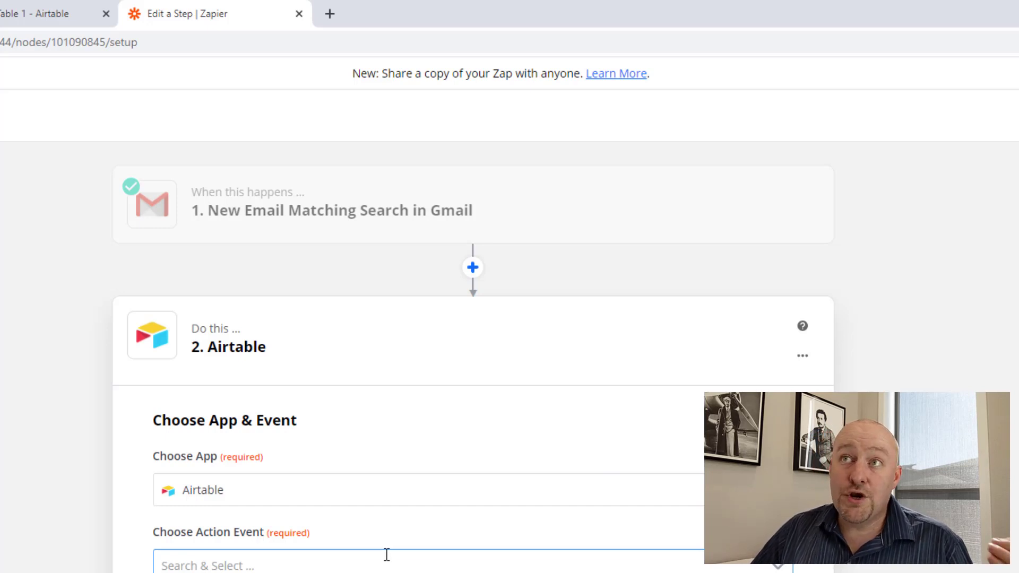
{"action": "left_click", "coordinate": [46, 14]}
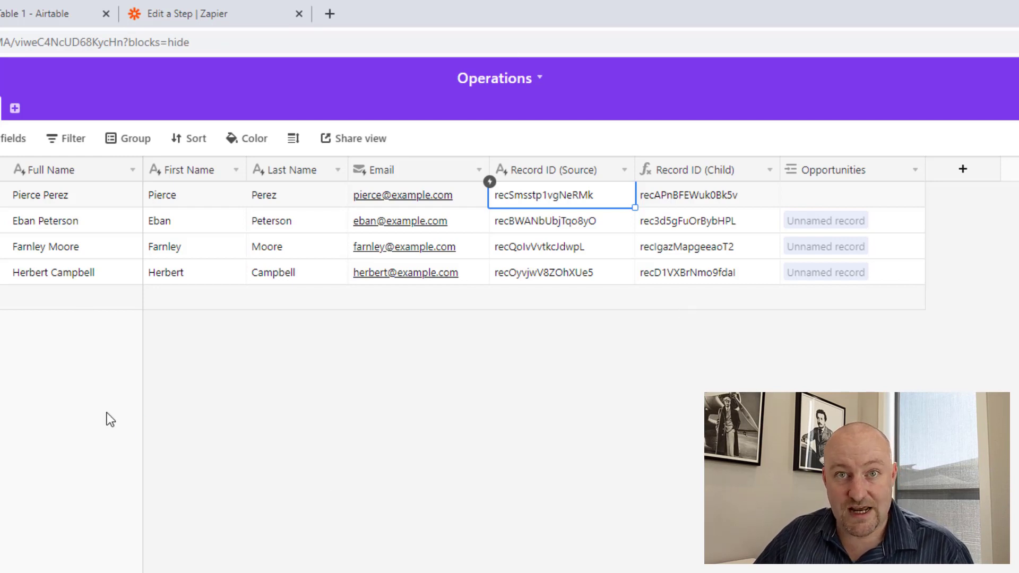
{"action": "mouse_move", "coordinate": [442, 394]}
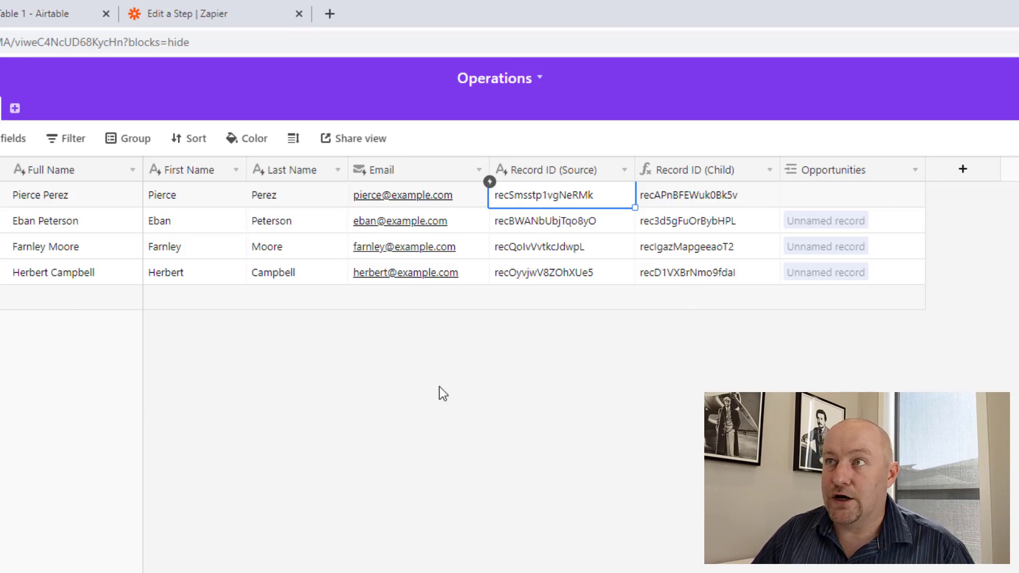
{"action": "mouse_move", "coordinate": [403, 170]}
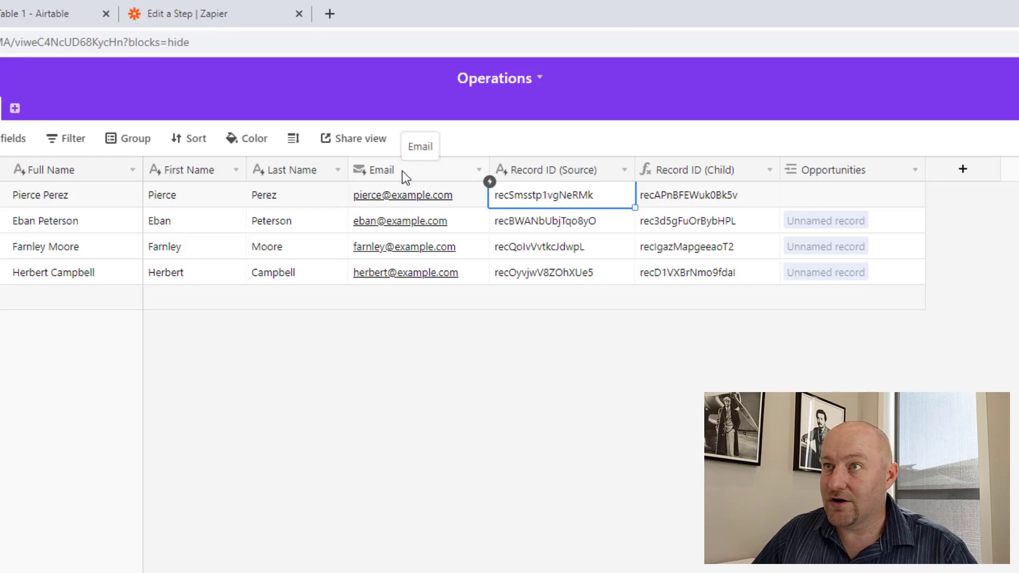
{"action": "mouse_move", "coordinate": [116, 181]}
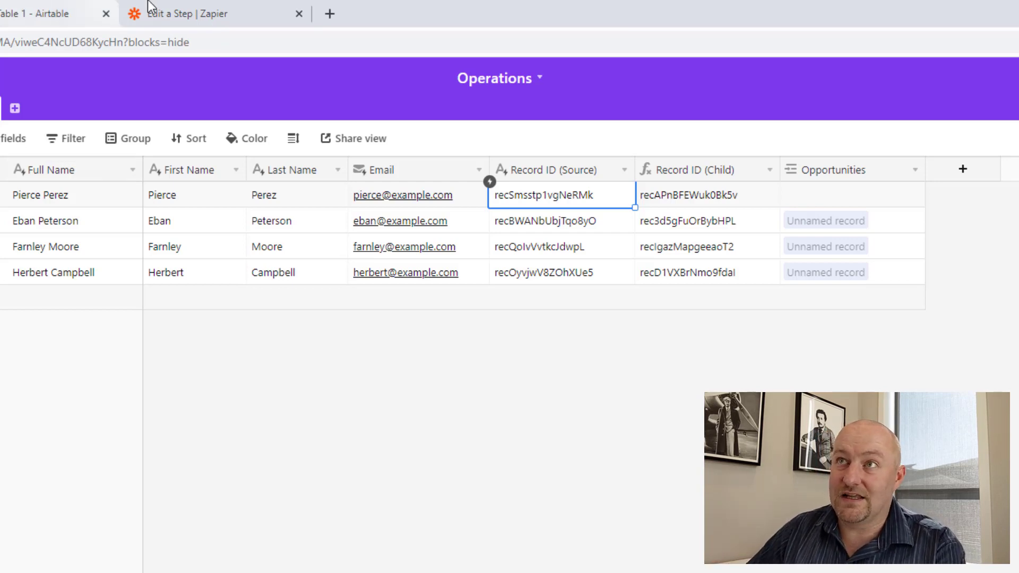
Set step 2 to Airtable's Find Record event and select the GAP Airtable account.
{"action": "left_click", "coordinate": [189, 13]}
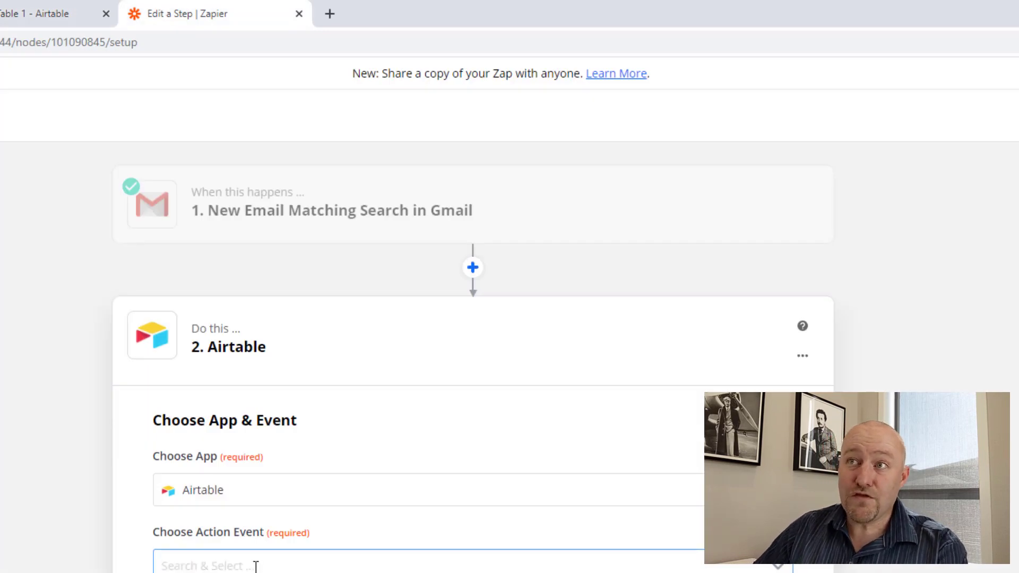
{"action": "mouse_move", "coordinate": [365, 290]}
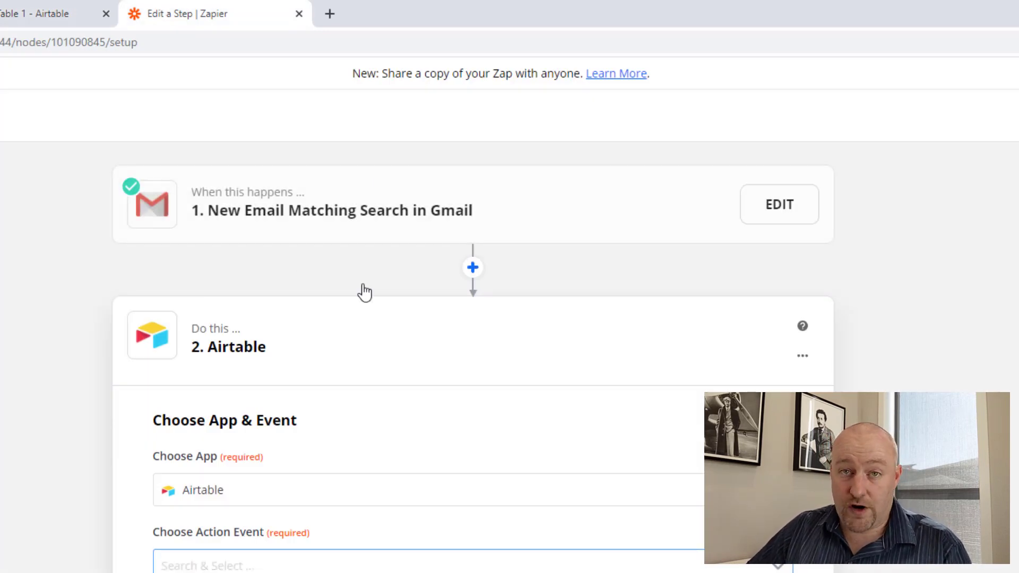
{"action": "mouse_move", "coordinate": [240, 230]}
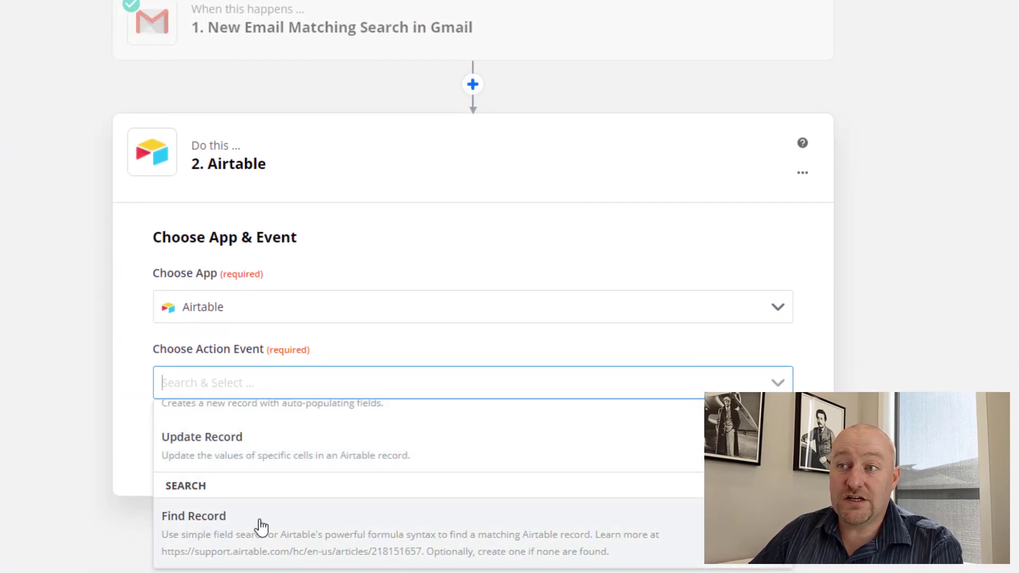
{"action": "left_click", "coordinate": [194, 516]}
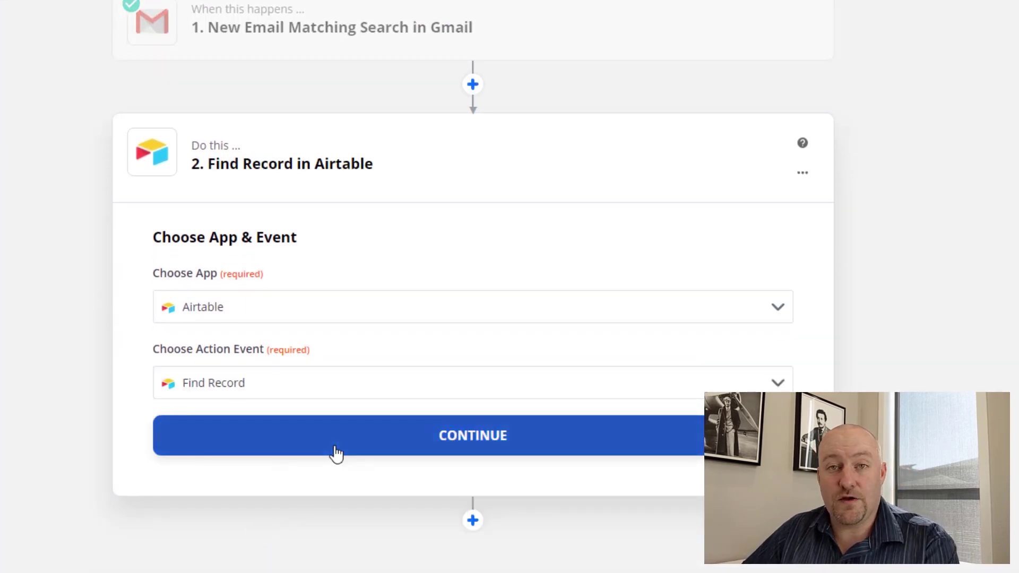
{"action": "left_click", "coordinate": [473, 434]}
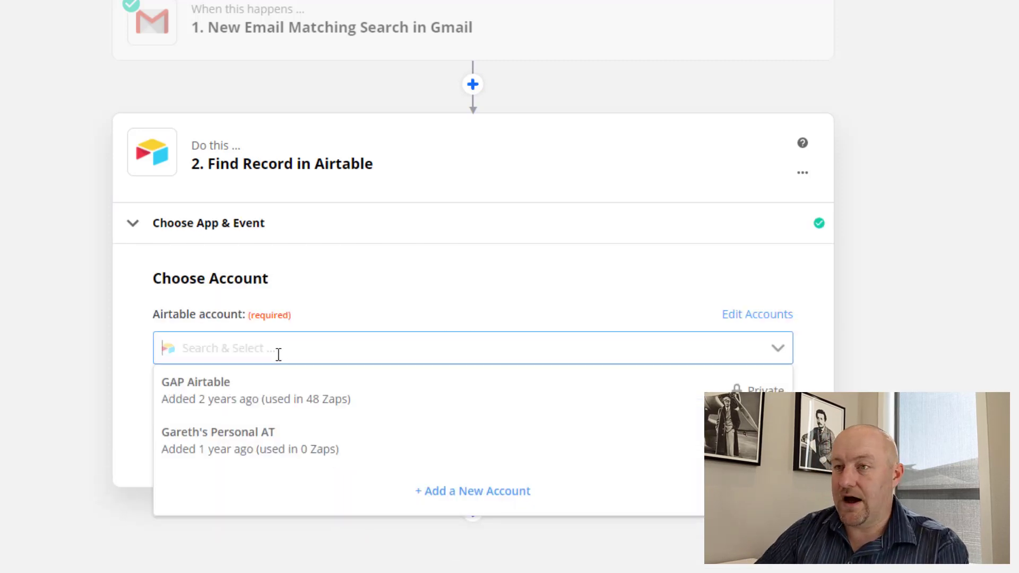
{"action": "left_click", "coordinate": [195, 382]}
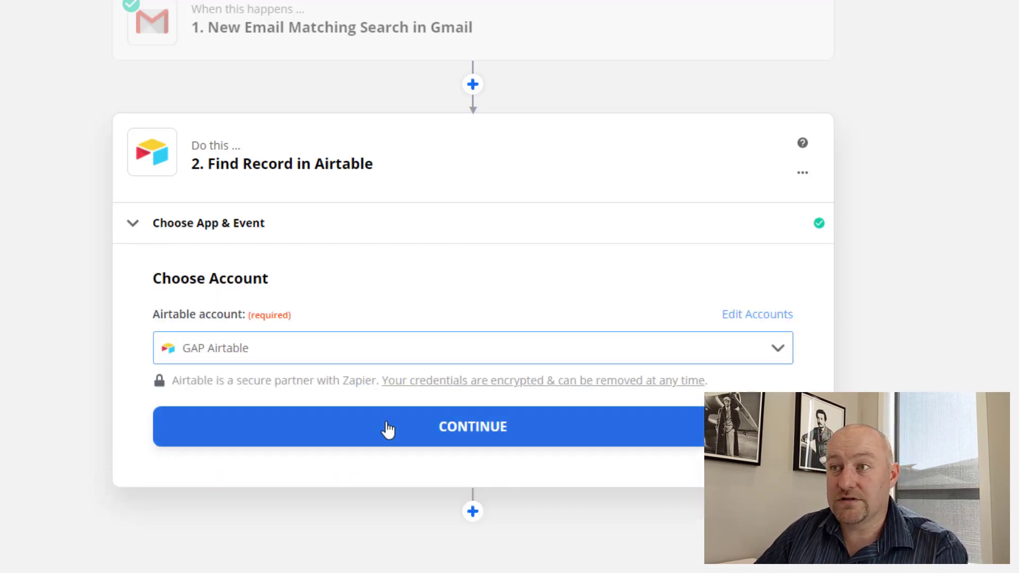
Point Find Record at Contacts base, Table 1, searching Email by the To Emails value.
{"action": "left_click", "coordinate": [472, 426]}
{"action": "type", "text": "conta"}
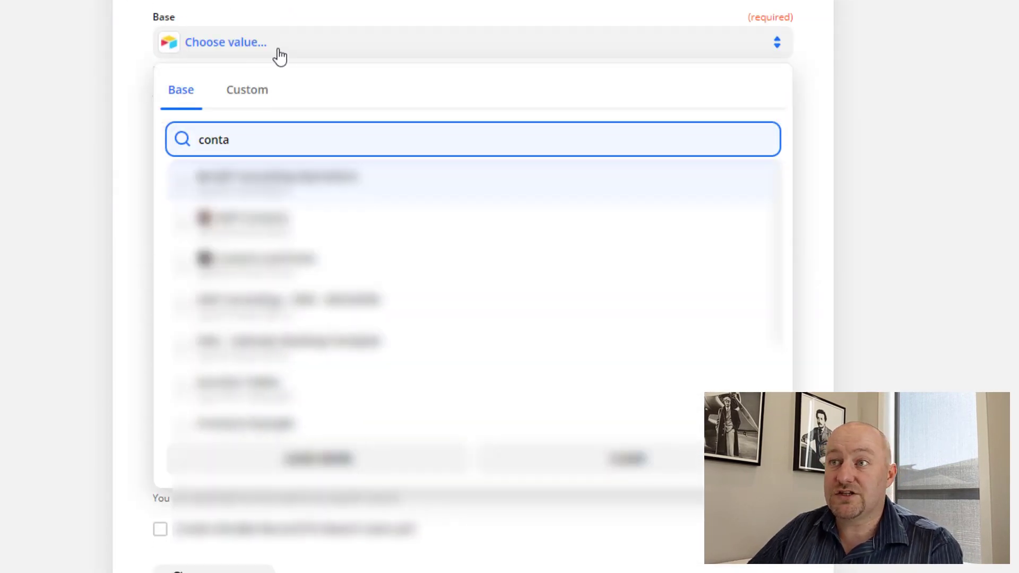
{"action": "type", "text": "c"}
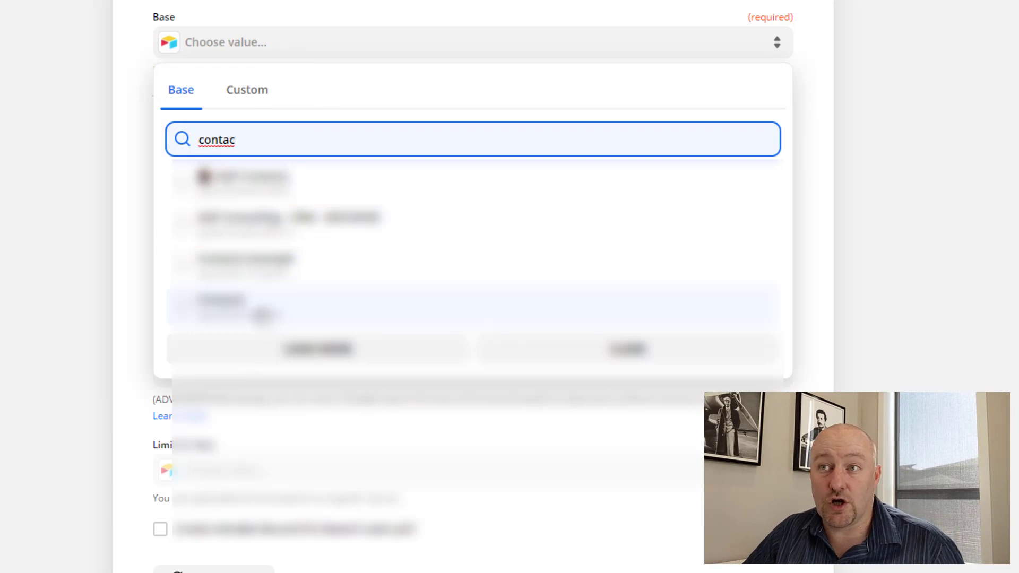
{"action": "left_click", "coordinate": [242, 307]}
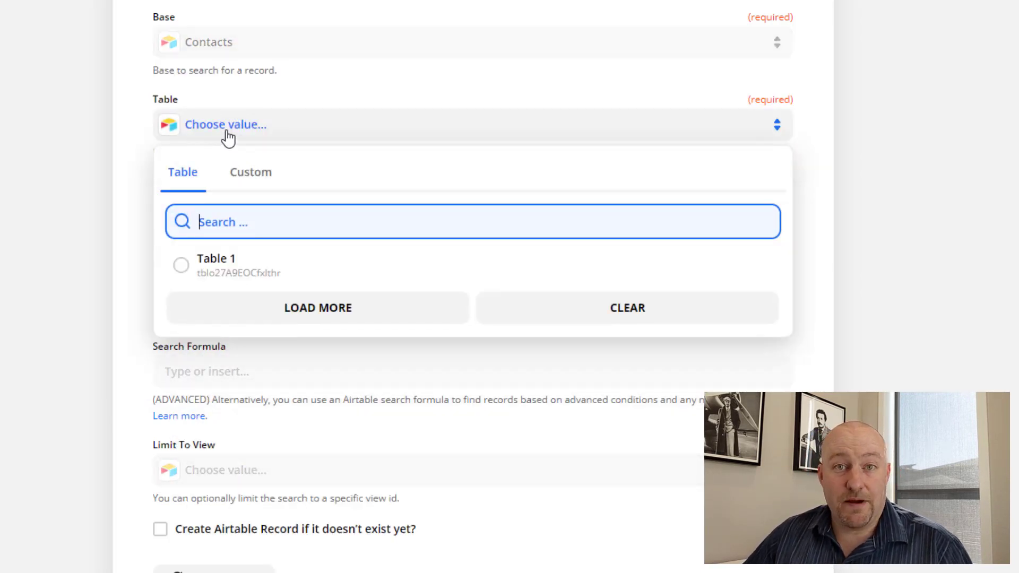
{"action": "left_click", "coordinate": [217, 265]}
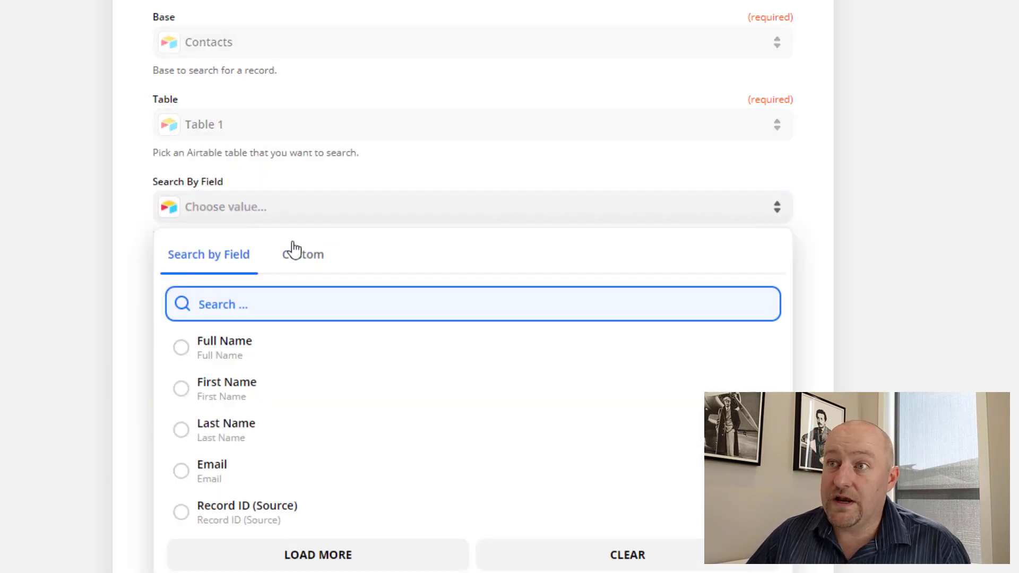
{"action": "mouse_move", "coordinate": [223, 487]}
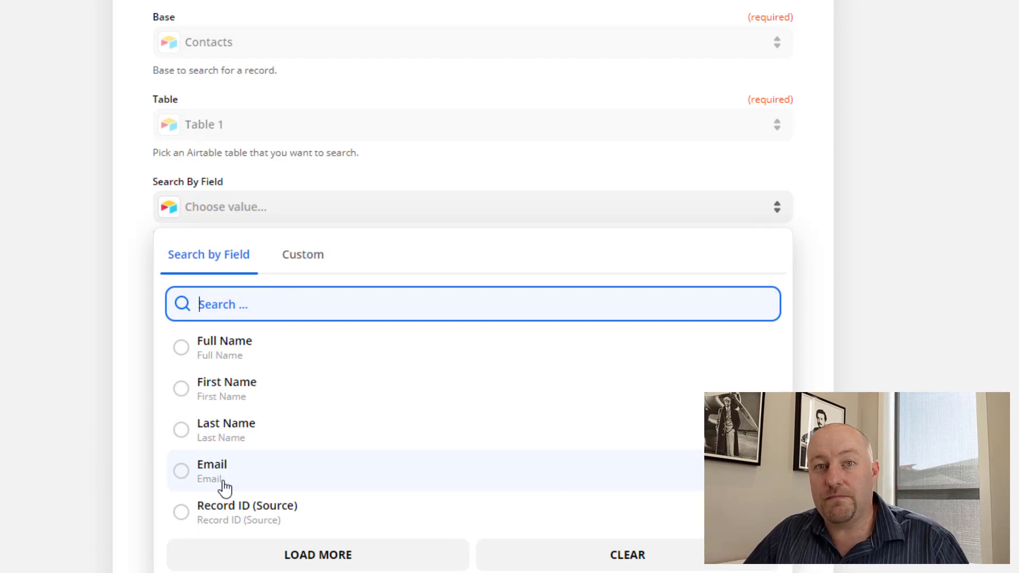
{"action": "left_click", "coordinate": [211, 464]}
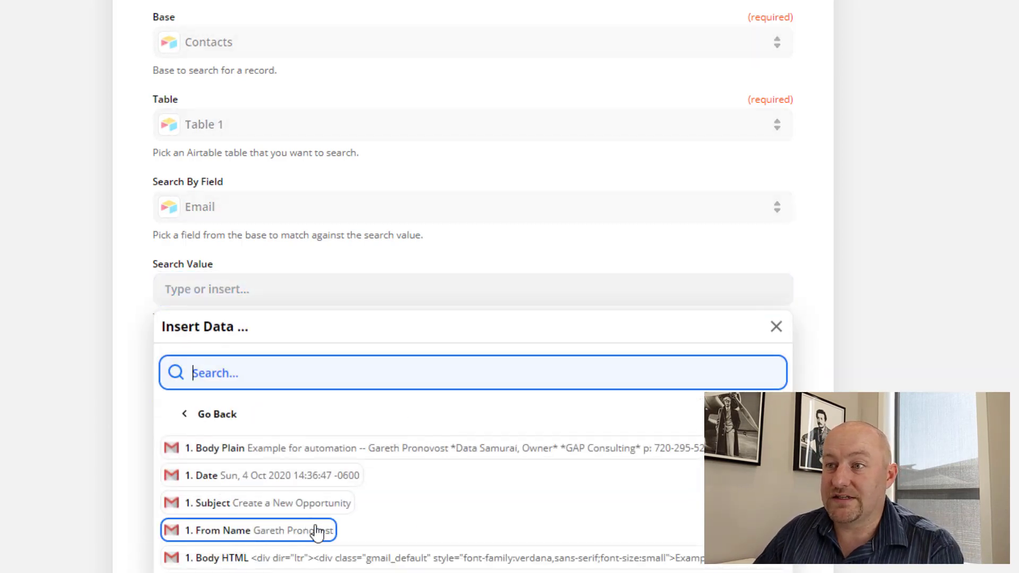
{"action": "scroll", "scroll_direction": "down", "scroll_amount": 3}
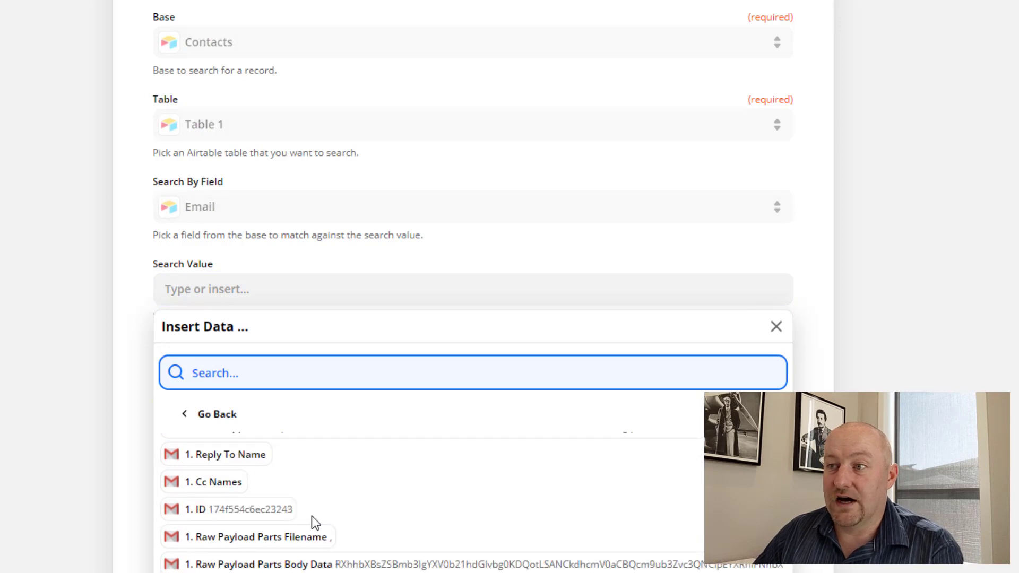
{"action": "type", "text": "example.com"}
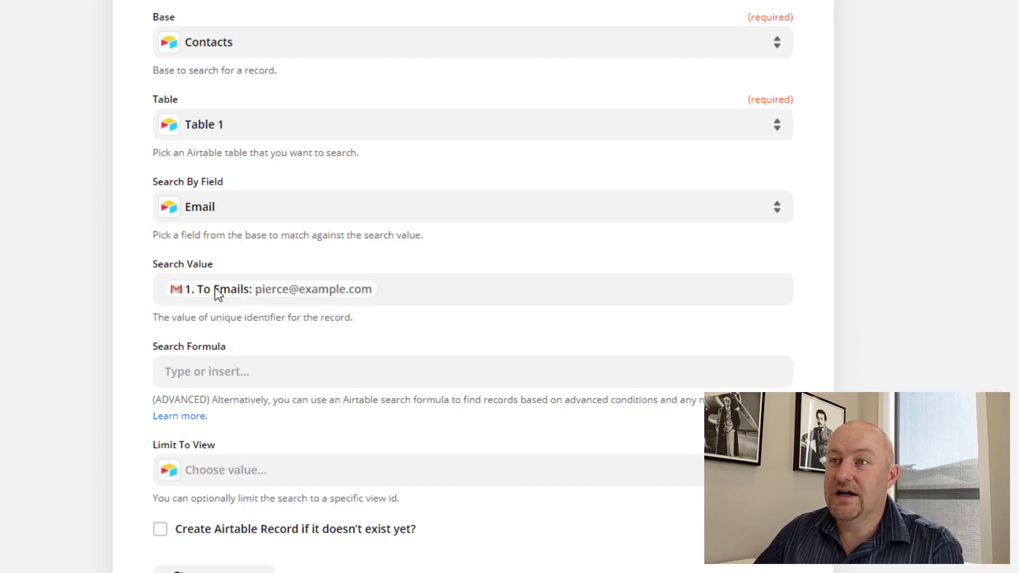
Fill the new-record fields with First Name 'Pierce' and Email from '1. To Emails', then continue.
{"action": "scroll", "scroll_direction": "down", "scroll_amount": 3}
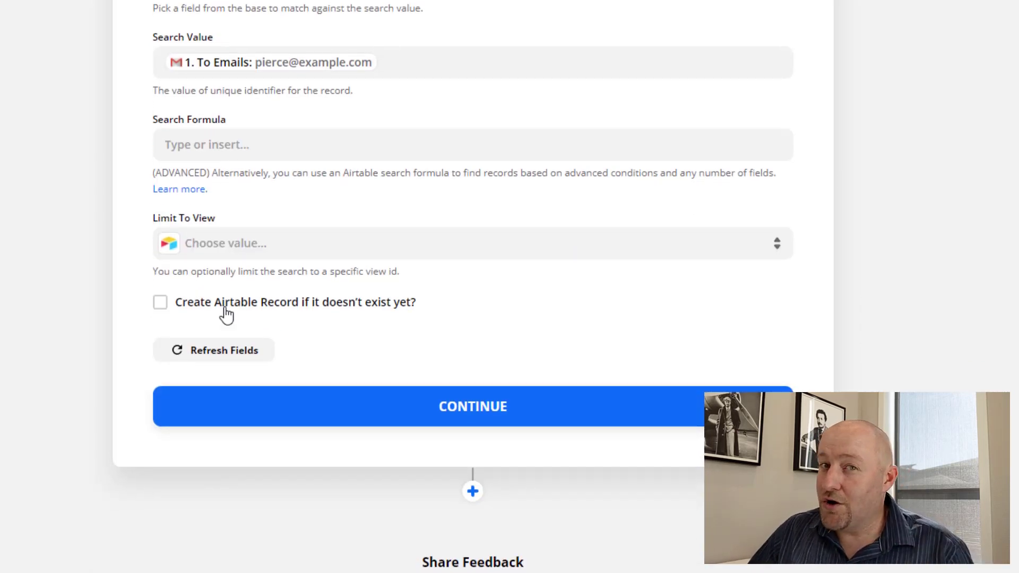
{"action": "mouse_move", "coordinate": [226, 313]}
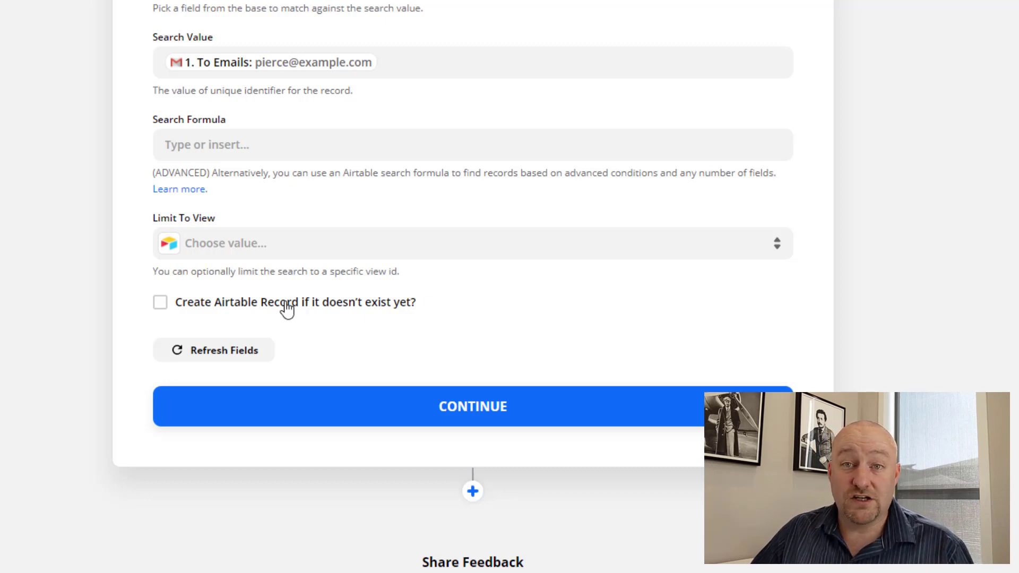
{"action": "scroll", "scroll_direction": "up", "scroll_amount": 3}
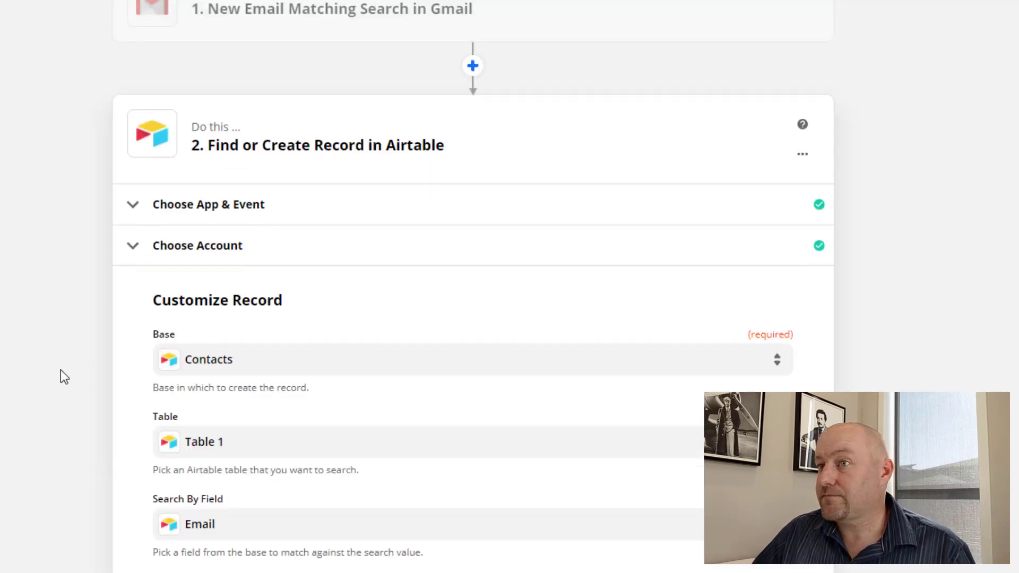
{"action": "scroll", "scroll_direction": "down", "scroll_amount": 3}
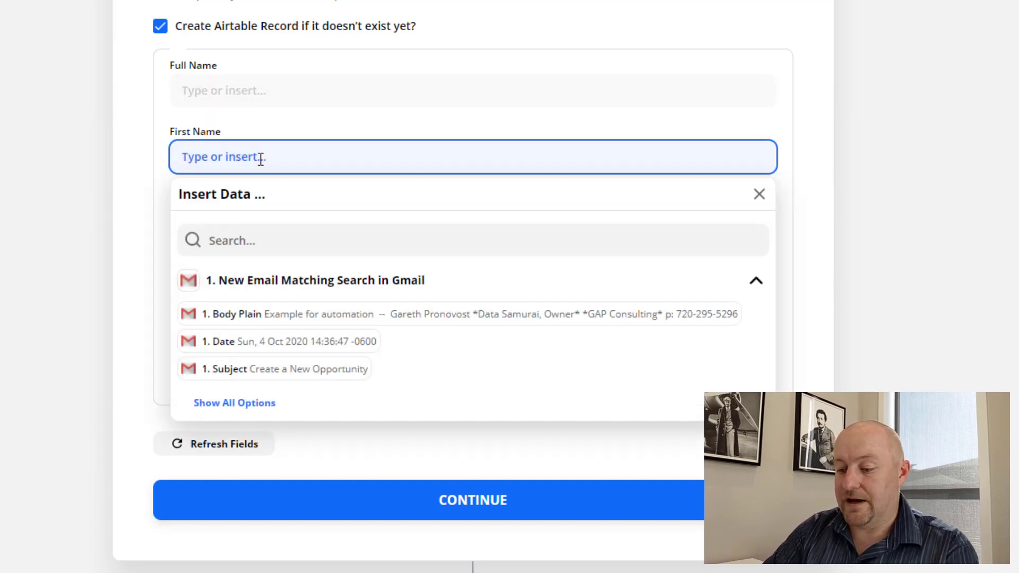
{"action": "type", "text": "P"}
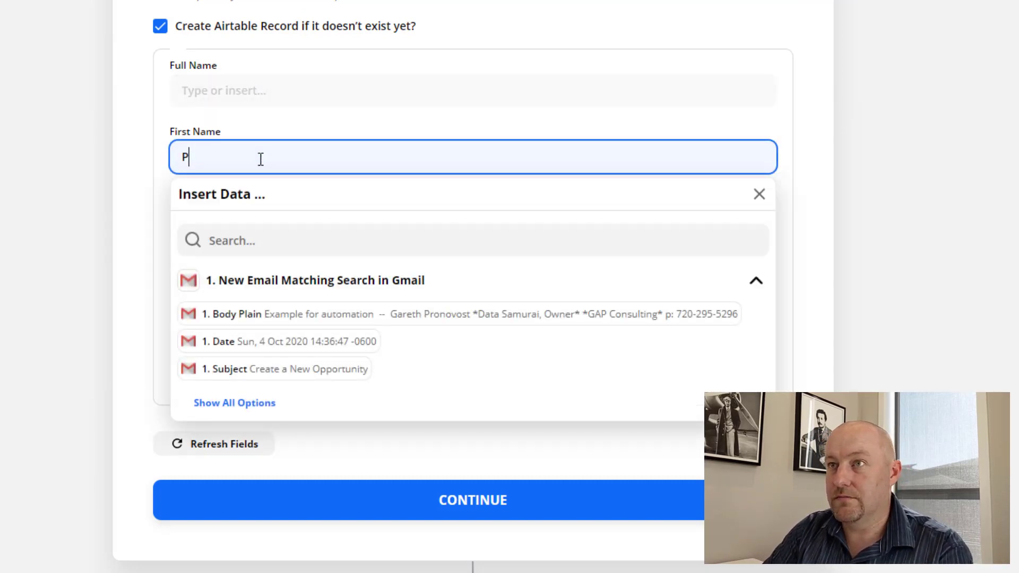
{"action": "type", "text": "ierce"}
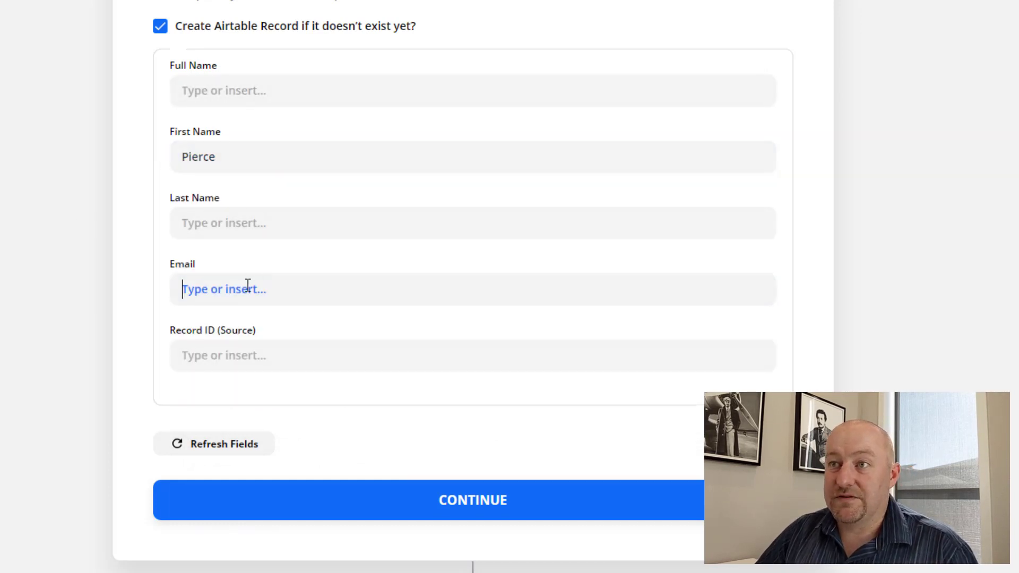
{"action": "type", "text": "e"}
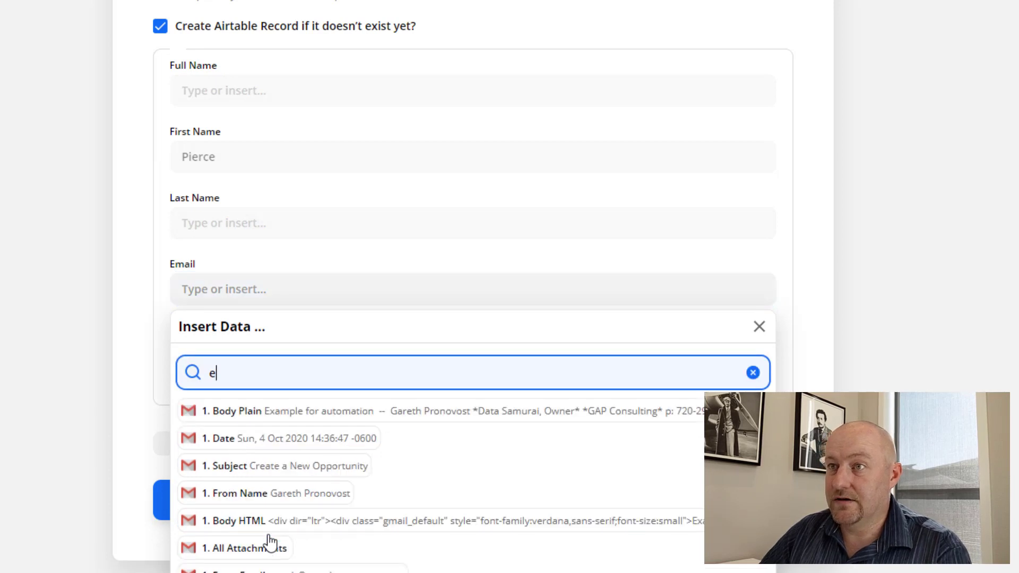
{"action": "type", "text": "xa"}
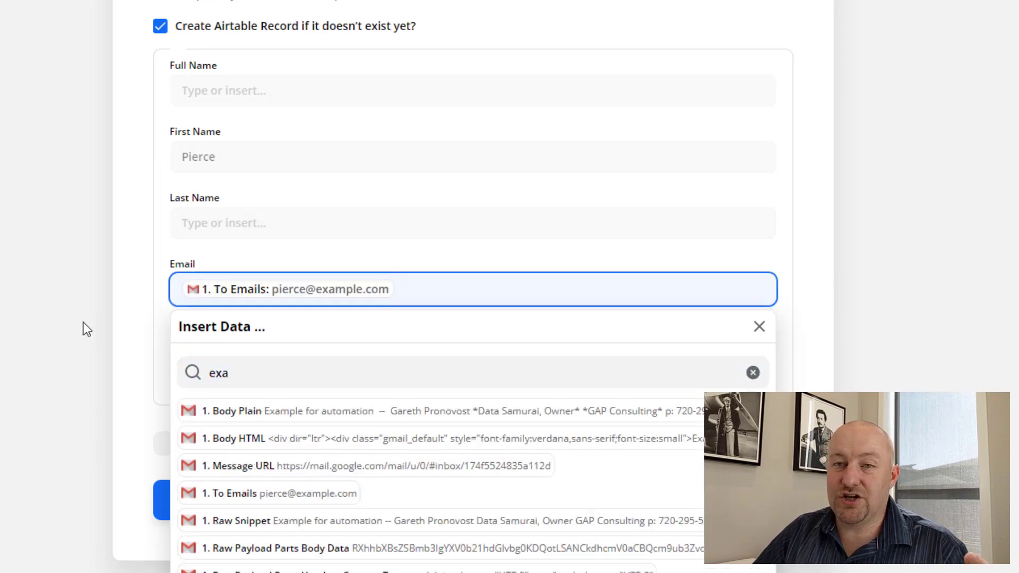
{"action": "left_click", "coordinate": [758, 326]}
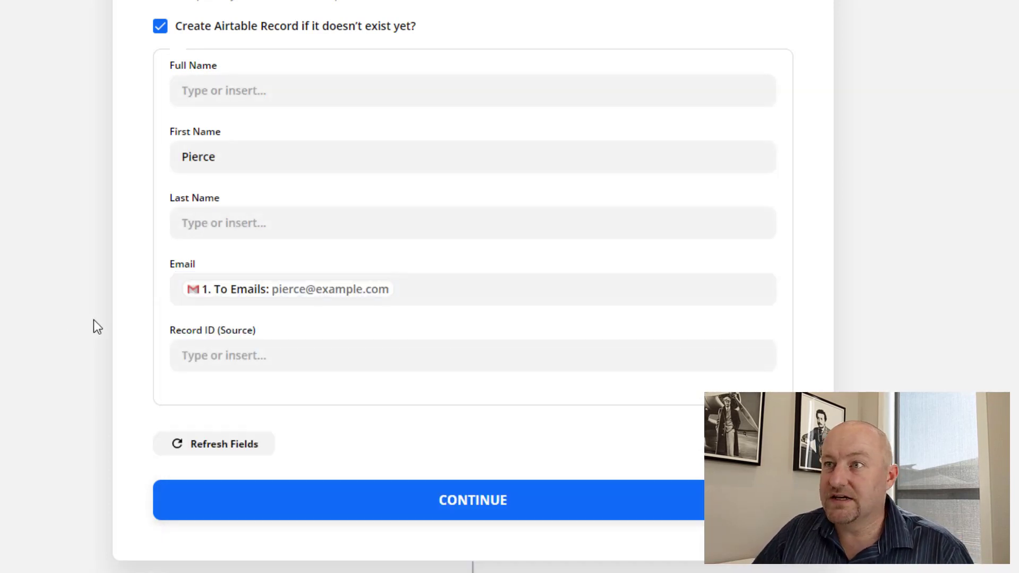
{"action": "left_click", "coordinate": [473, 500]}
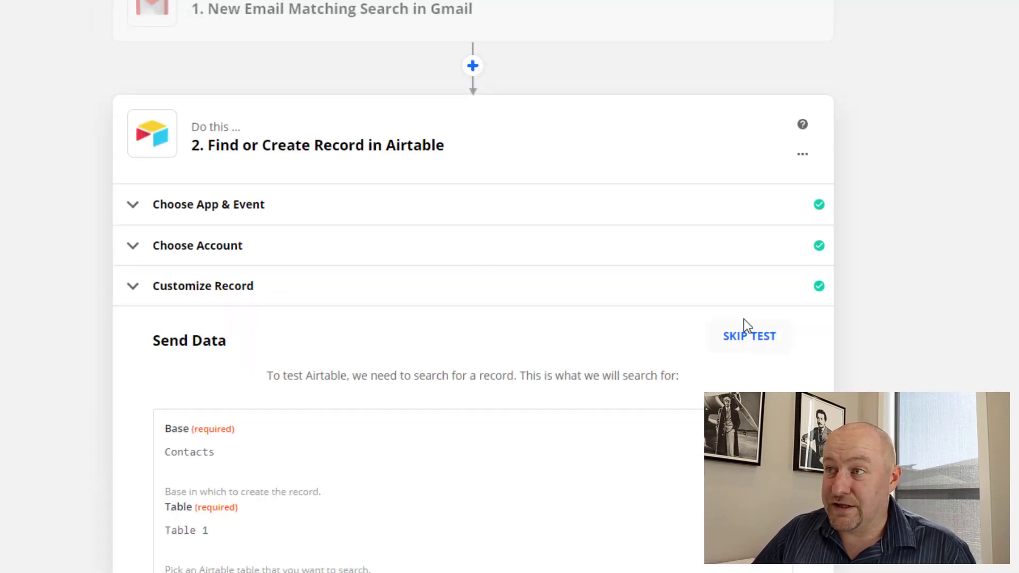
{"action": "scroll", "scroll_direction": "down", "scroll_amount": 3}
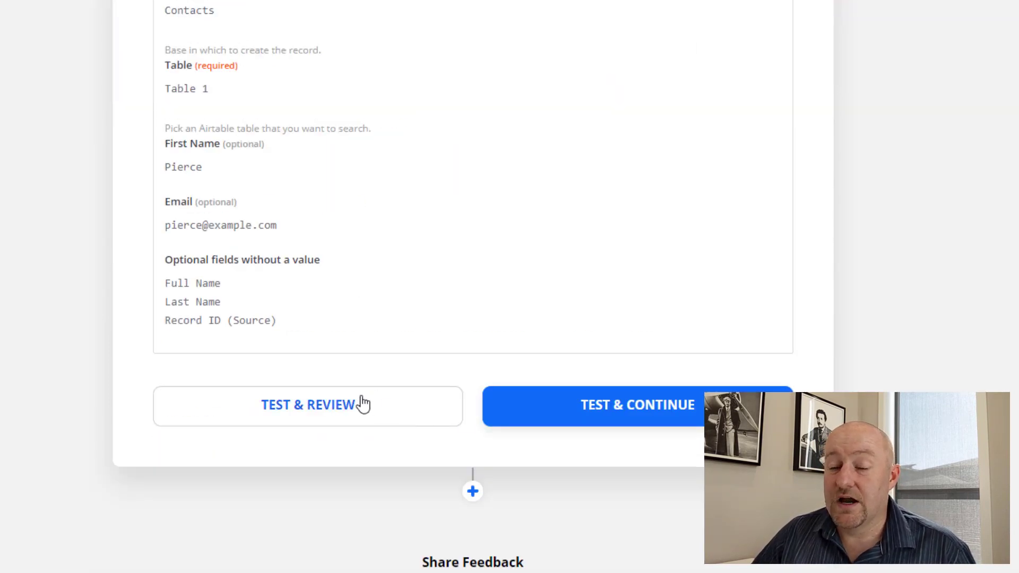
{"action": "left_click", "coordinate": [638, 405]}
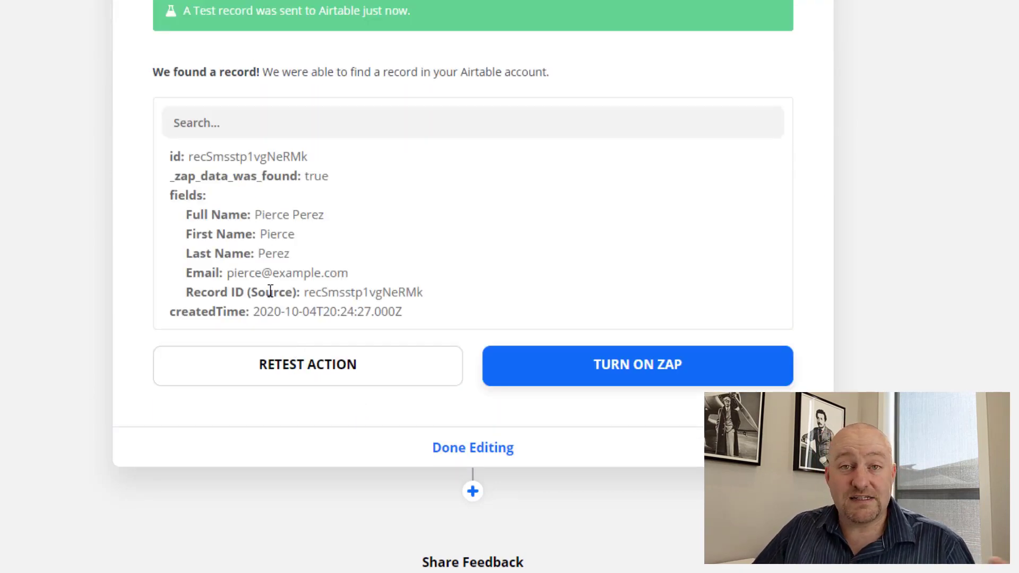
{"action": "mouse_move", "coordinate": [266, 292]}
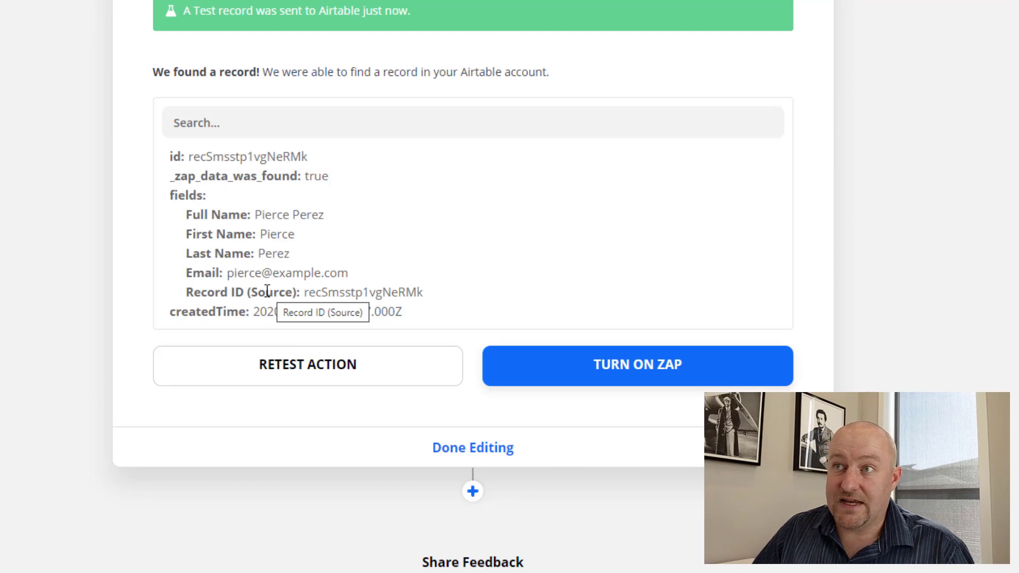
{"action": "mouse_move", "coordinate": [289, 269]}
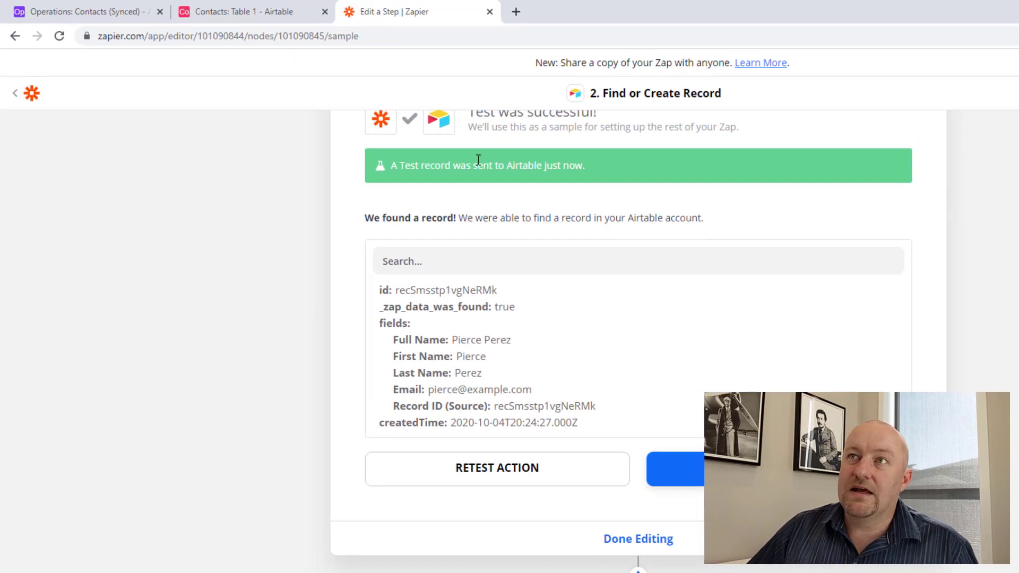
{"action": "left_click", "coordinate": [250, 11]}
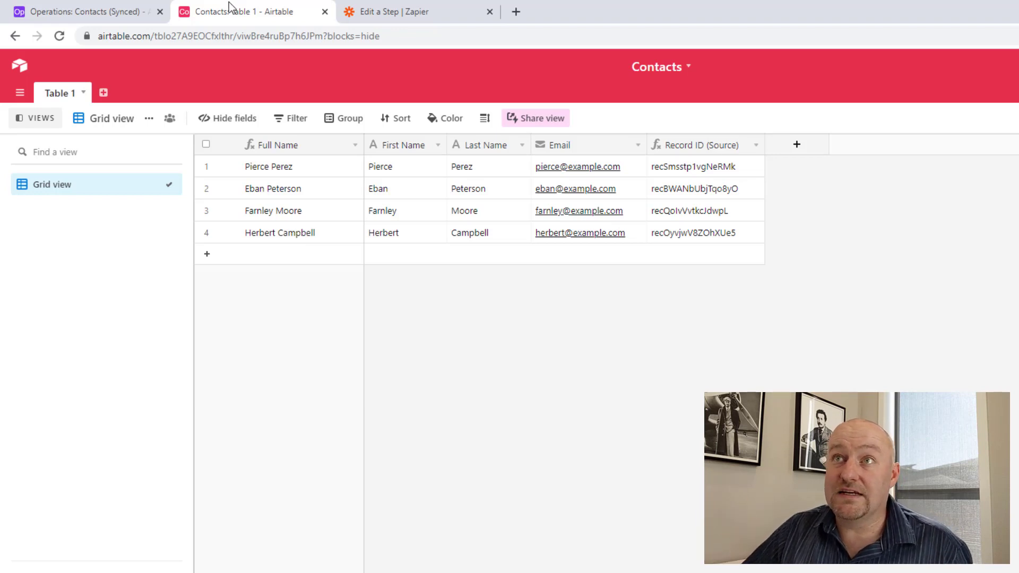
{"action": "left_click", "coordinate": [78, 12]}
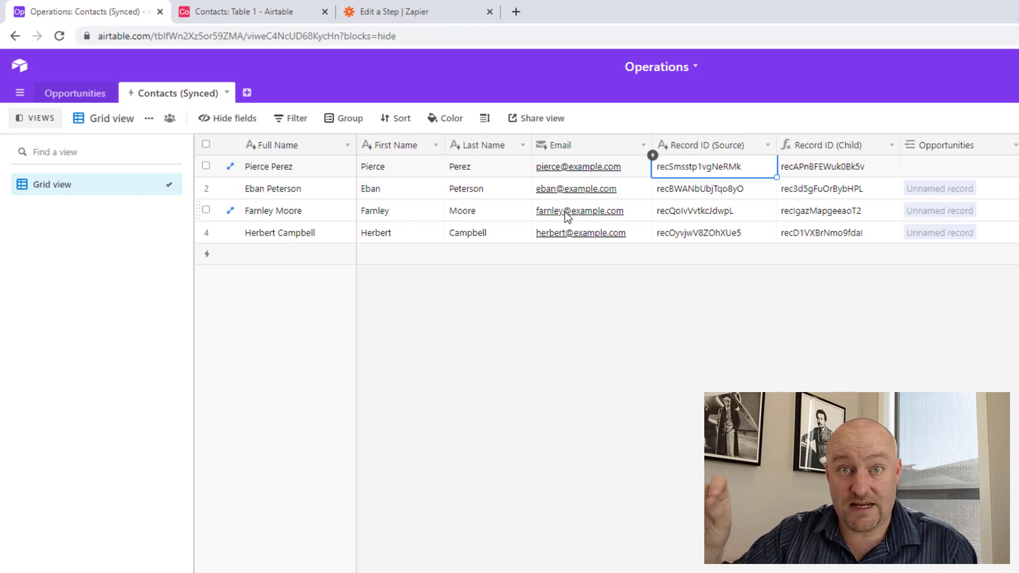
{"action": "left_click", "coordinate": [487, 166]}
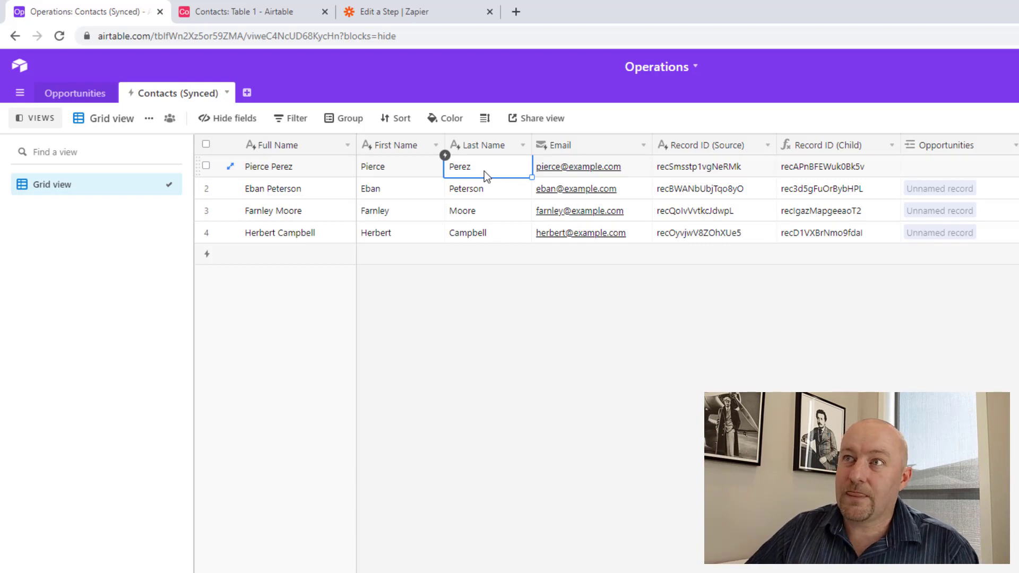
{"action": "mouse_move", "coordinate": [872, 179]}
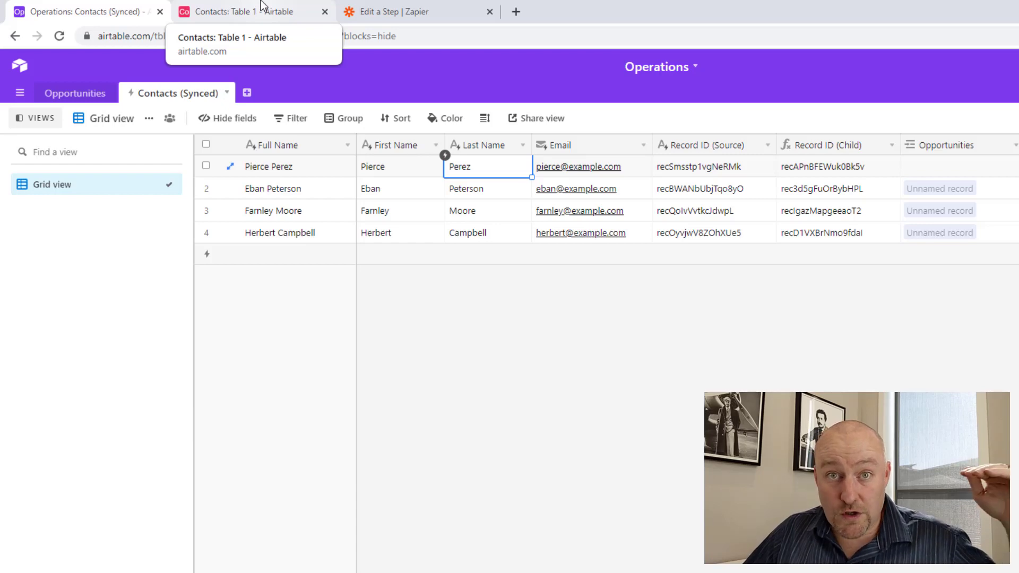
{"action": "left_click", "coordinate": [401, 12]}
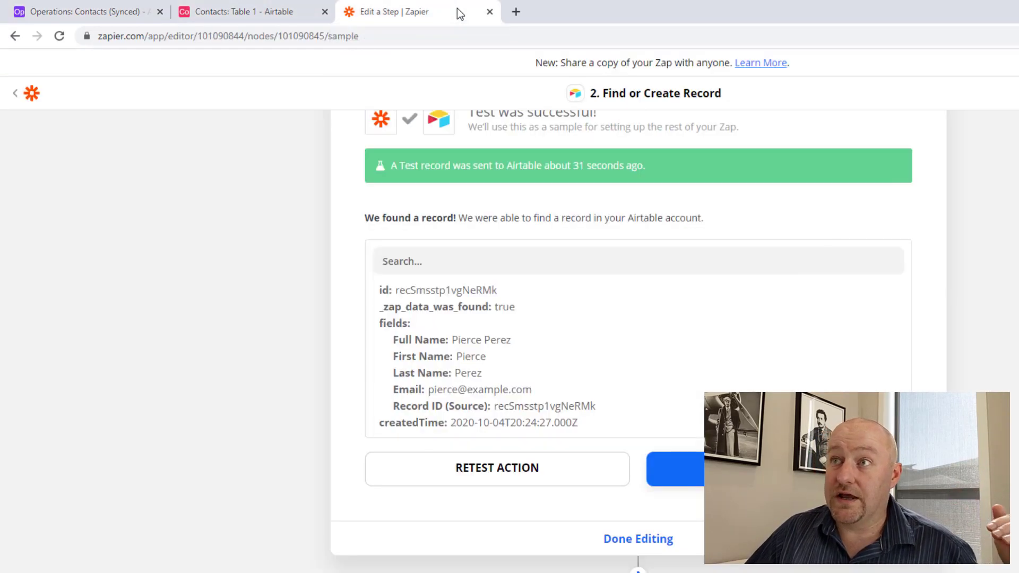
Add a Delay by Zapier 'Delay For' step set to wait 10 minutes.
{"action": "scroll", "scroll_direction": "down", "scroll_amount": 3}
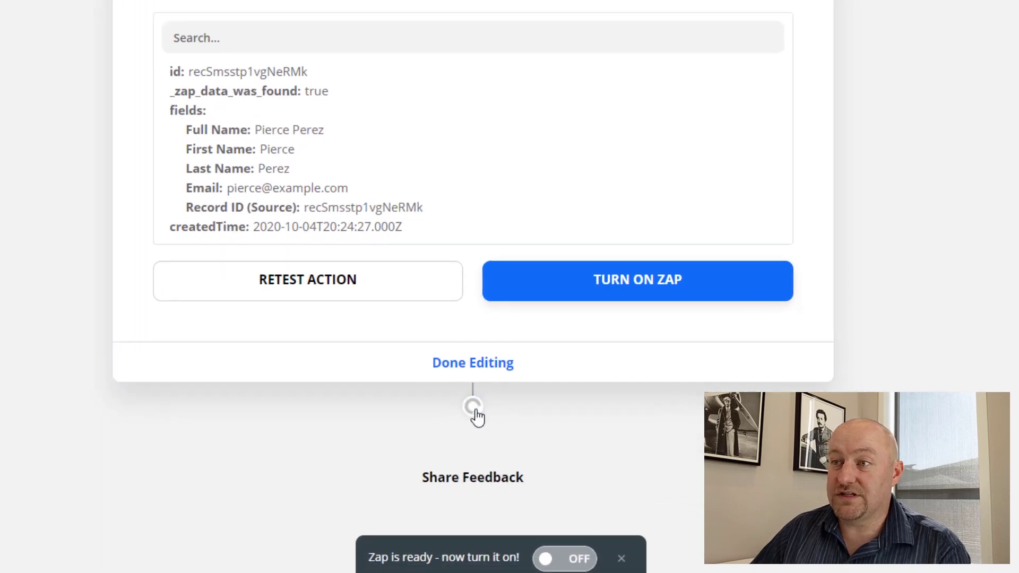
{"action": "type", "text": "dela"}
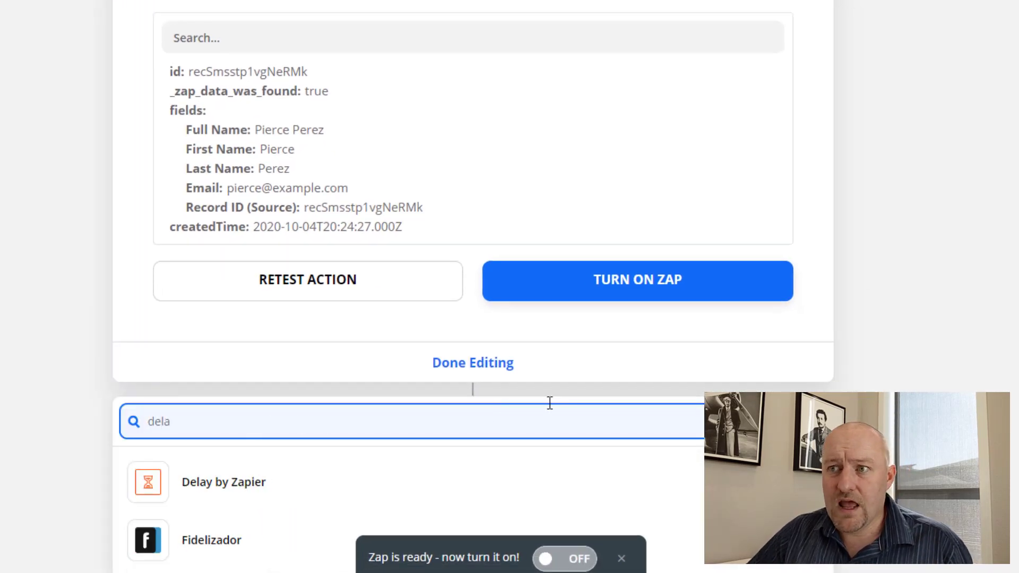
{"action": "left_click", "coordinate": [222, 481]}
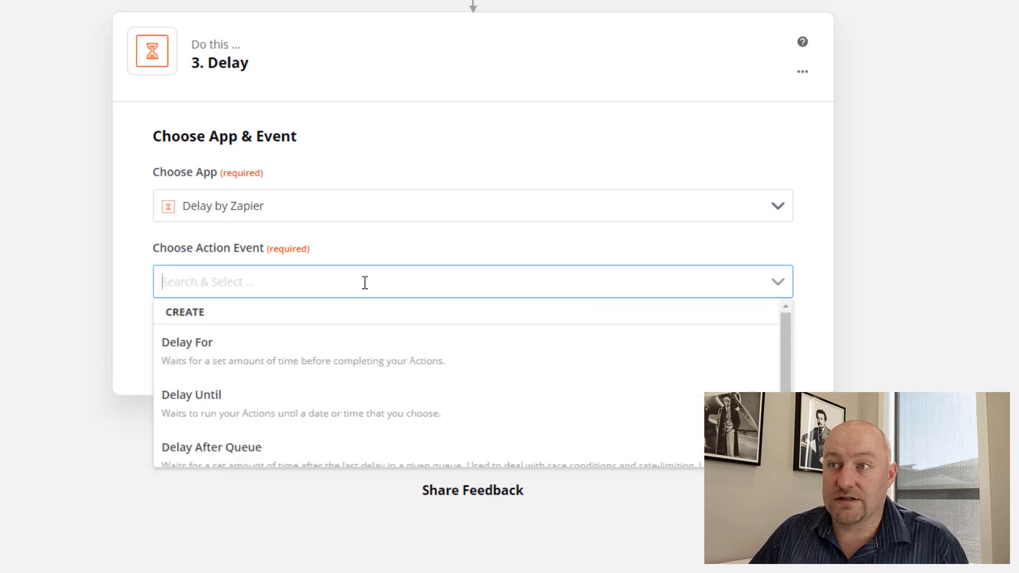
{"action": "left_click", "coordinate": [187, 342]}
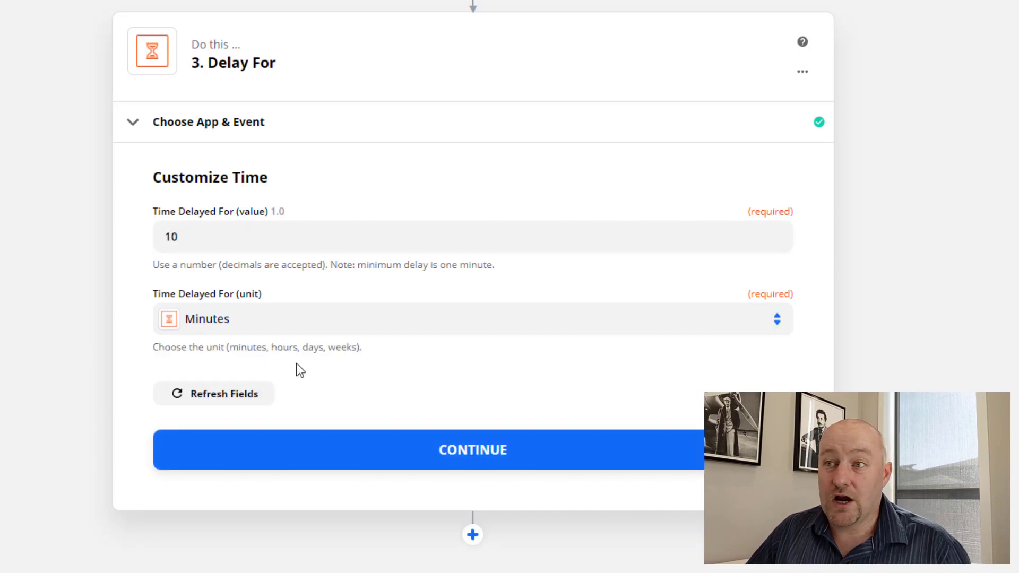
Test the delay, then add an Airtable Find Record step using the GAP Airtable account.
{"action": "left_click", "coordinate": [472, 449]}
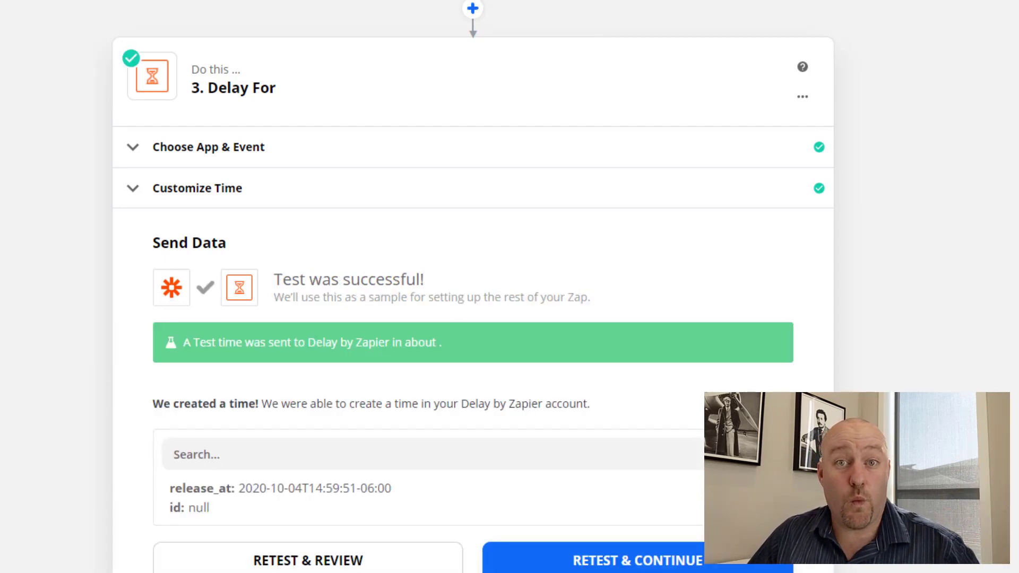
{"action": "scroll", "scroll_direction": "down", "scroll_amount": 3}
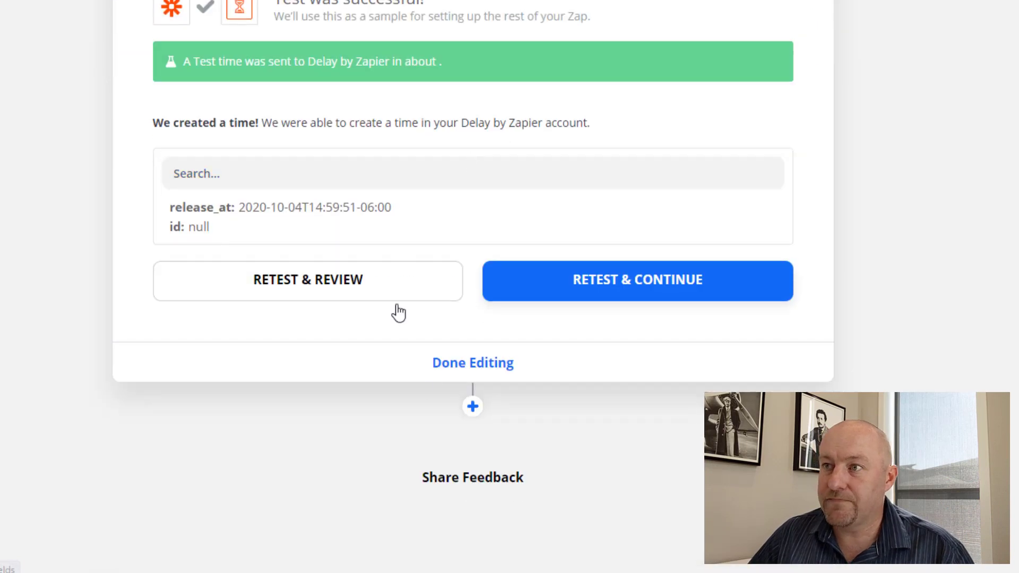
{"action": "left_click", "coordinate": [472, 405]}
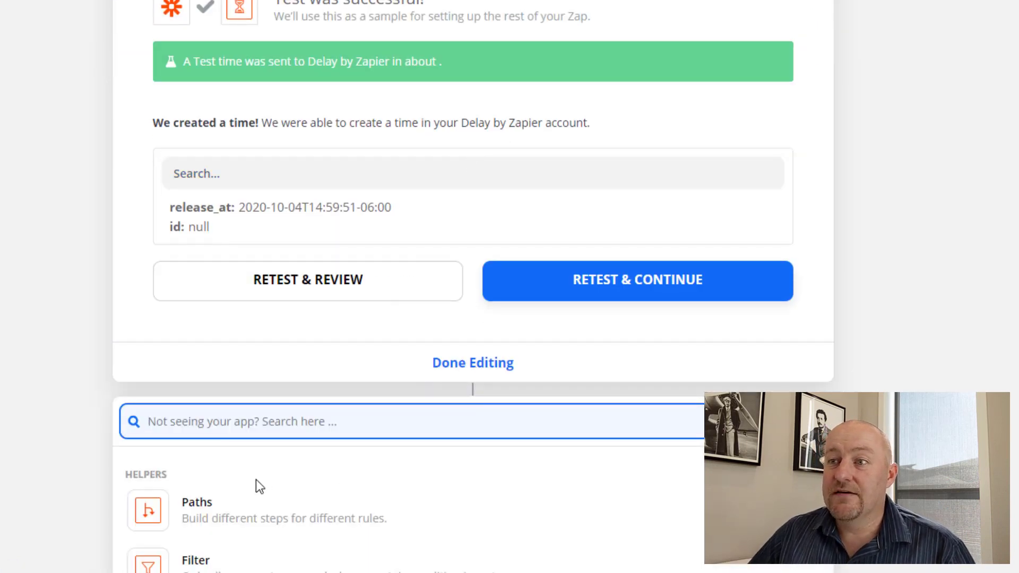
{"action": "type", "text": "a"}
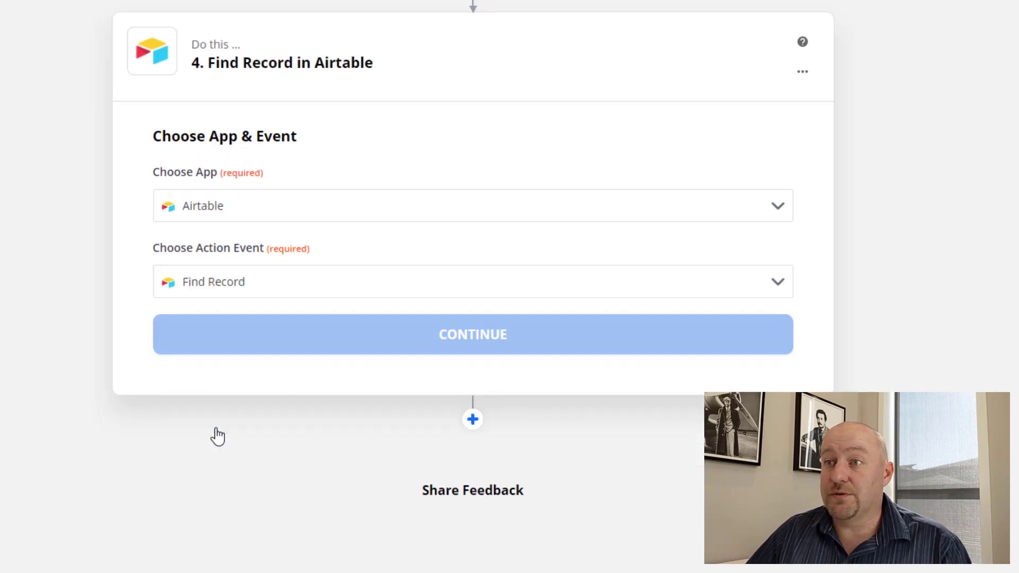
{"action": "left_click", "coordinate": [473, 334]}
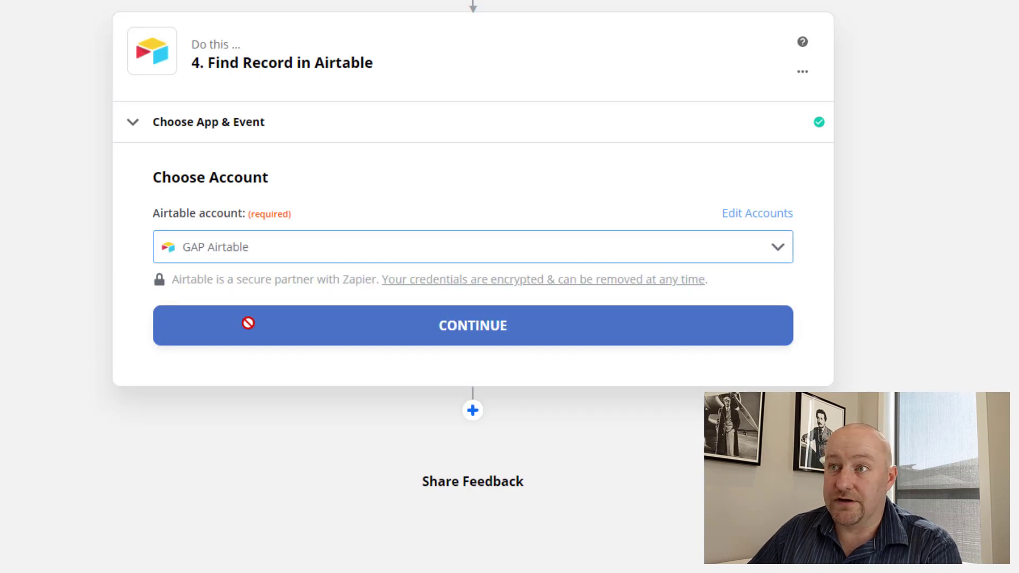
{"action": "left_click", "coordinate": [473, 326]}
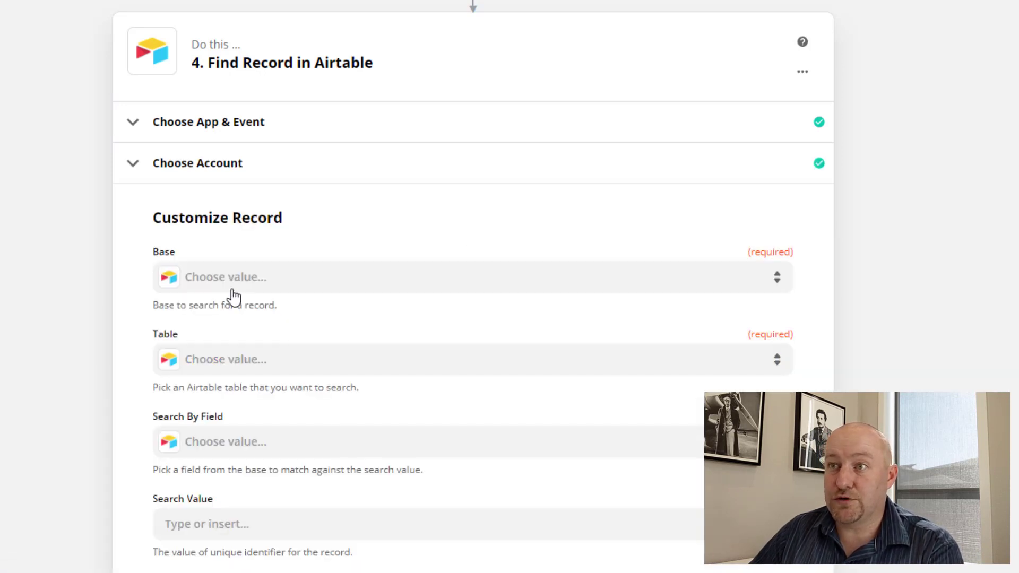
Search the Operations base's Contacts (Synced) table and list its Search By Field options.
{"action": "type", "text": "operat"}
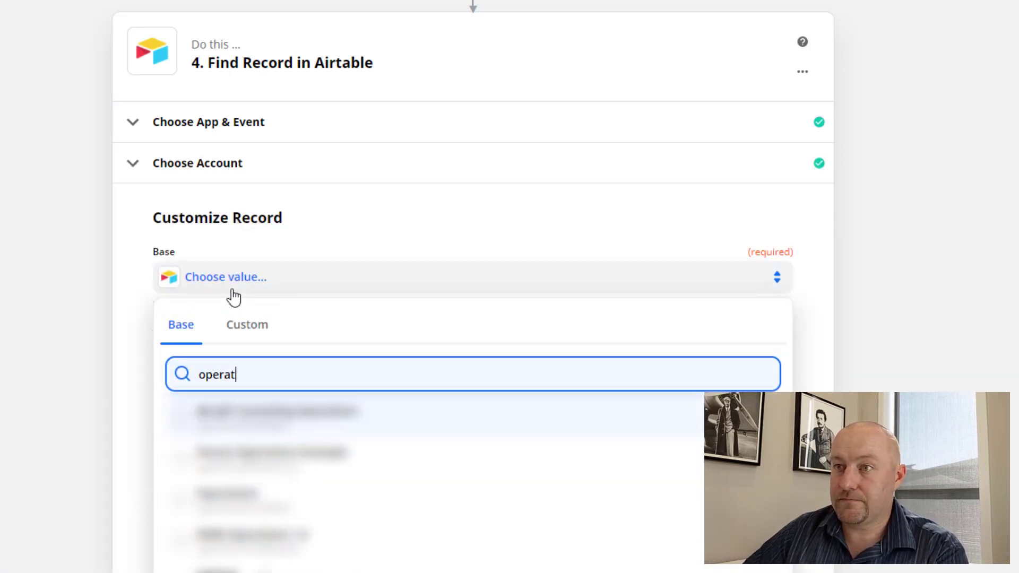
{"action": "left_click", "coordinate": [279, 411]}
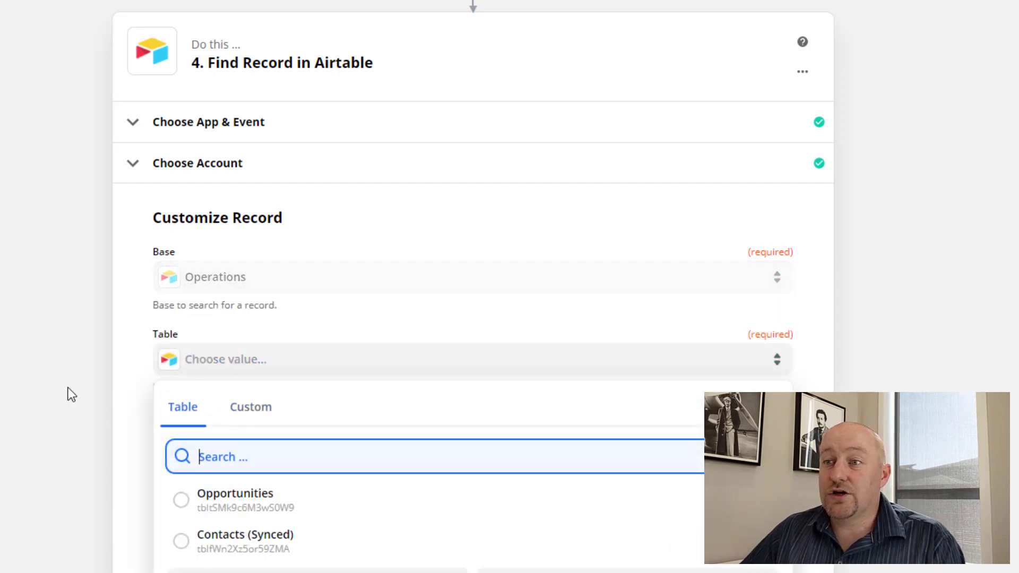
{"action": "scroll", "scroll_direction": "down", "scroll_amount": 3}
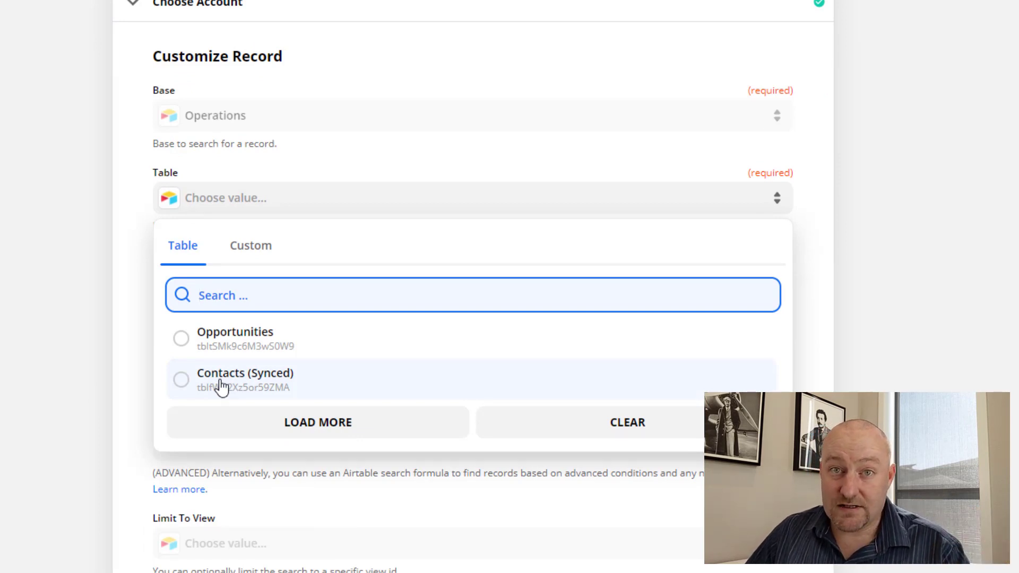
{"action": "left_click", "coordinate": [246, 373]}
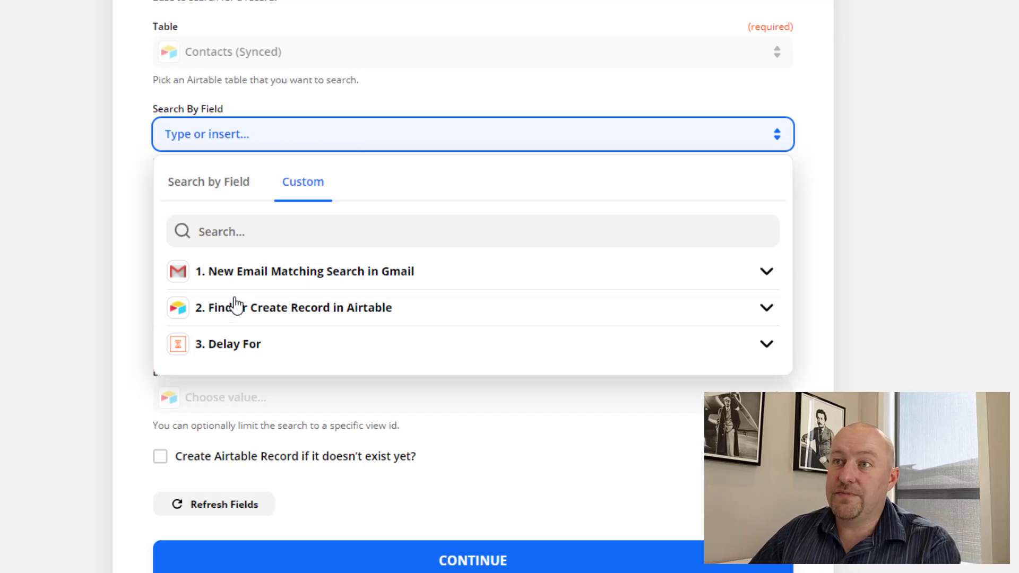
{"action": "left_click", "coordinate": [209, 182]}
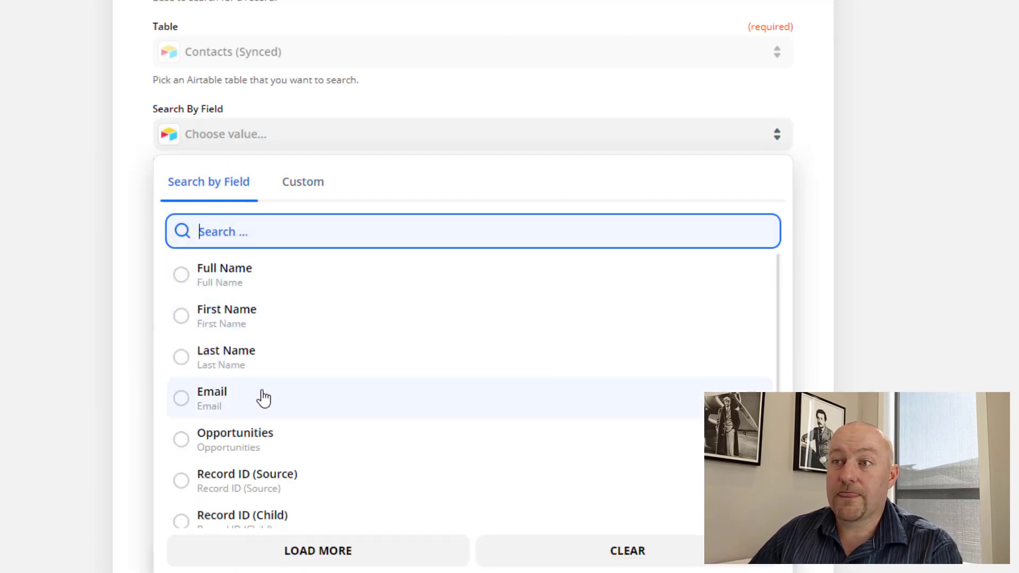
{"action": "scroll", "scroll_direction": "down", "scroll_amount": 3}
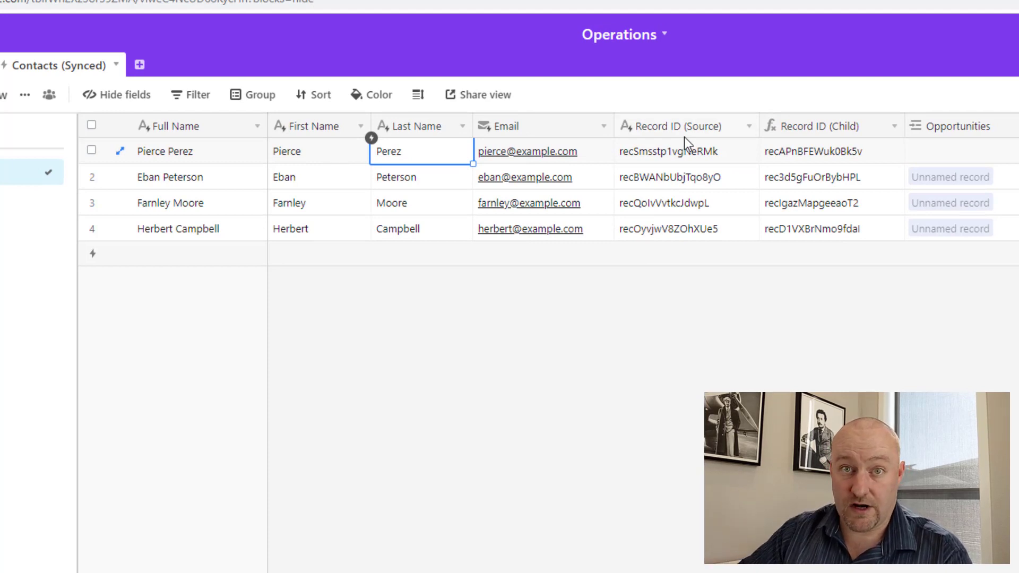
{"action": "mouse_move", "coordinate": [815, 119]}
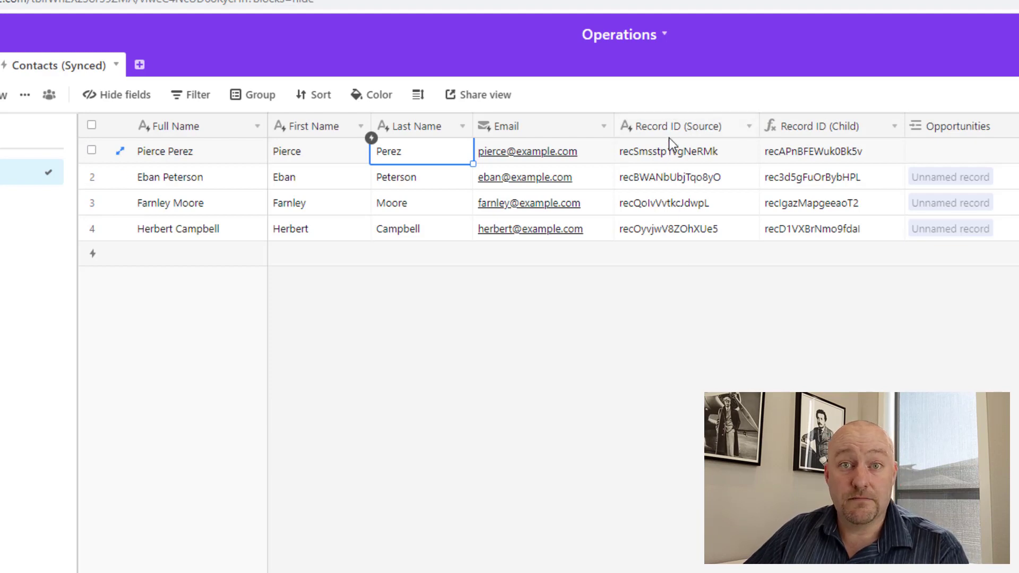
{"action": "mouse_move", "coordinate": [670, 105]}
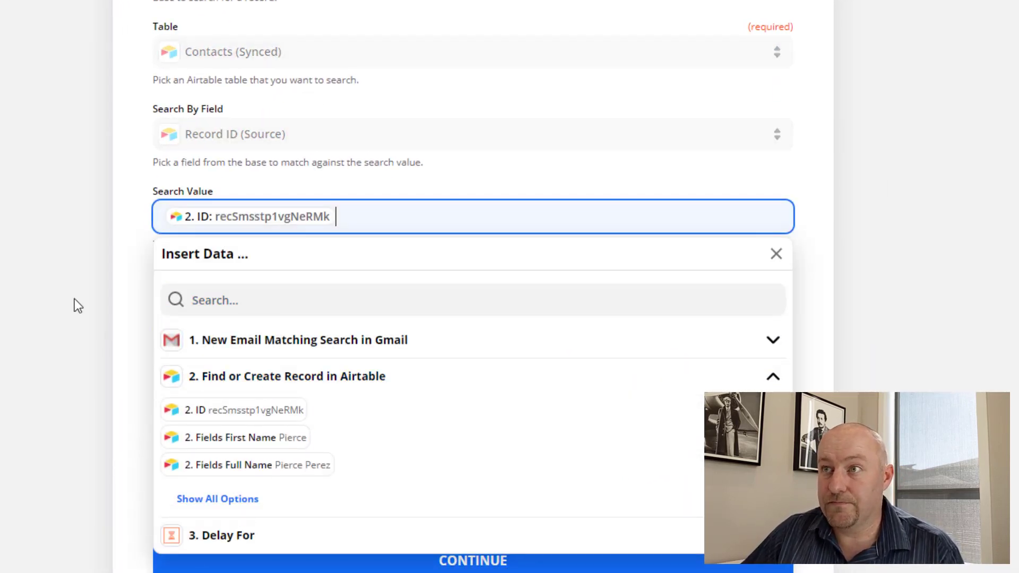
{"action": "left_click", "coordinate": [775, 254]}
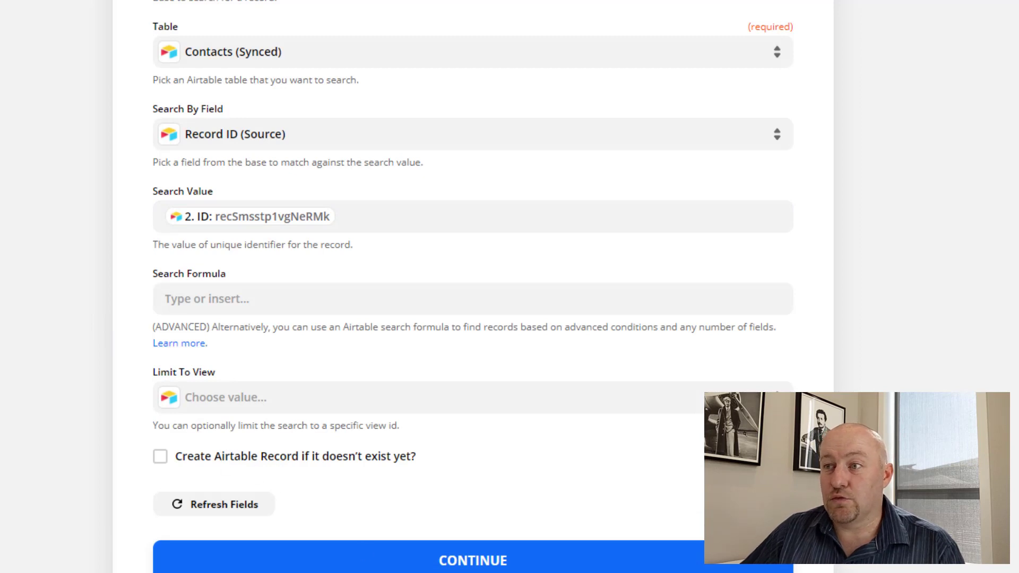
{"action": "mouse_move", "coordinate": [235, 464]}
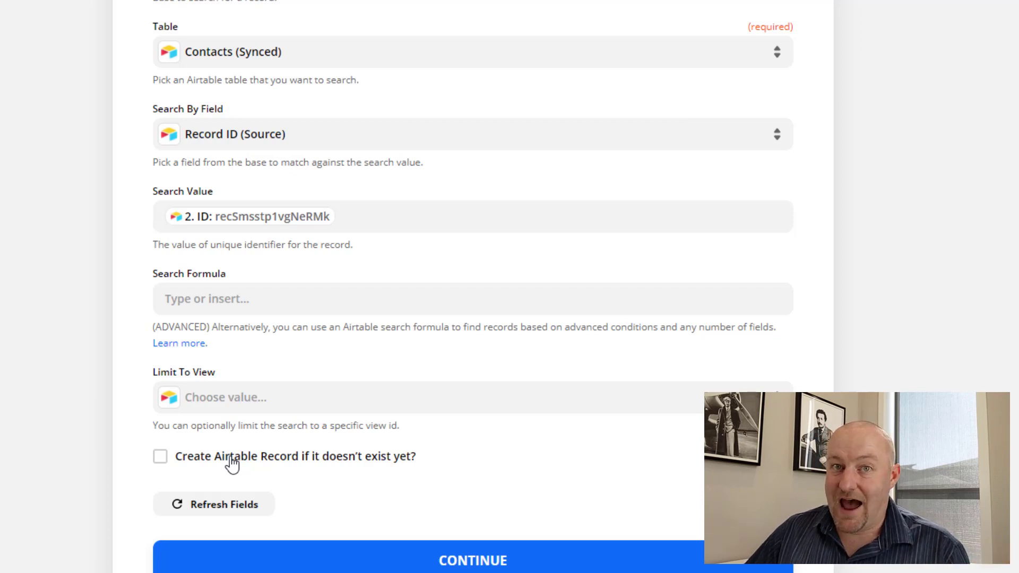
{"action": "mouse_move", "coordinate": [302, 569]}
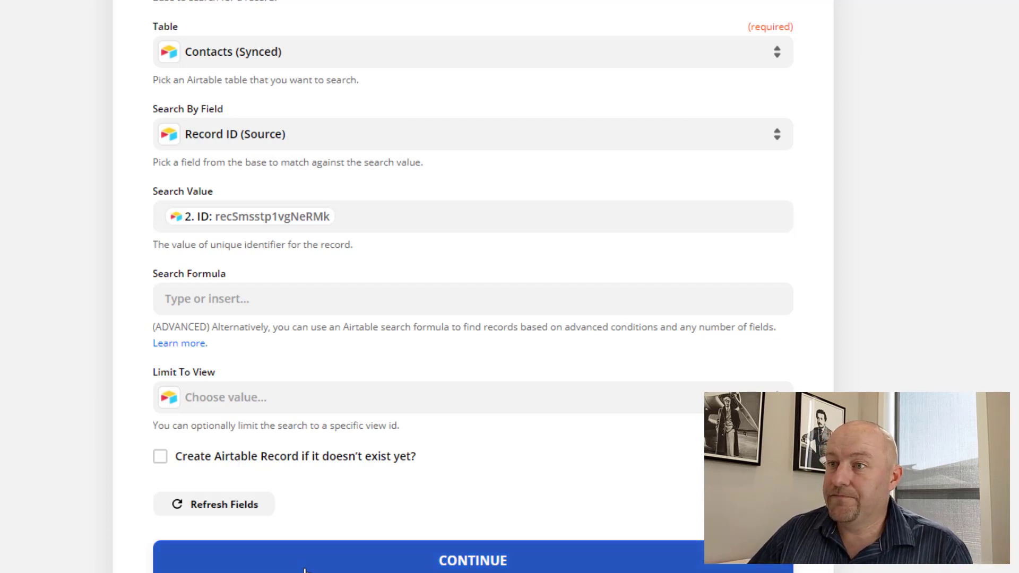
{"action": "left_click", "coordinate": [472, 560]}
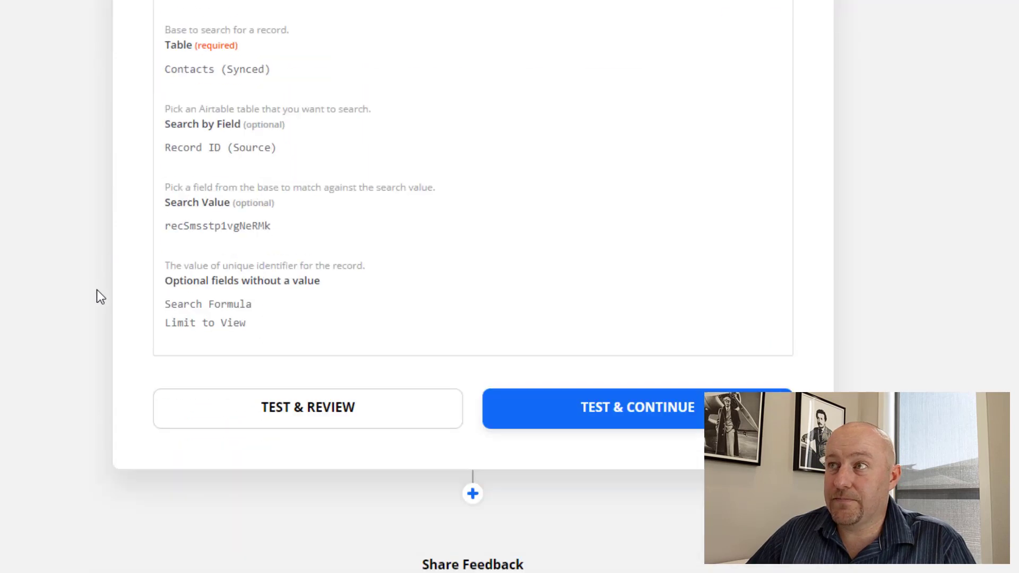
{"action": "left_click", "coordinate": [637, 407]}
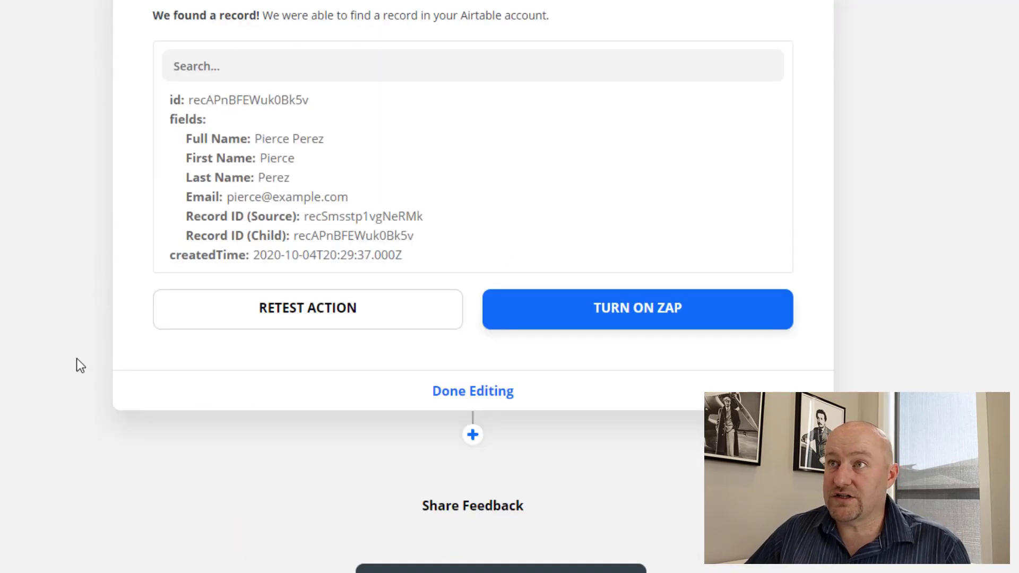
{"action": "scroll", "scroll_direction": "up", "scroll_amount": 3}
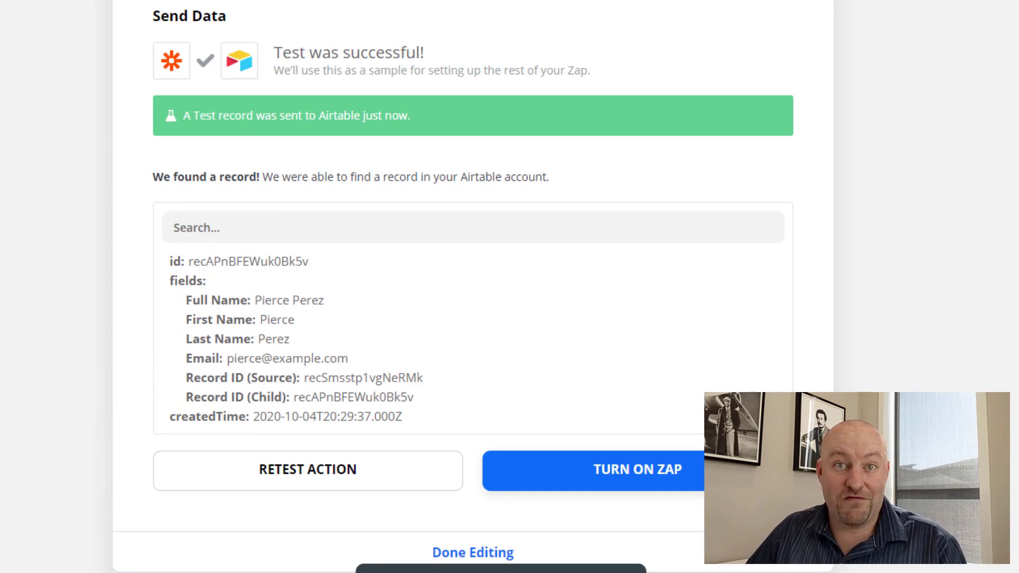
{"action": "scroll", "scroll_direction": "down", "scroll_amount": 3}
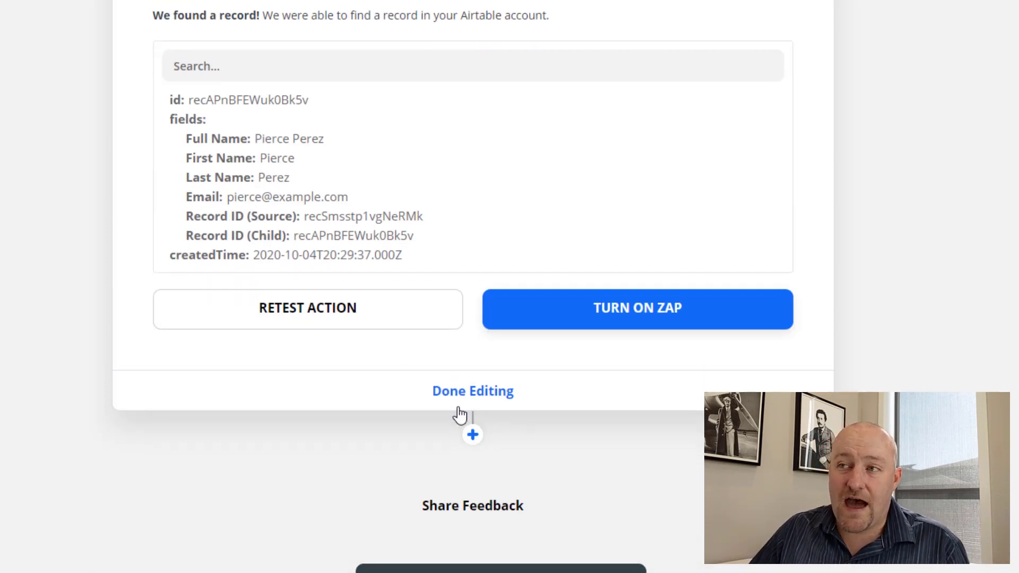
{"action": "left_click", "coordinate": [472, 435]}
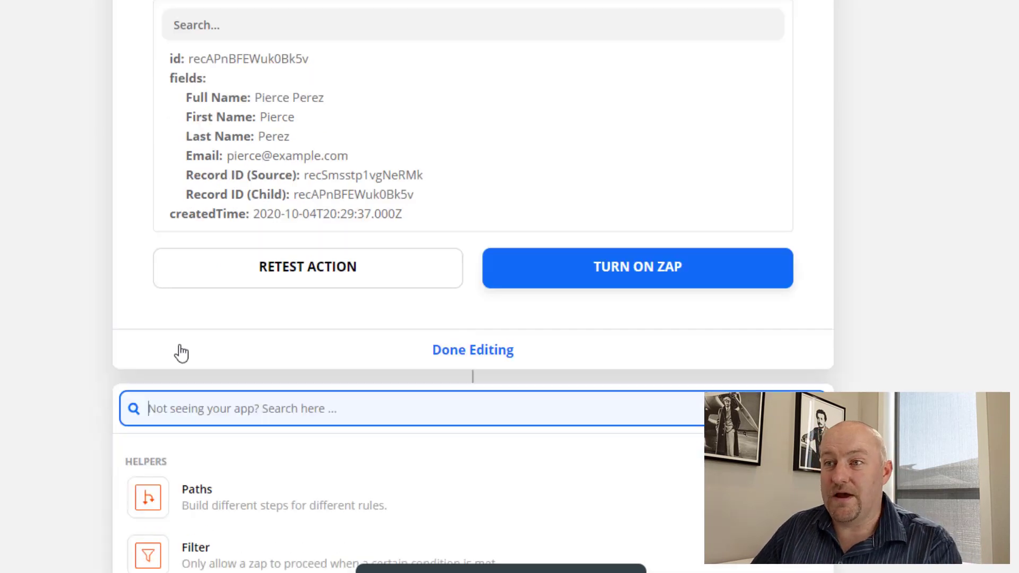
Add an Airtable Create Record step targeting the Operations base's Opportunities table.
{"action": "type", "text": "airta"}
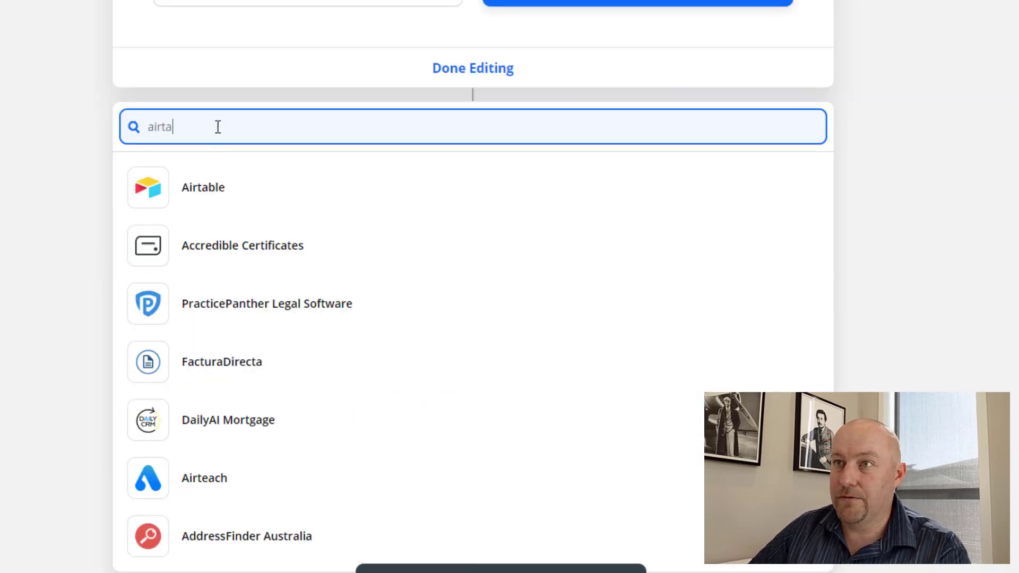
{"action": "left_click", "coordinate": [203, 187]}
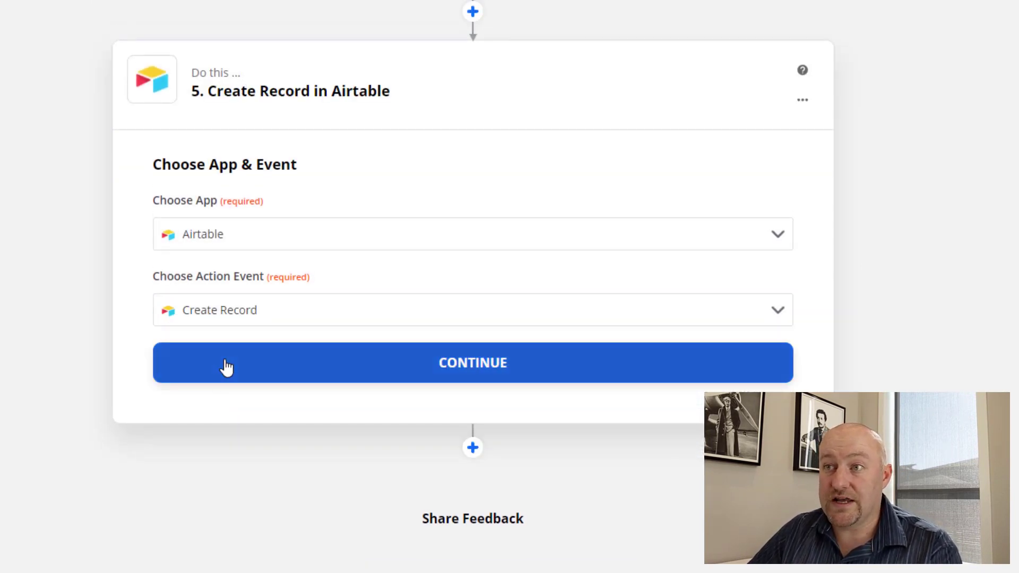
{"action": "left_click", "coordinate": [473, 363]}
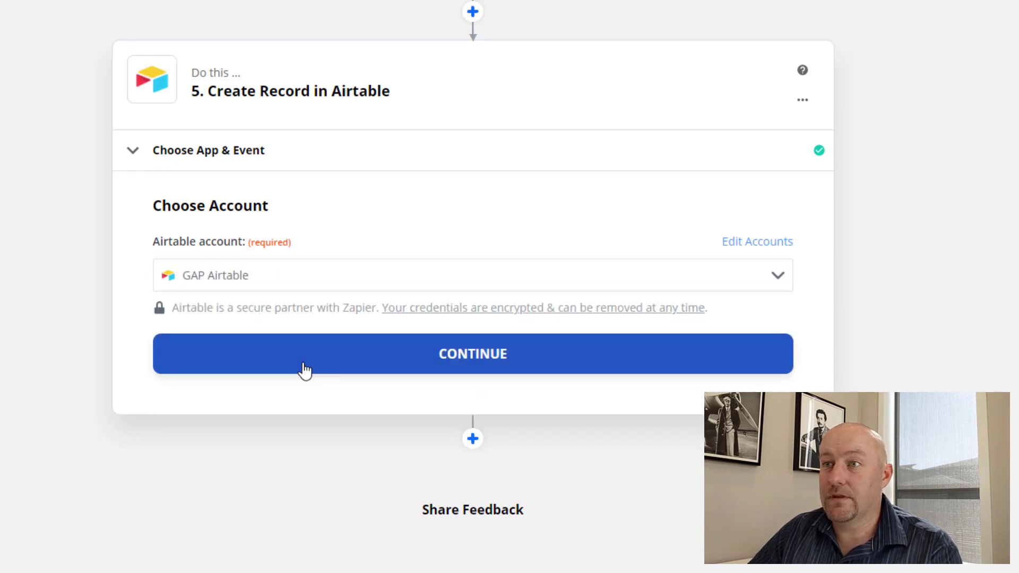
{"action": "left_click", "coordinate": [472, 353]}
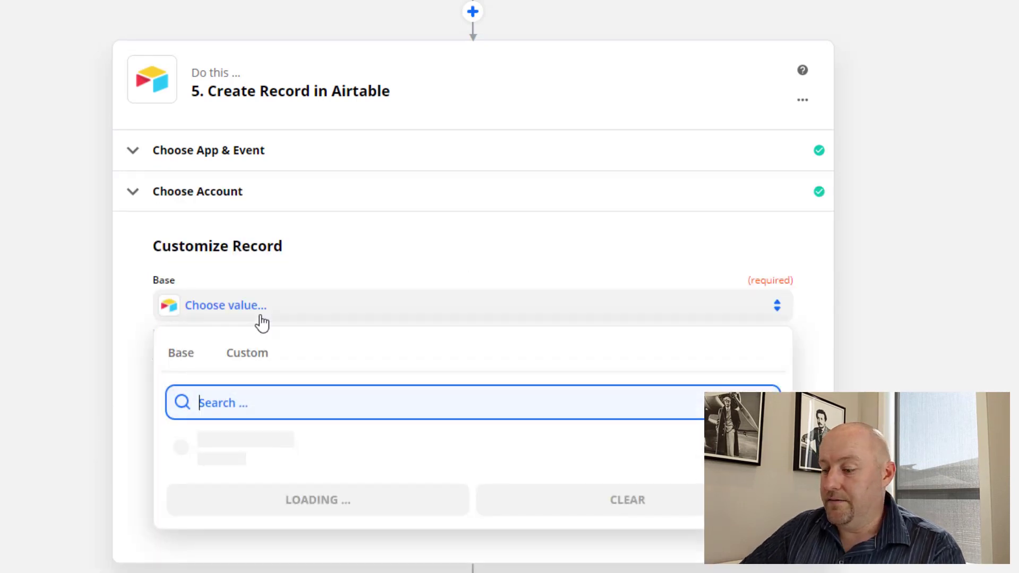
{"action": "type", "text": "opera"}
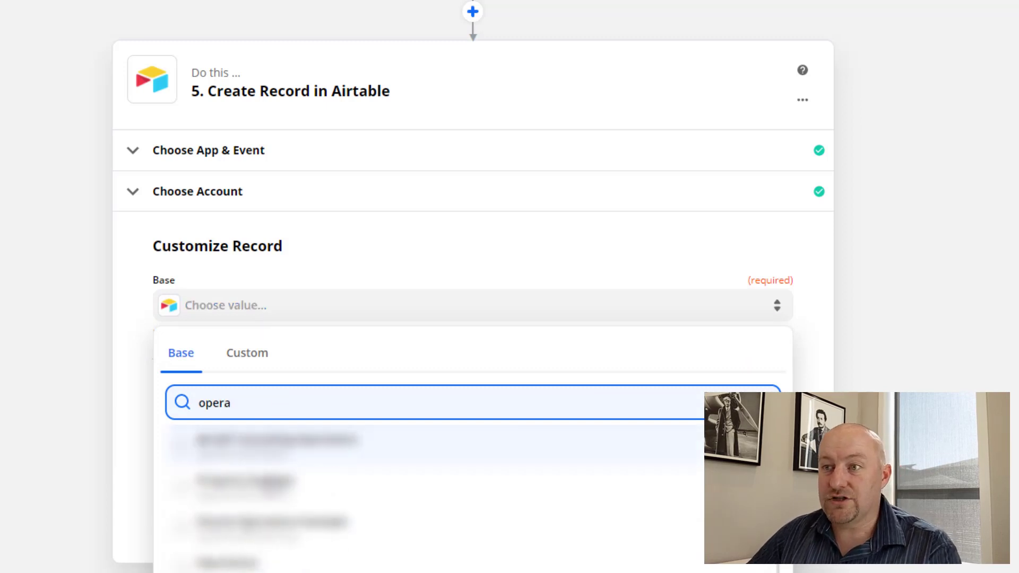
{"action": "left_click", "coordinate": [273, 440]}
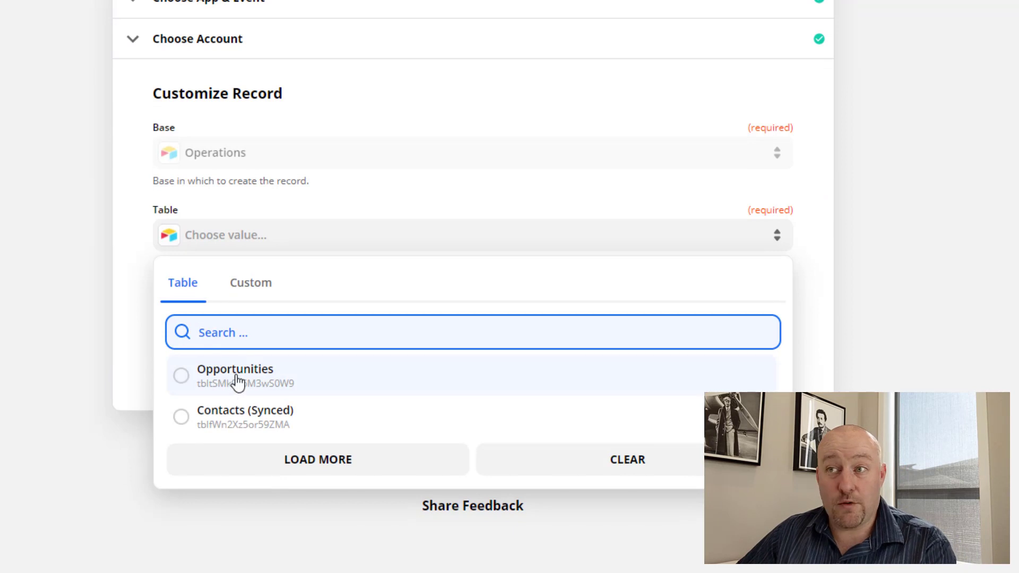
{"action": "left_click", "coordinate": [237, 375]}
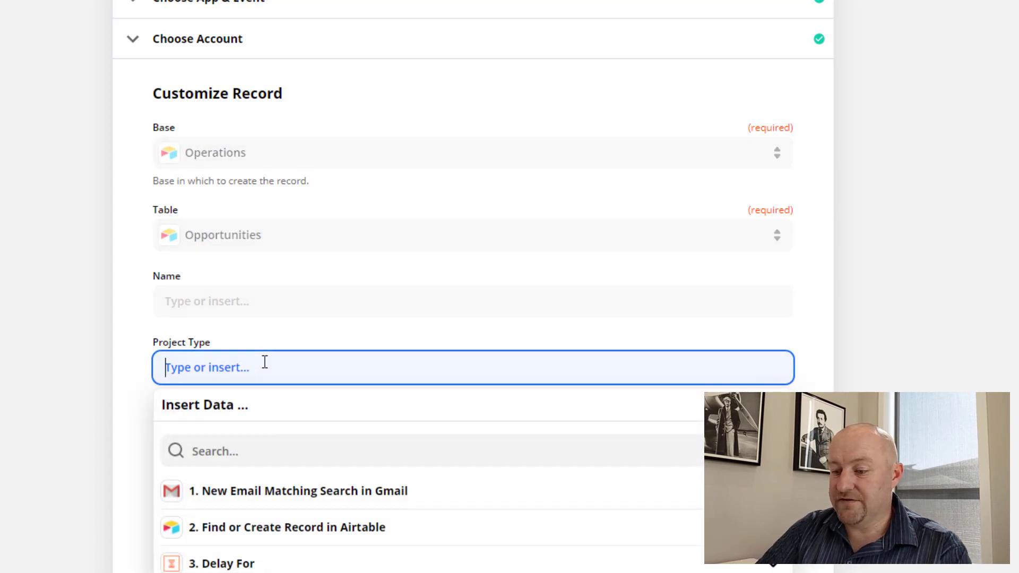
Set Project Type to 'Type 4' and map Contact to step 4's found record ID.
{"action": "type", "text": "Type"}
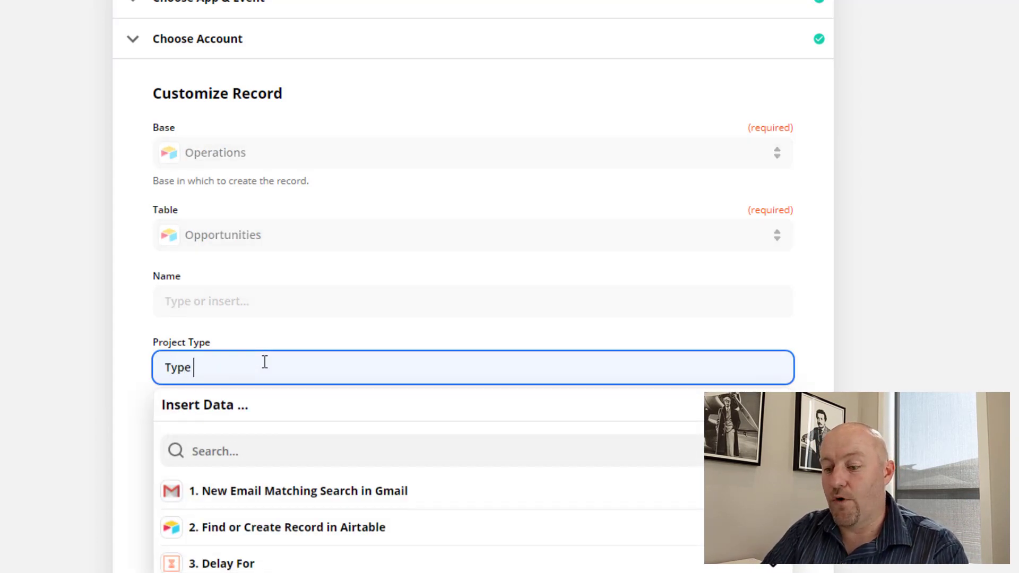
{"action": "type", "text": "4"}
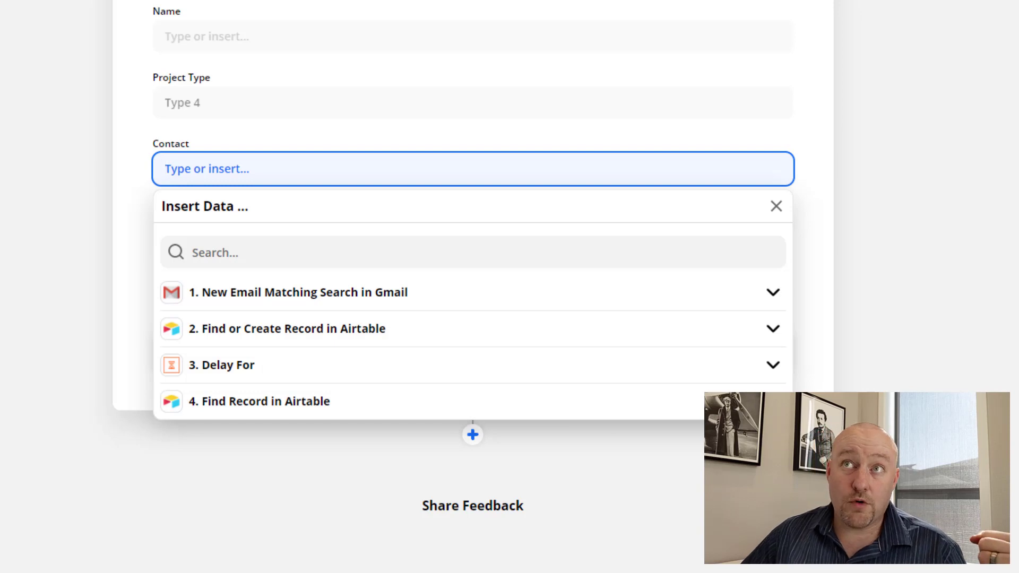
{"action": "mouse_move", "coordinate": [255, 352]}
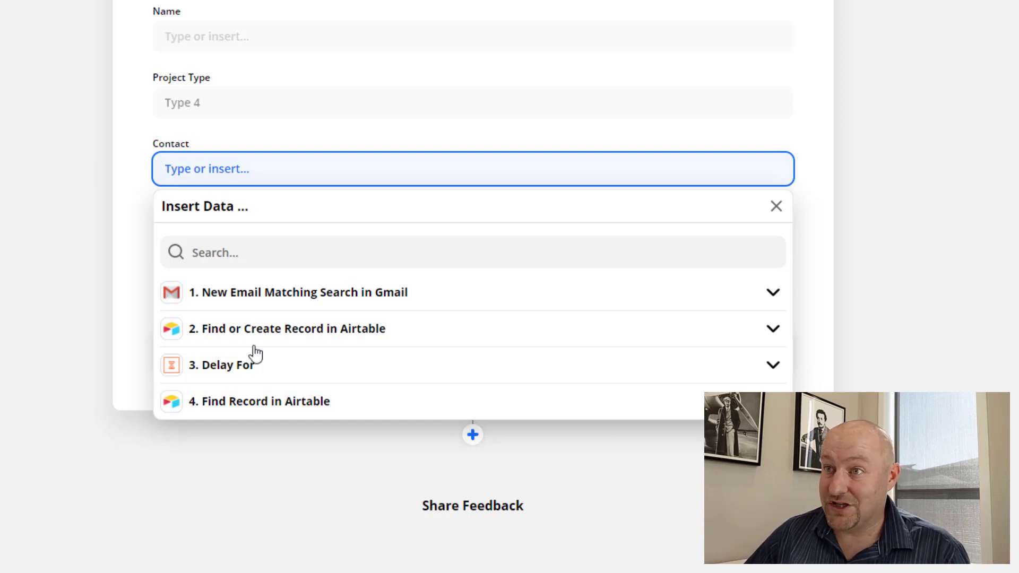
{"action": "mouse_move", "coordinate": [275, 412]}
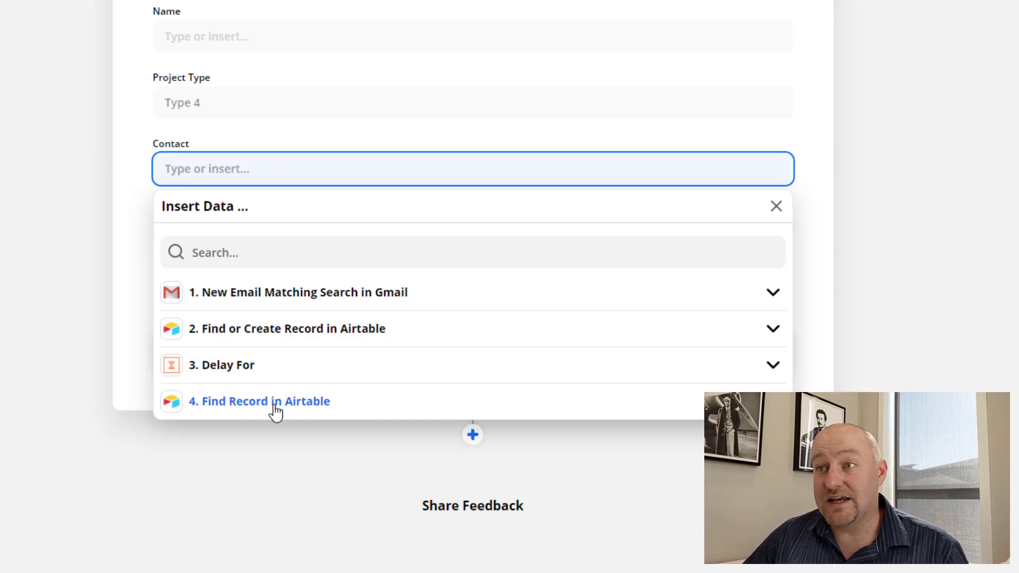
{"action": "left_click", "coordinate": [258, 402]}
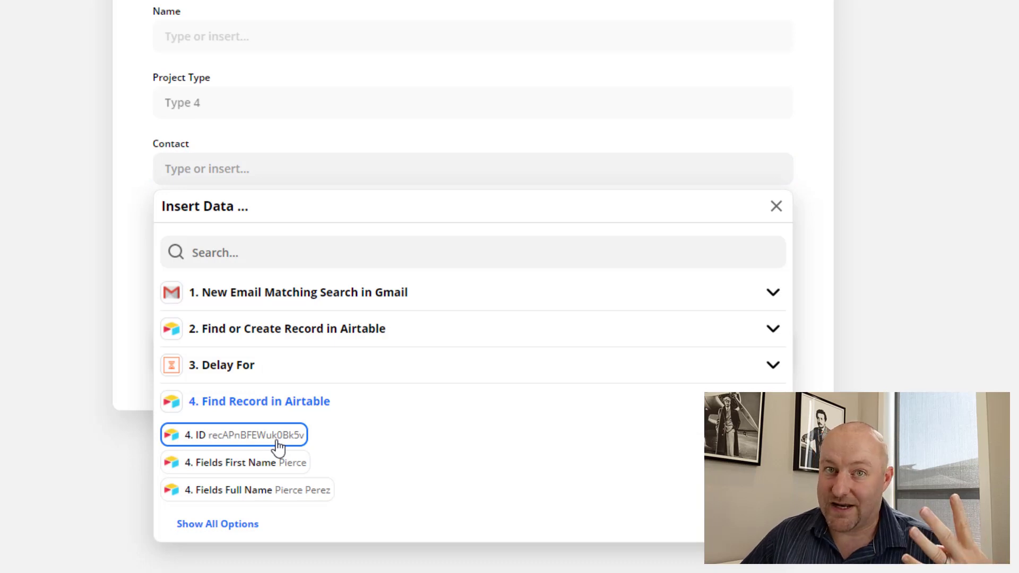
{"action": "left_click", "coordinate": [234, 434]}
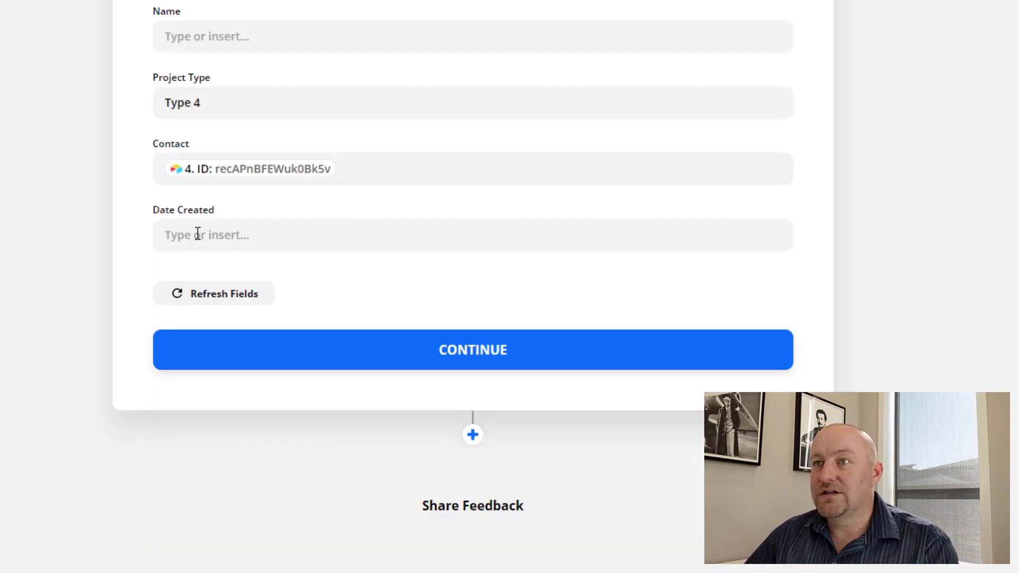
{"action": "left_click", "coordinate": [472, 350]}
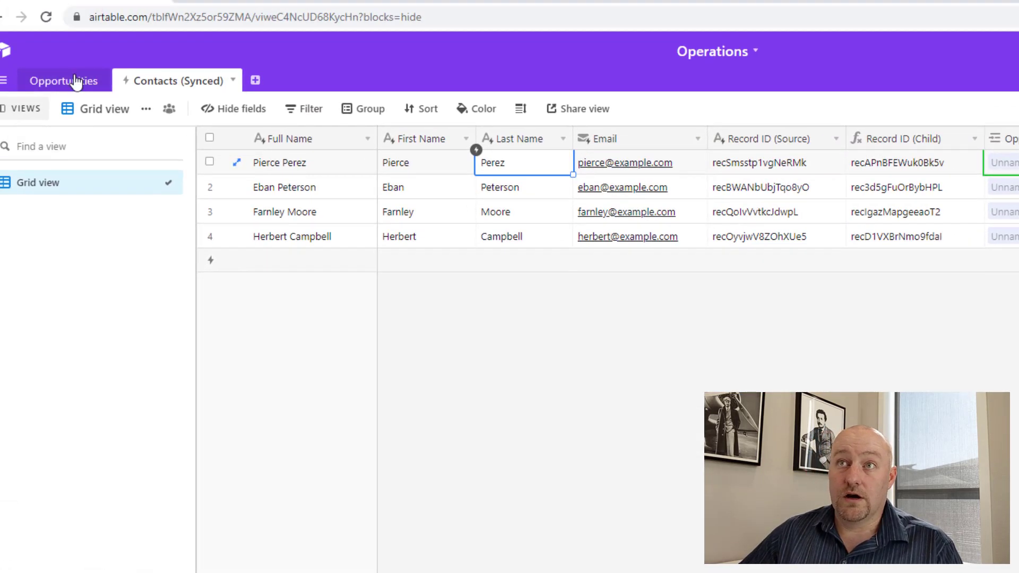
{"action": "left_click", "coordinate": [64, 80]}
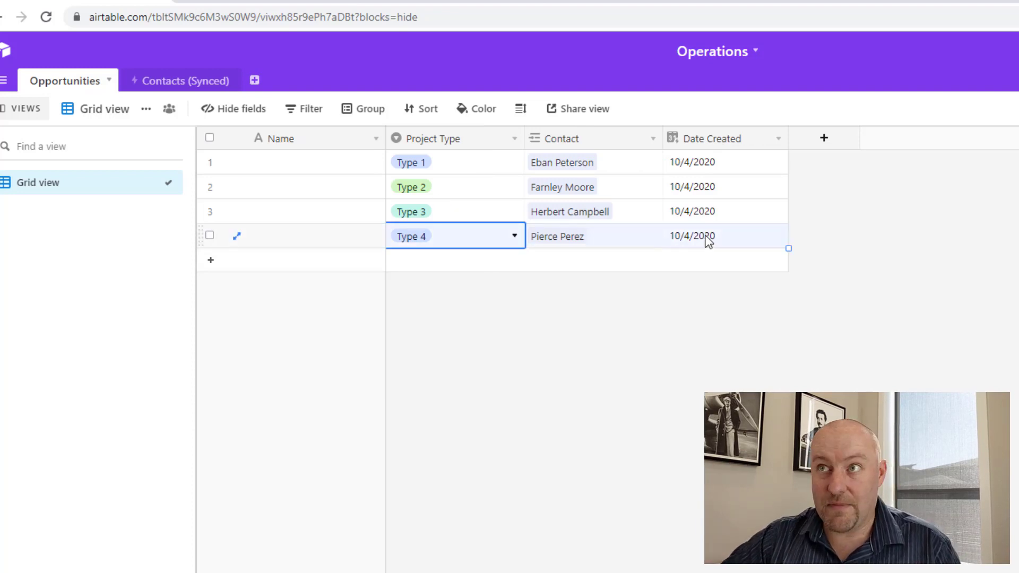
{"action": "left_click", "coordinate": [557, 235]}
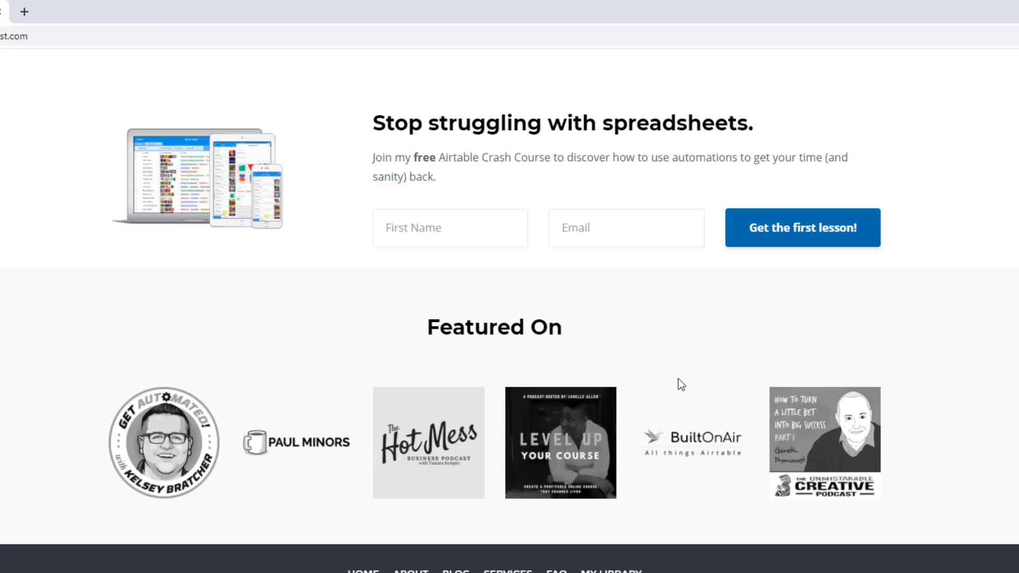
Fill the crash-course sign-up email, then browse GAP Consulting's Services page to its three support options.
{"action": "type", "text": "Gareth"}
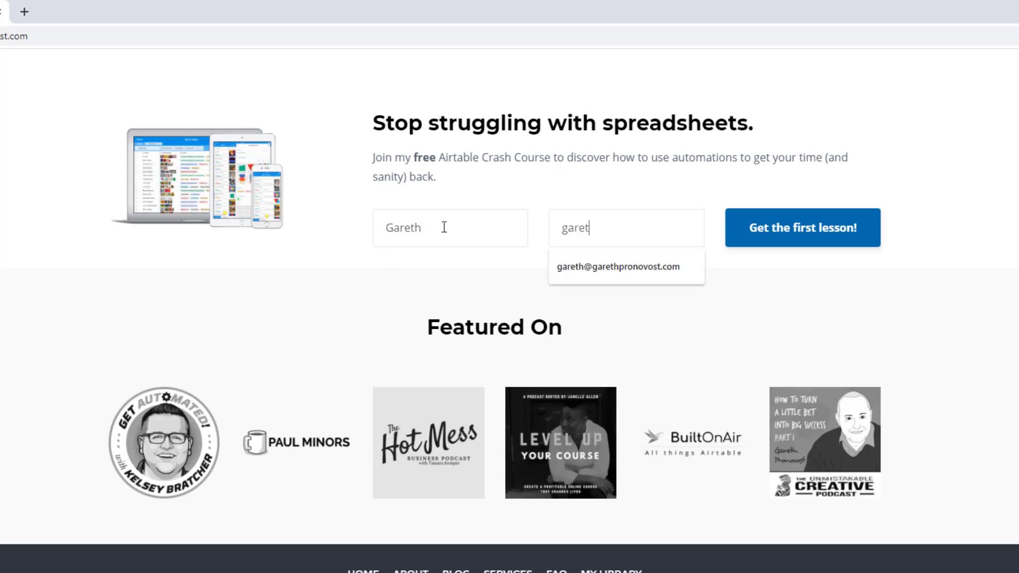
{"action": "left_click", "coordinate": [619, 267]}
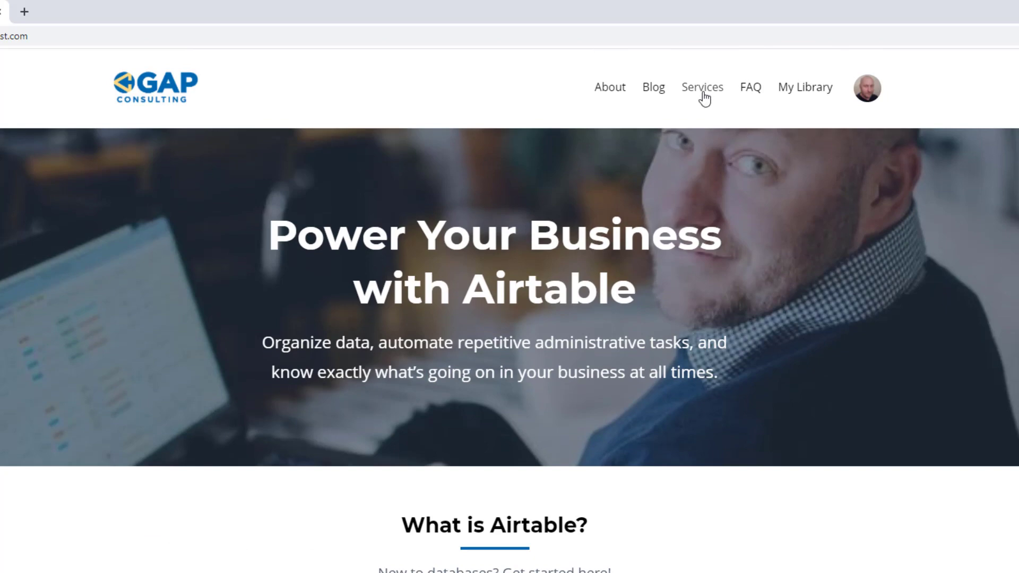
{"action": "left_click", "coordinate": [701, 87]}
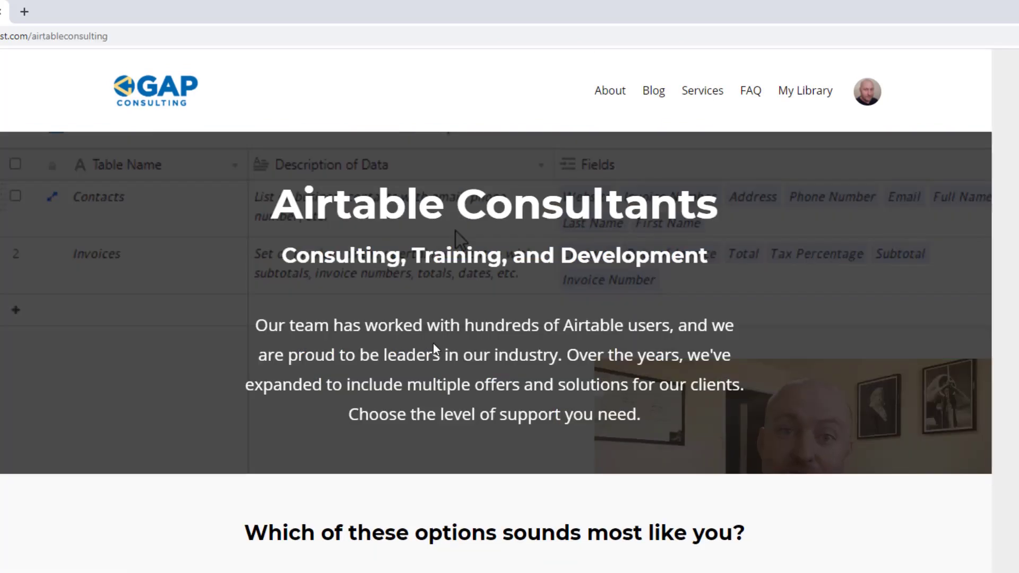
{"action": "scroll", "scroll_direction": "down", "scroll_amount": 3}
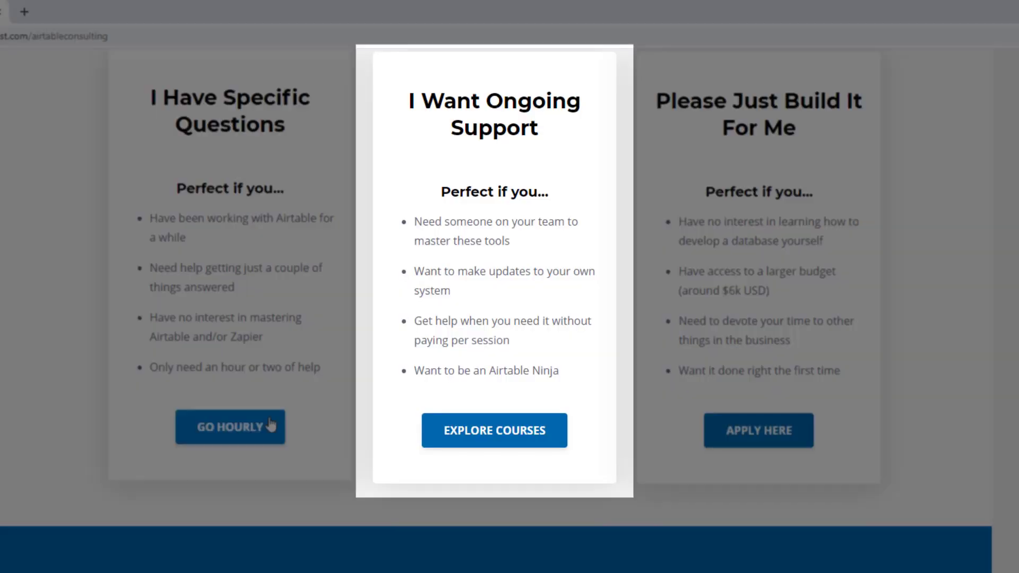
{"action": "mouse_move", "coordinate": [562, 434]}
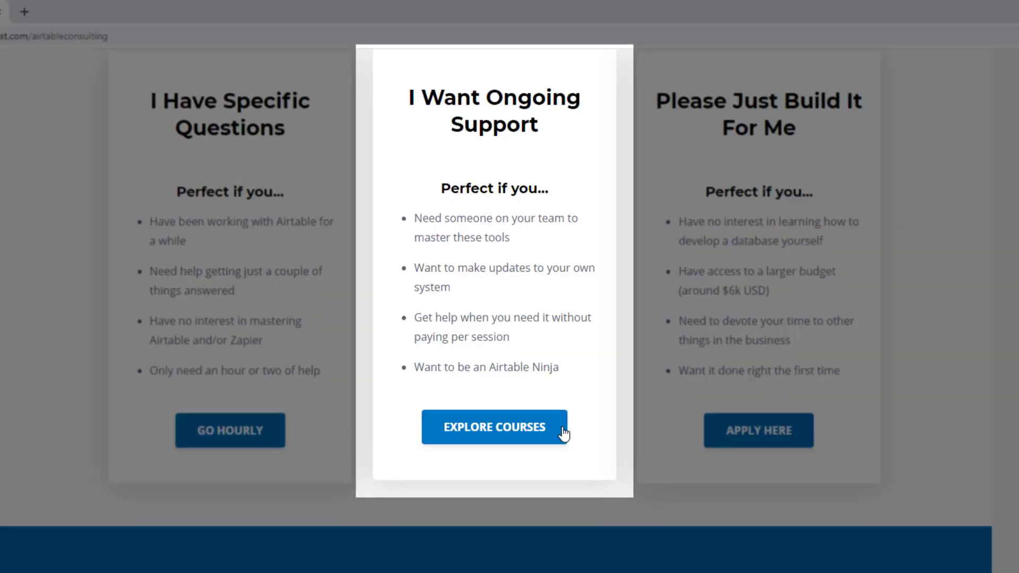